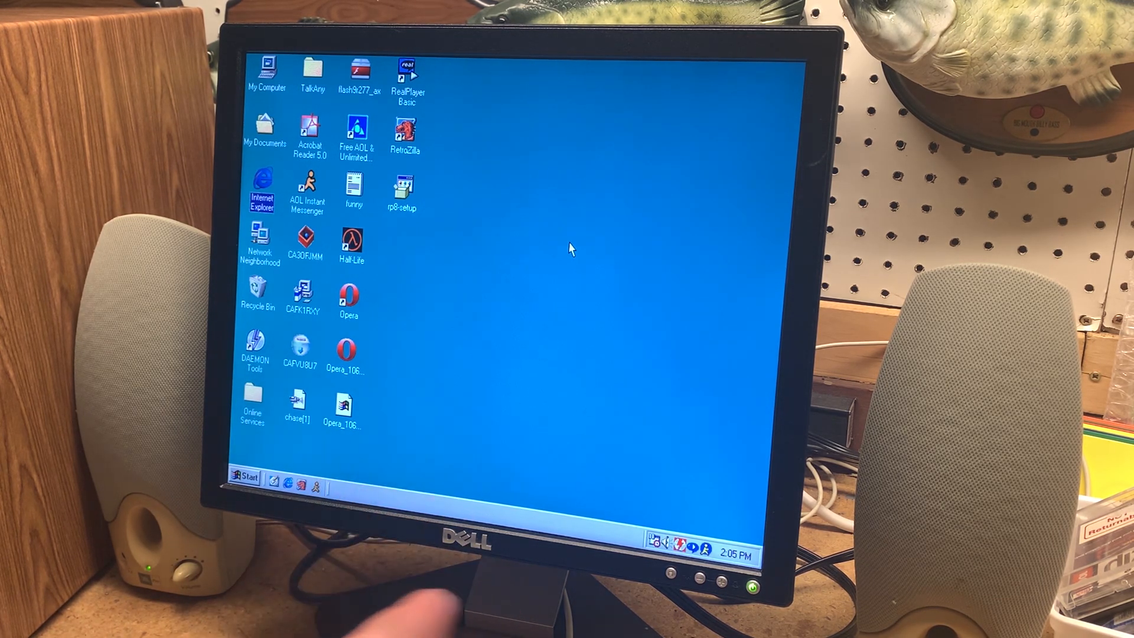
pyautogui.moveTo(790, 142)
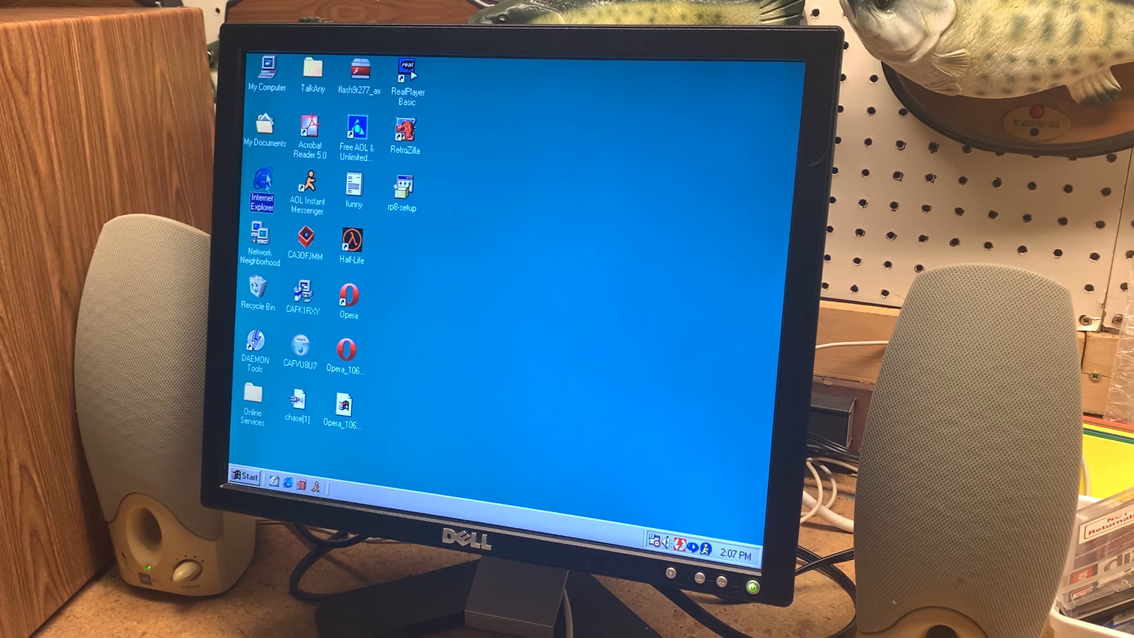
# Launch Internet Explorer and reach the LAN Settings under Internet Options > Connections
pyautogui.doubleClick(260, 187)
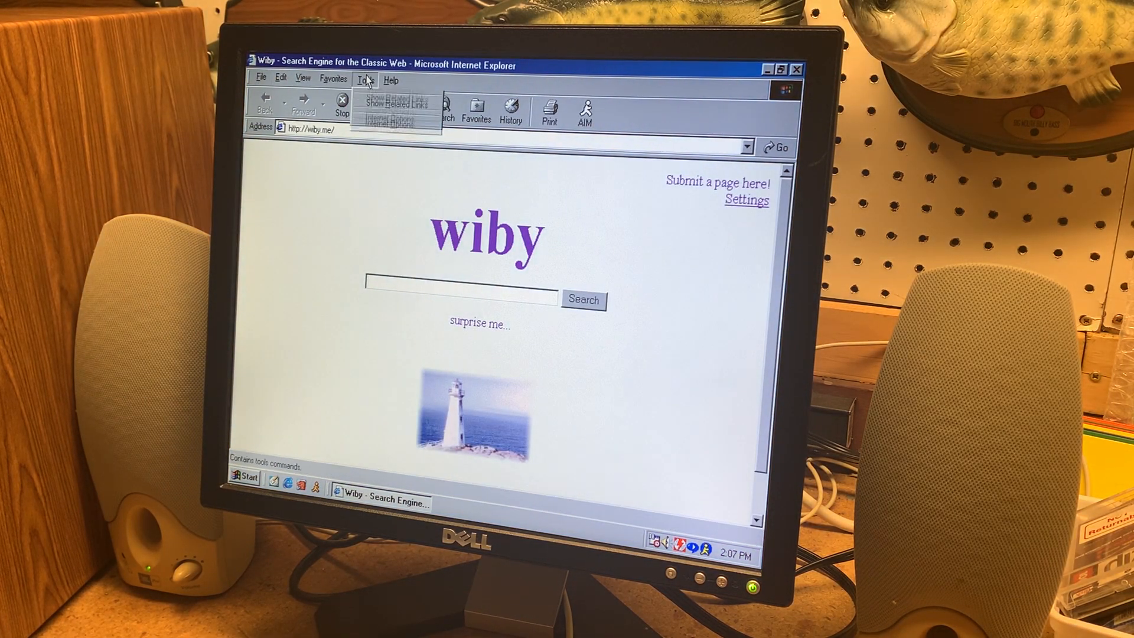
pyautogui.click(391, 120)
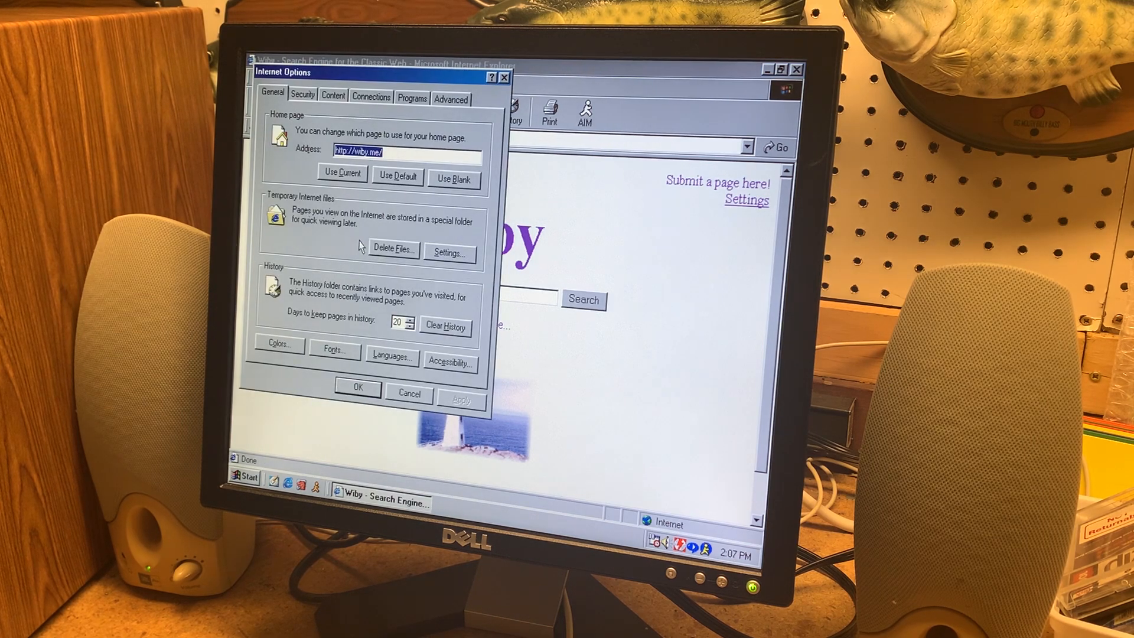
pyautogui.click(371, 95)
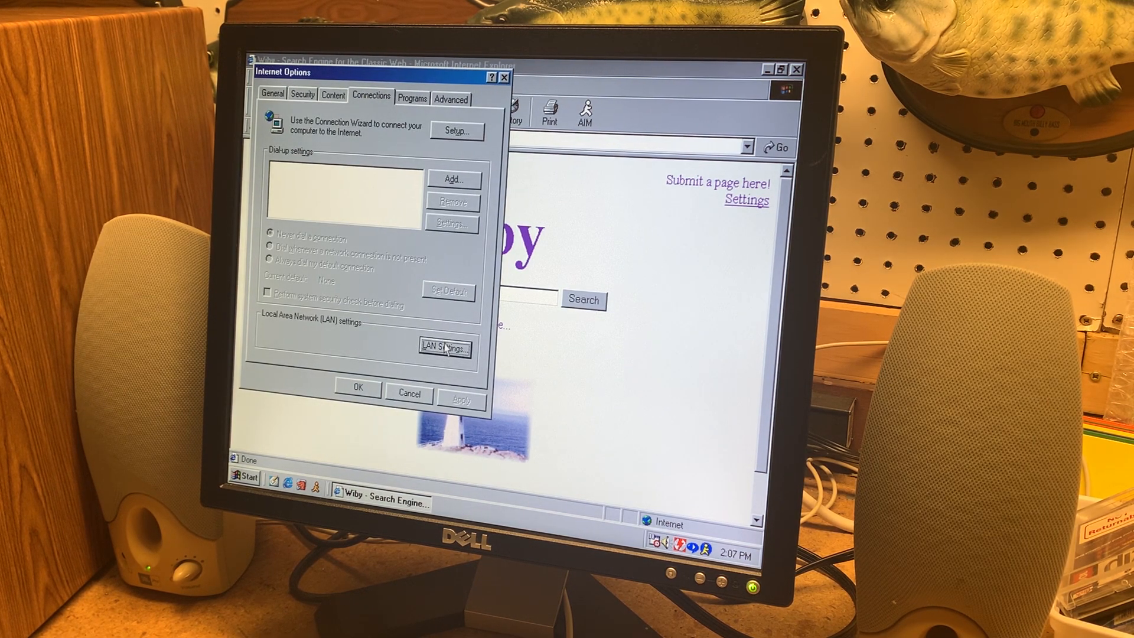
pyautogui.click(442, 346)
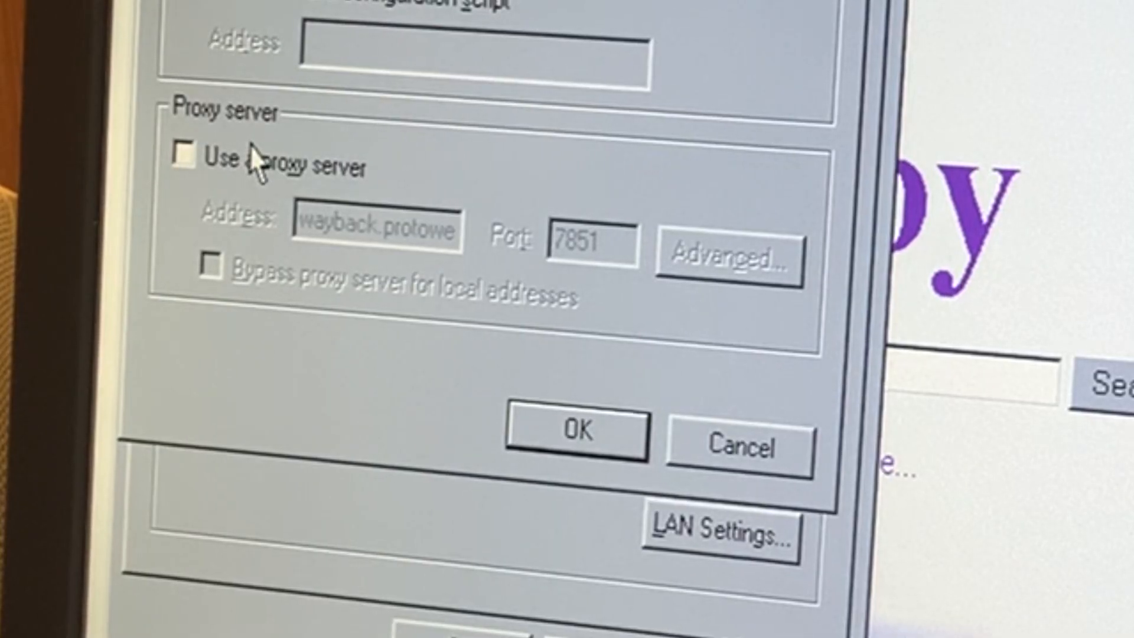
# Enable a proxy server at wayback.protoweb.org on port 7851 and confirm
pyautogui.click(186, 162)
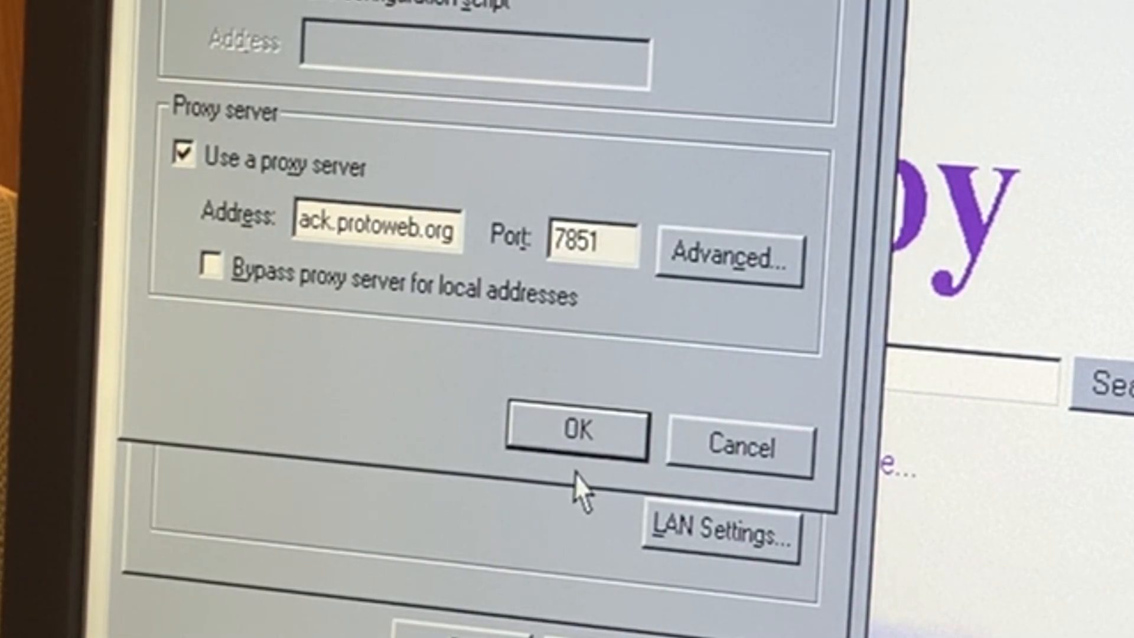
pyautogui.write('wayback.protoweb.org')
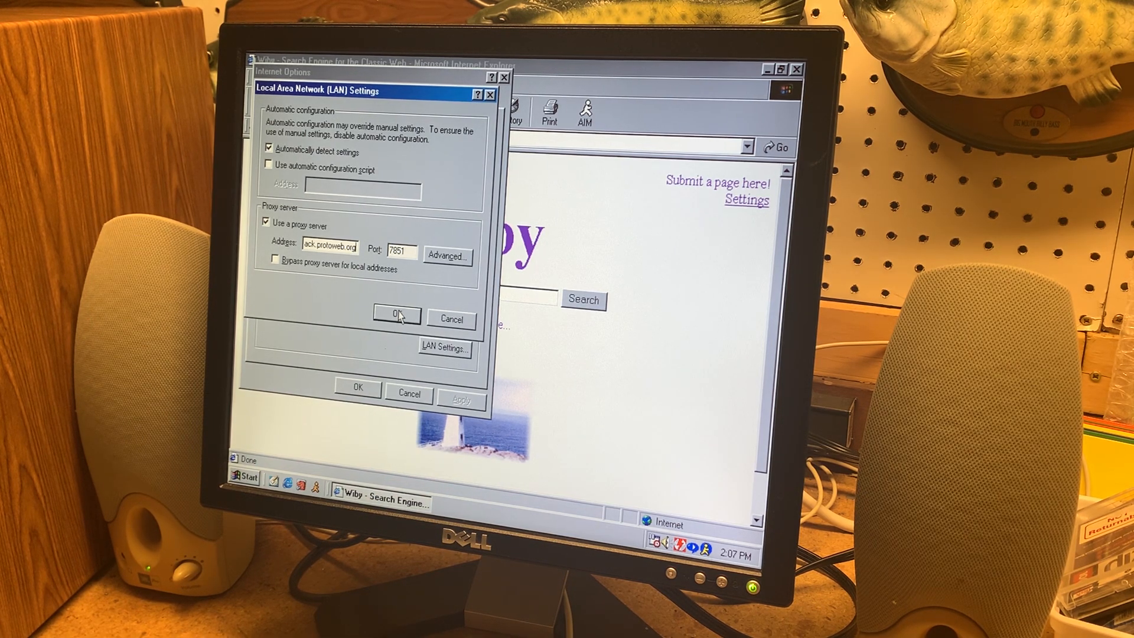
pyautogui.click(397, 316)
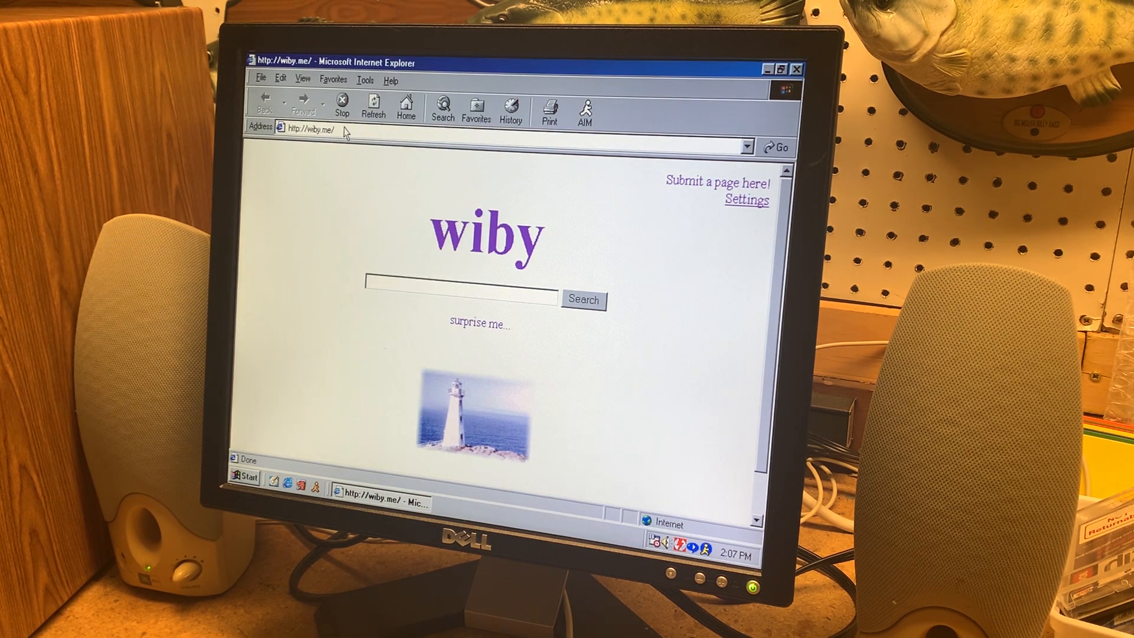
# Go to Google and run a search for dog, viewing the archived results
pyautogui.click(311, 129)
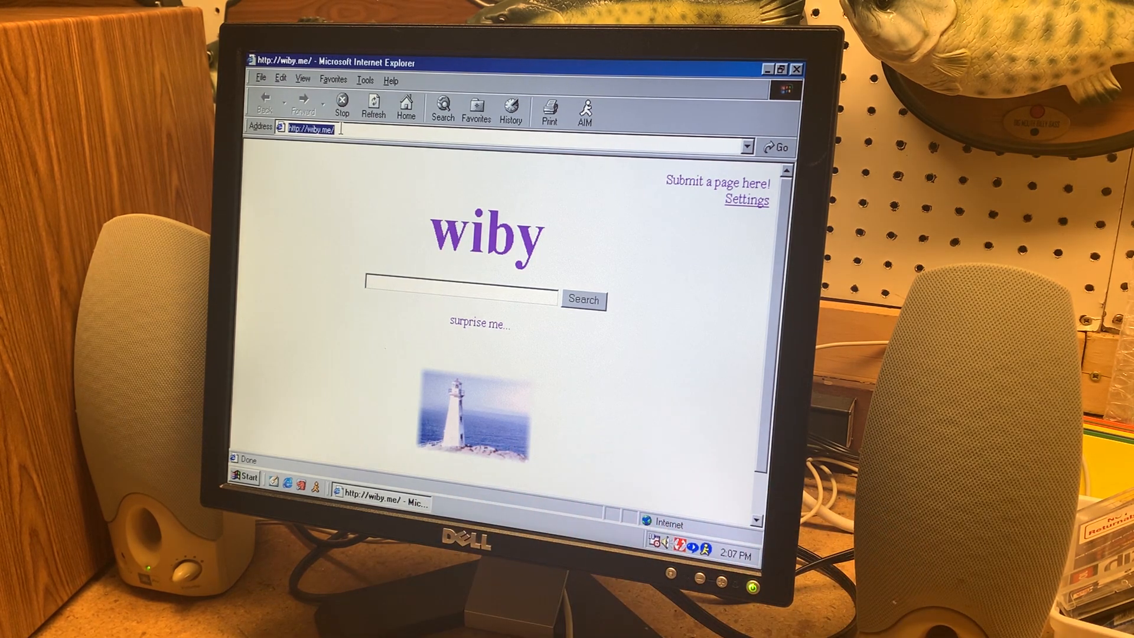
pyautogui.write('google')
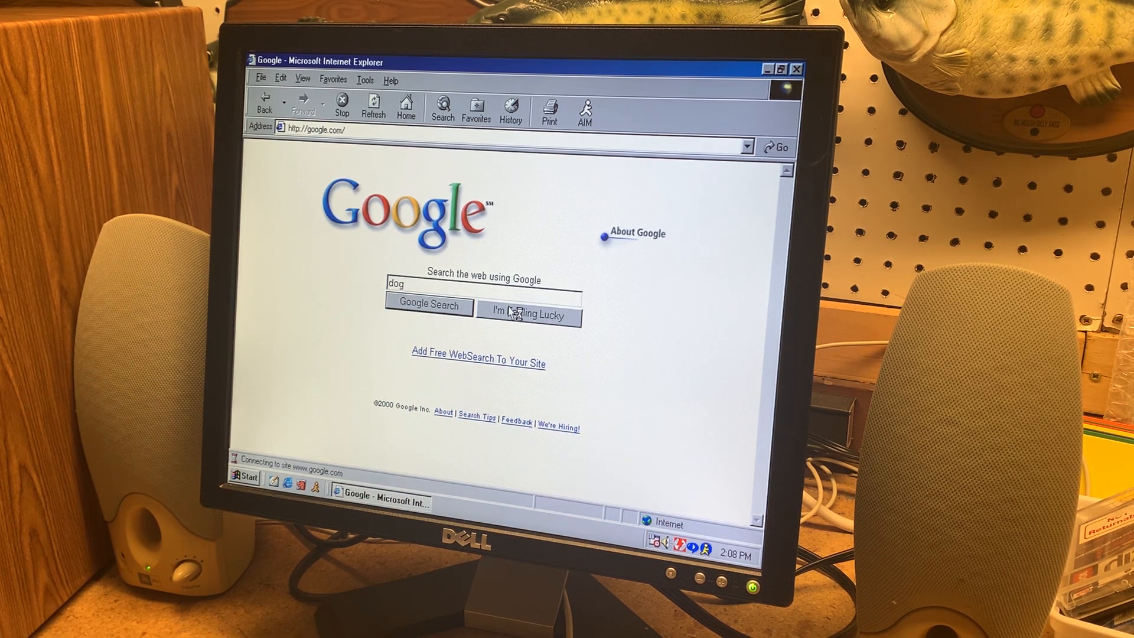
pyautogui.click(427, 304)
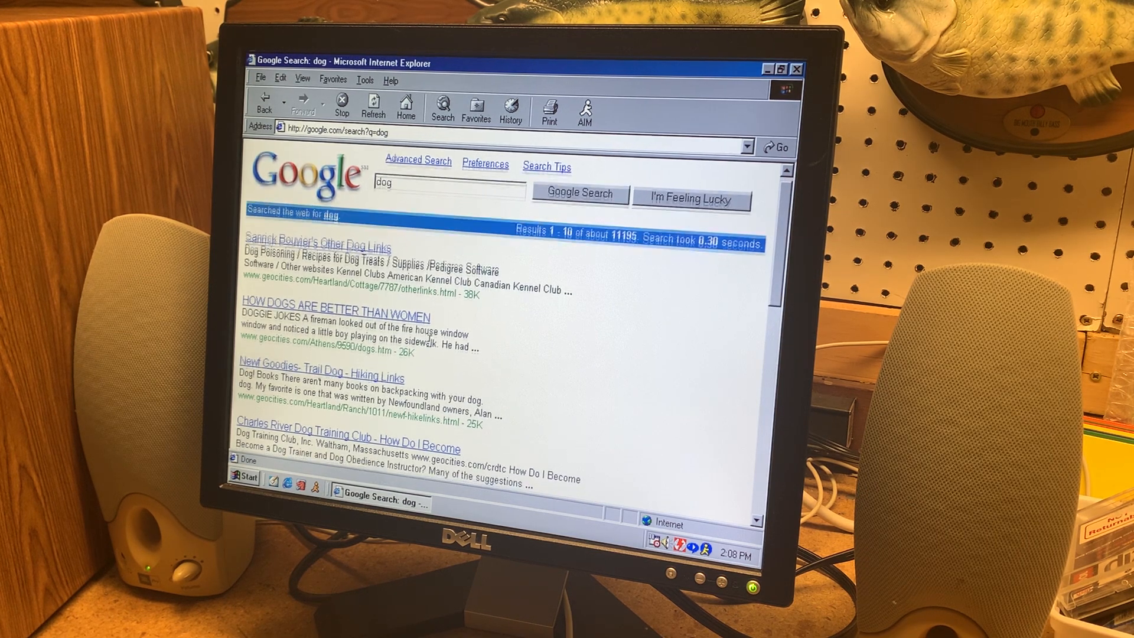
pyautogui.scroll(-3)
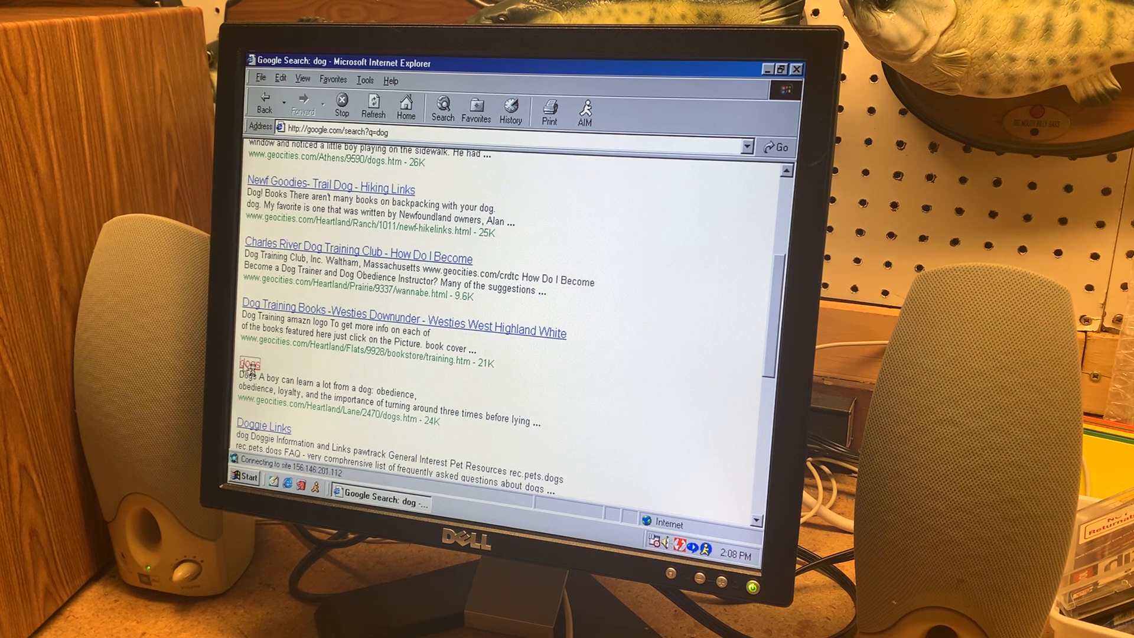
# Read through the GeoCities Dogs fan page, then return to the Google results
pyautogui.click(245, 365)
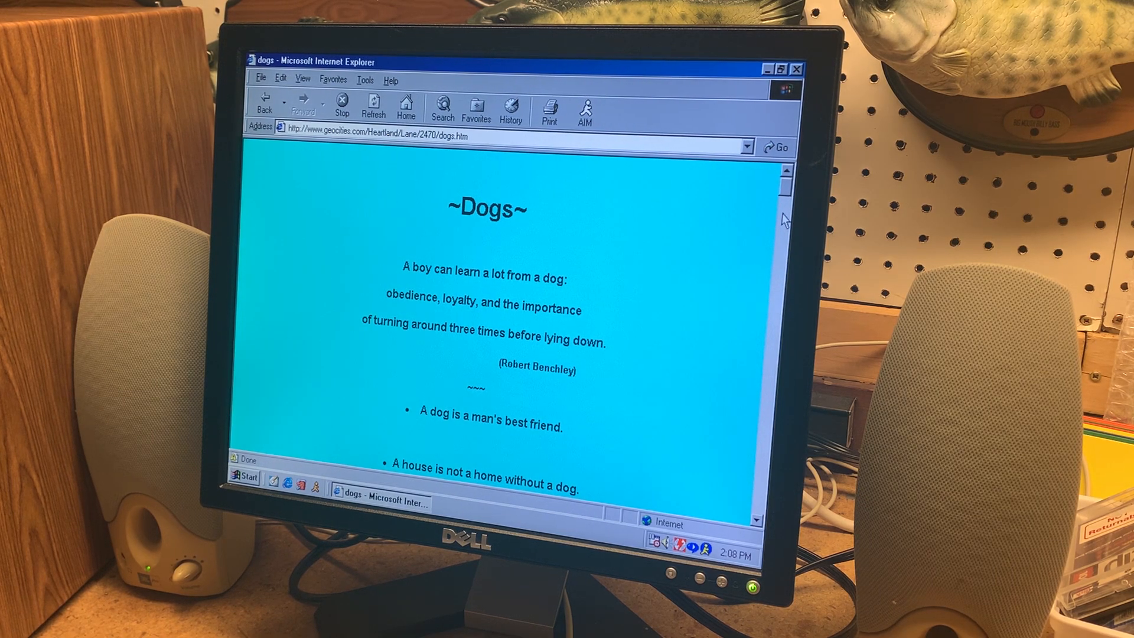
pyautogui.scroll(-3)
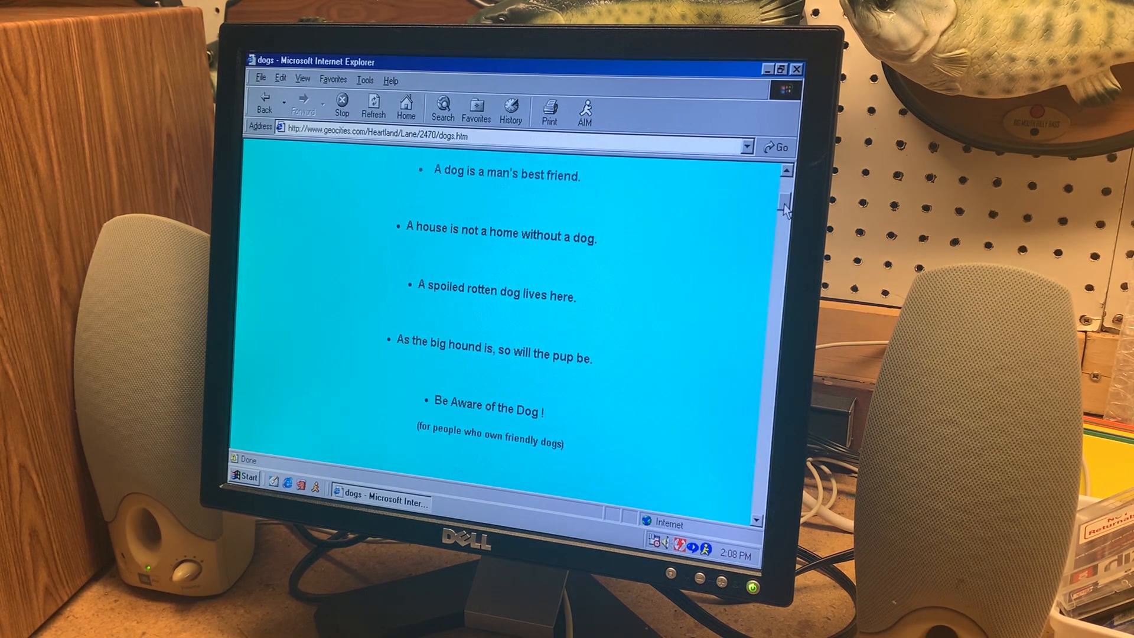
pyautogui.scroll(-3)
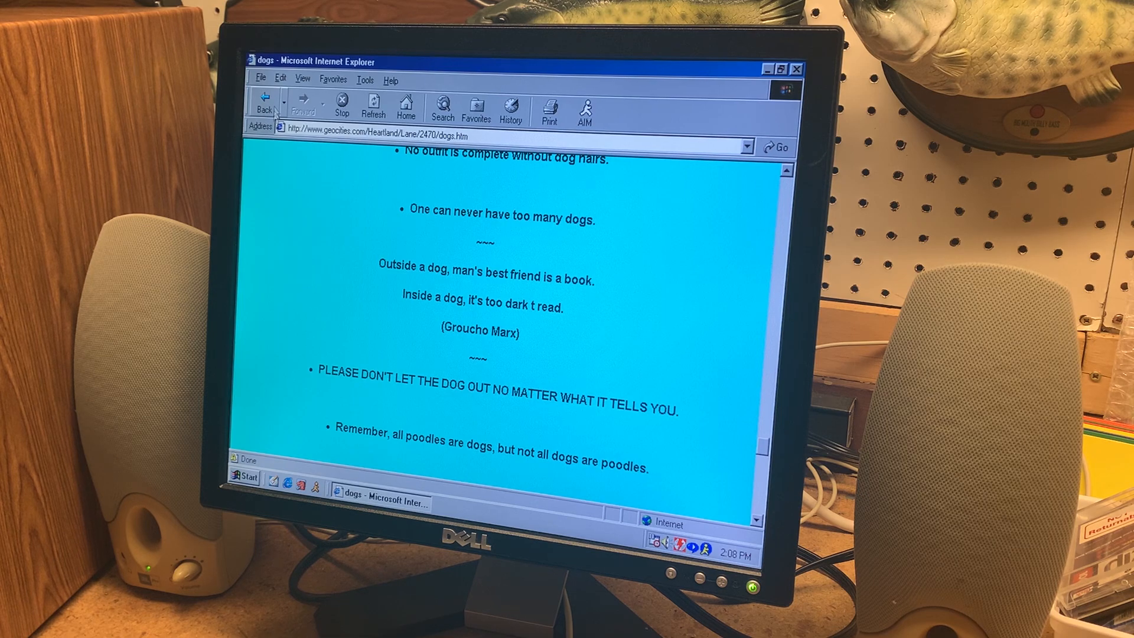
pyautogui.click(262, 108)
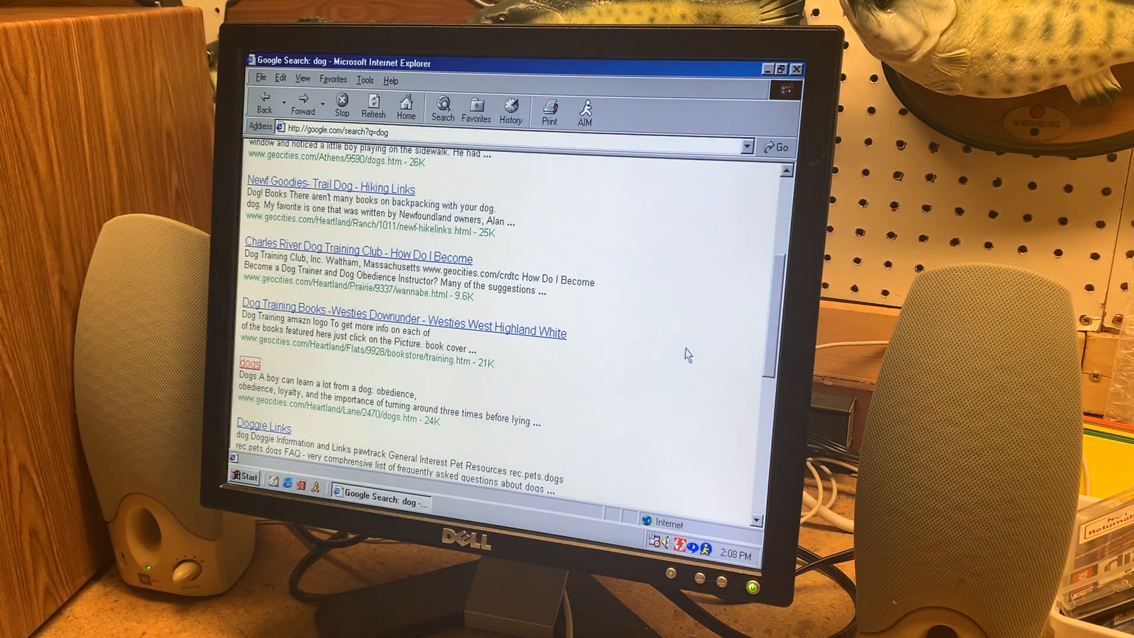
pyautogui.click(333, 131)
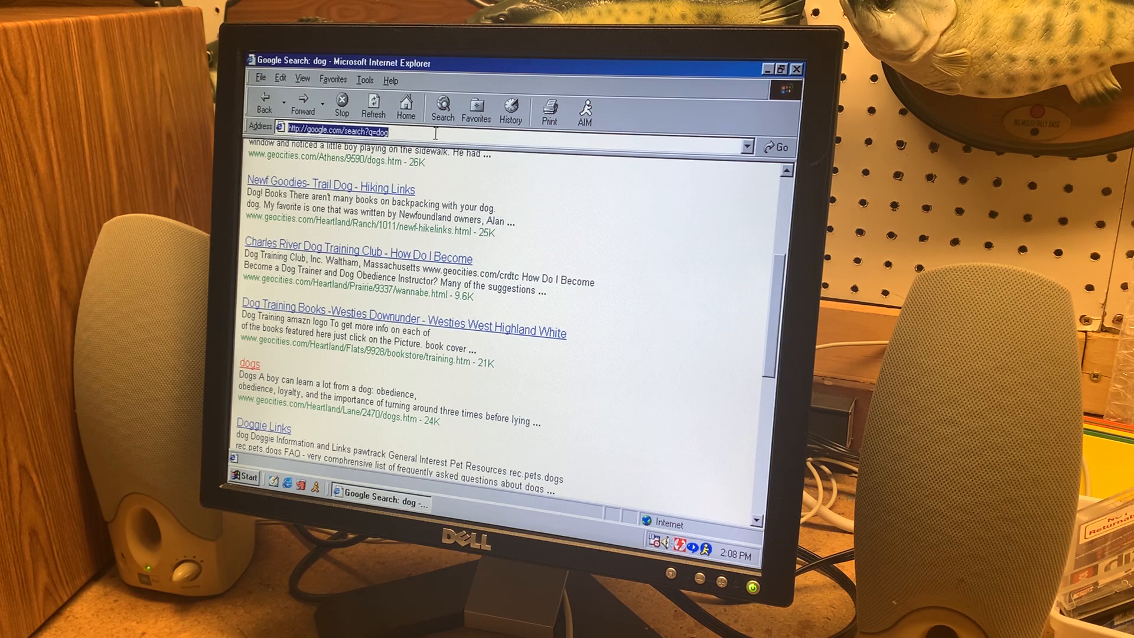
pyautogui.write('yah')
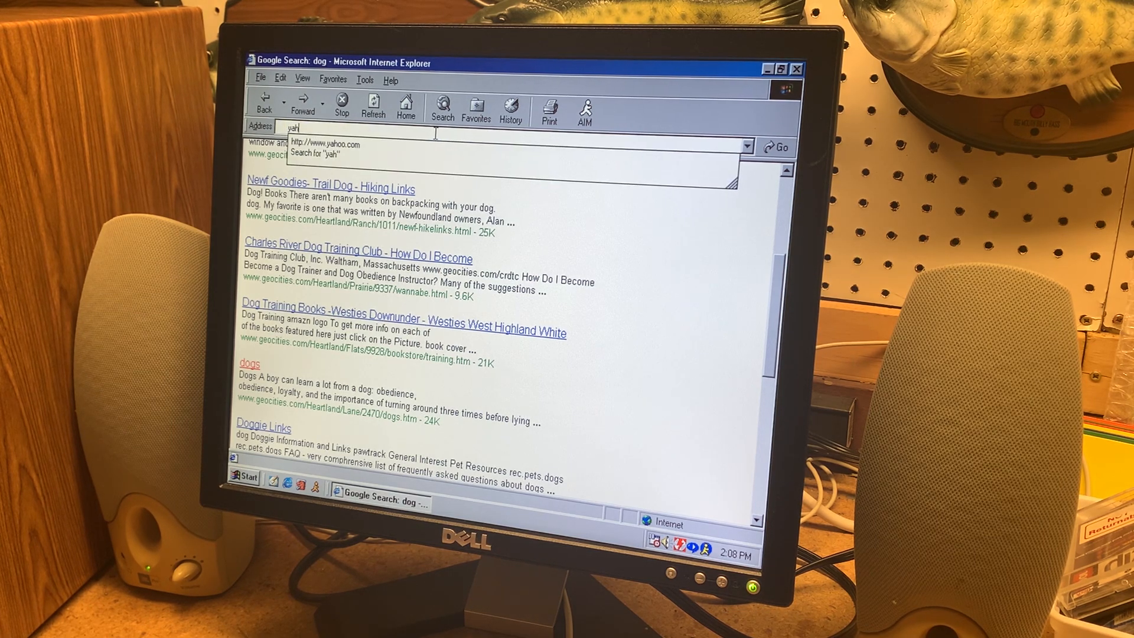
pyautogui.write('http://www.yahoo.com')
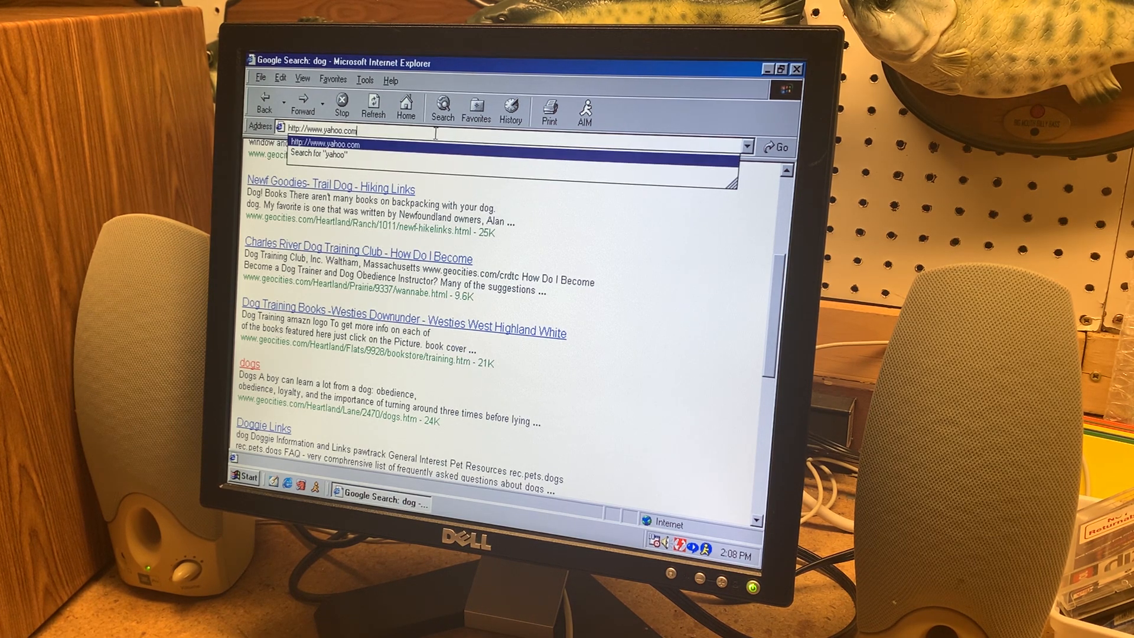
pyautogui.press('Enter')
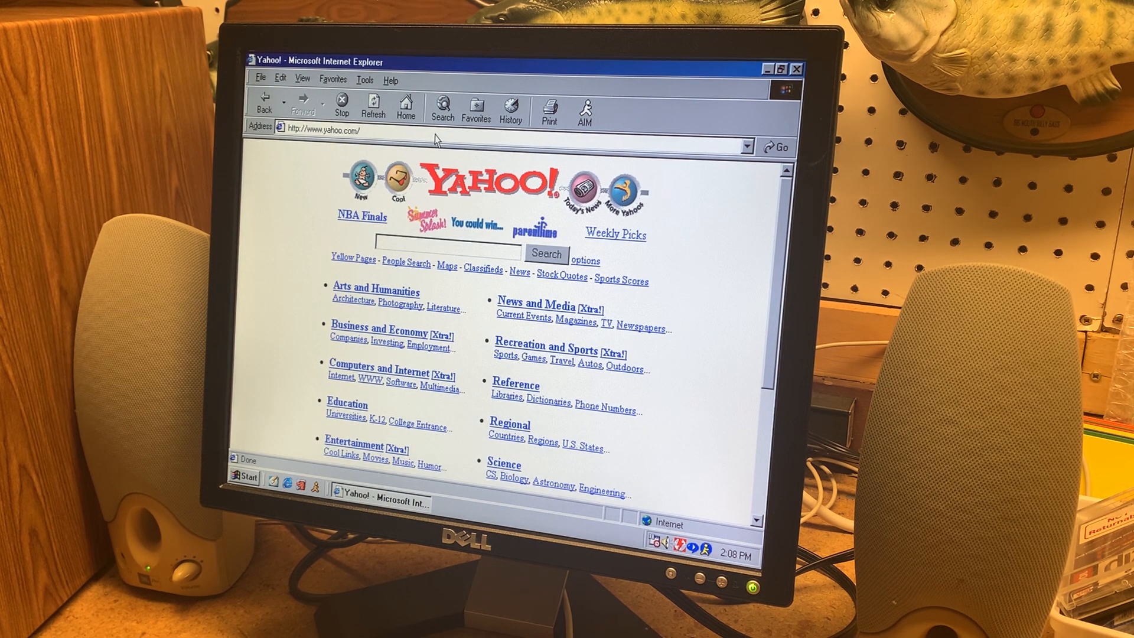
pyautogui.scroll(-3)
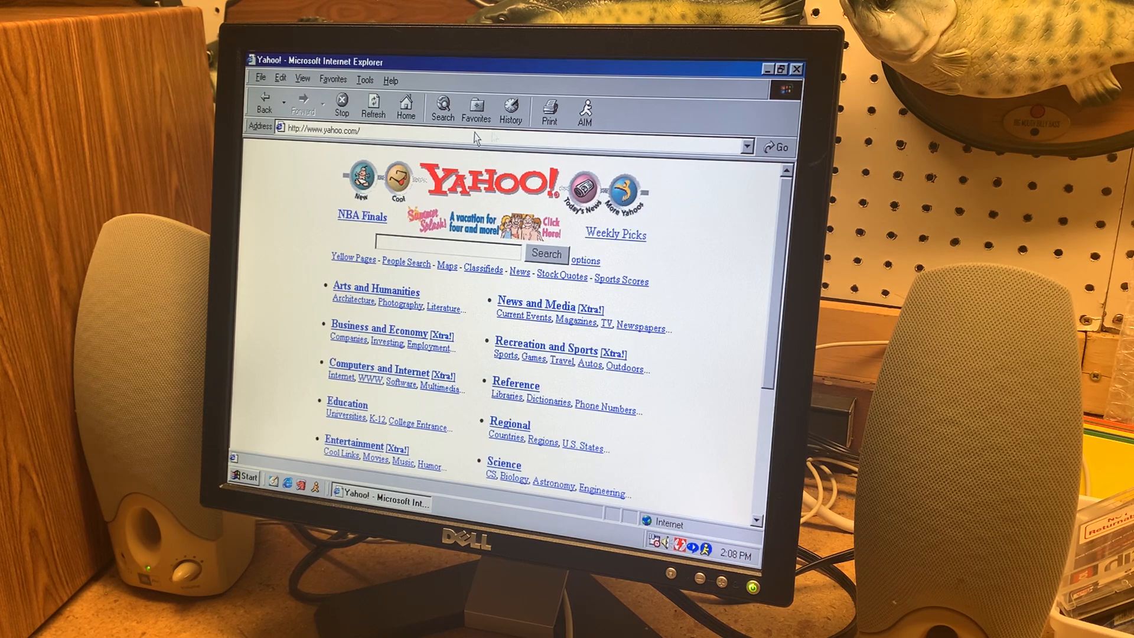
# Search Yahoo for dell and open the Dell Alienware 18 review result
pyautogui.click(449, 252)
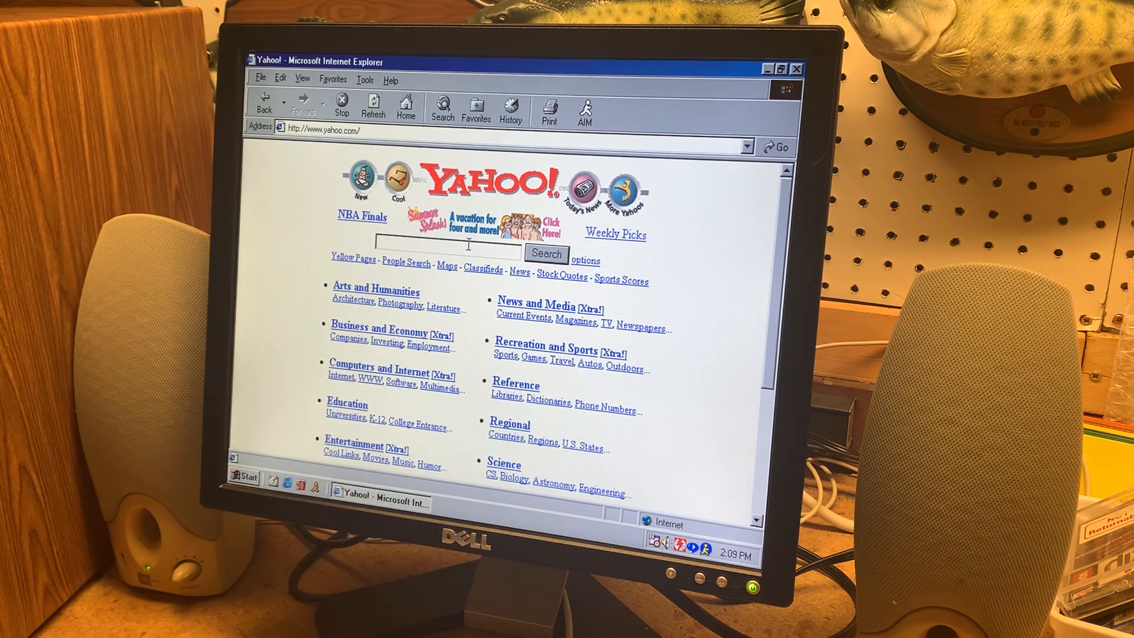
pyautogui.write('dell')
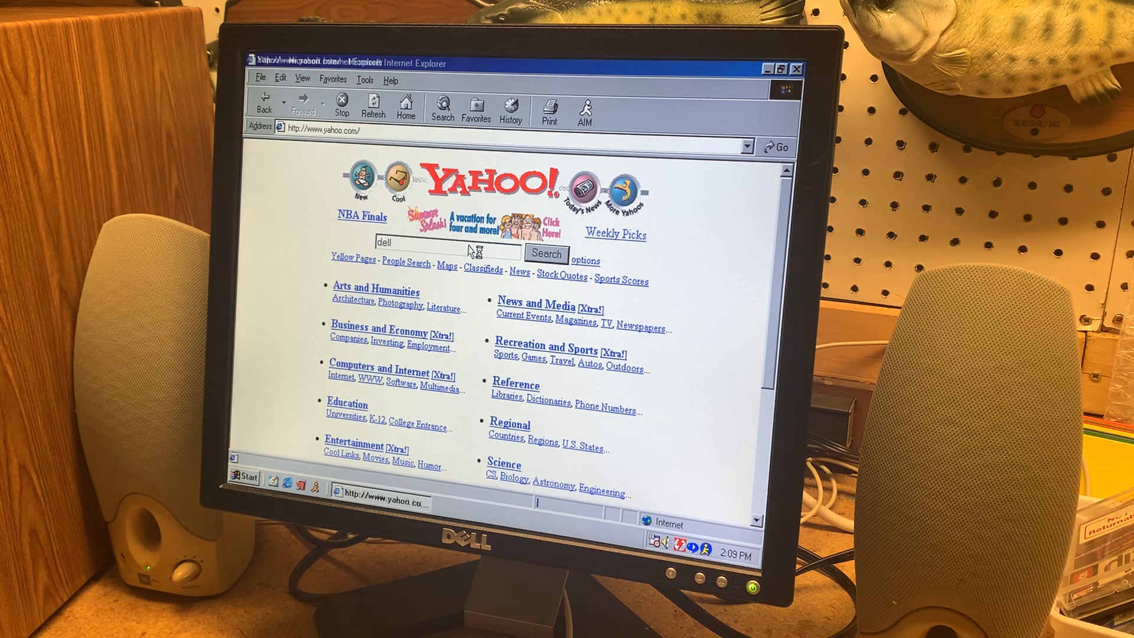
pyautogui.click(546, 253)
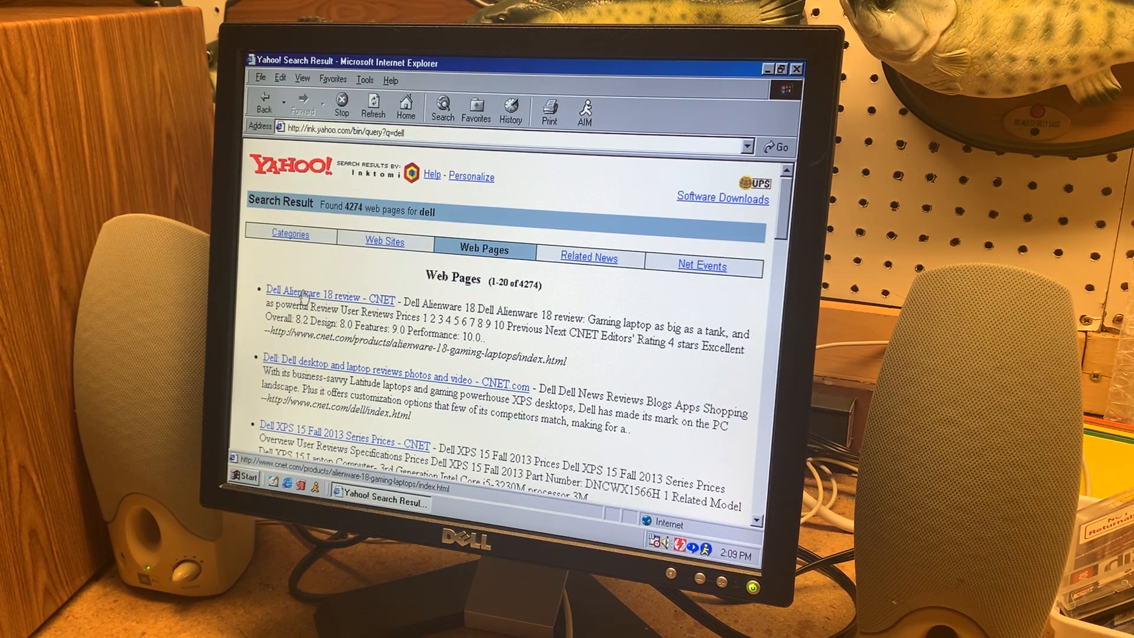
pyautogui.click(325, 296)
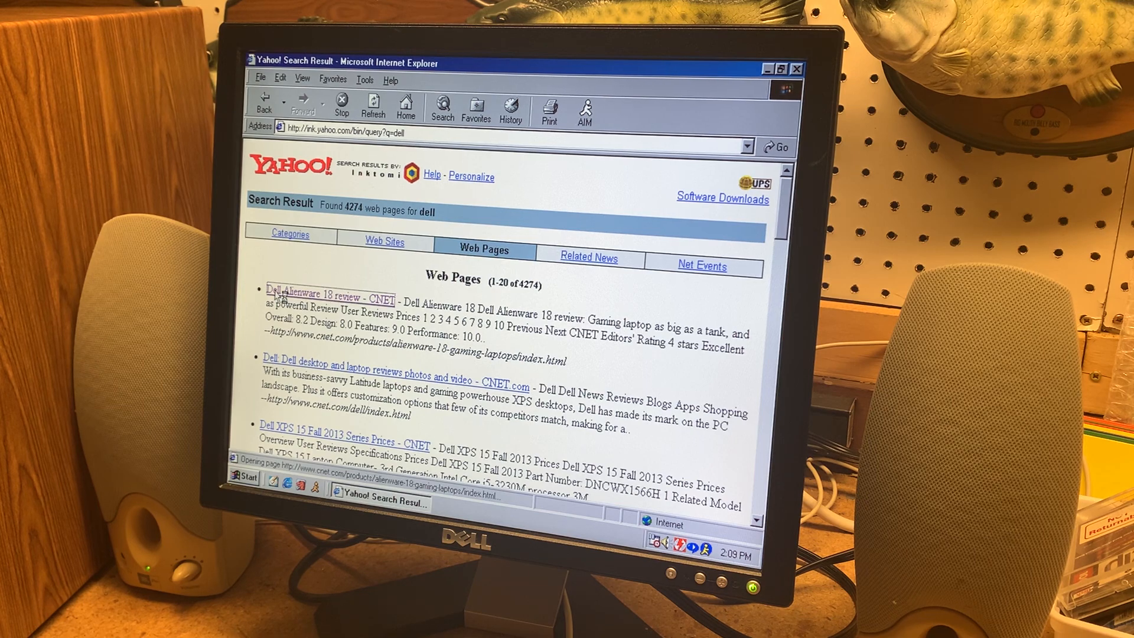
pyautogui.click(329, 295)
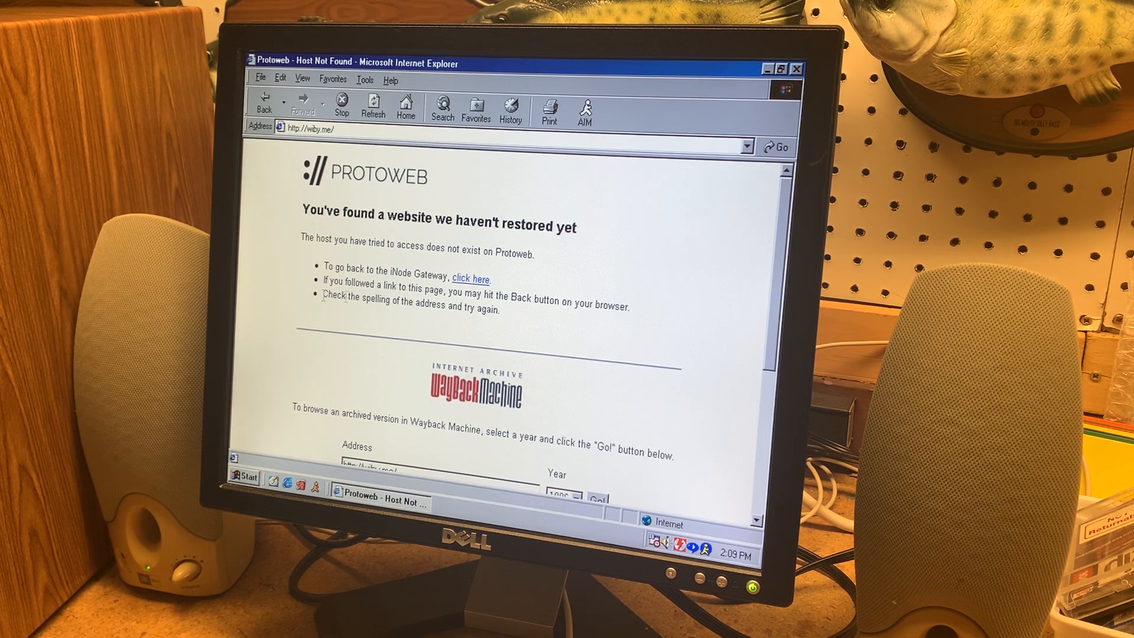
# Review the Wayback Machine and FrogFind options on the wiby.me Host Not Found page
pyautogui.scroll(-3)
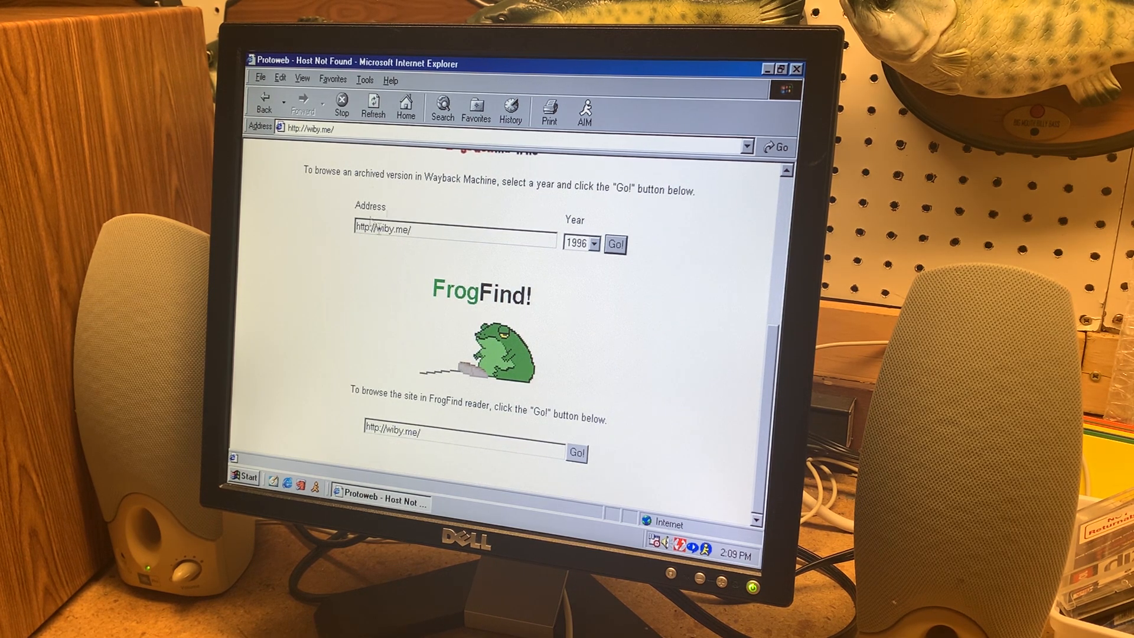
pyautogui.moveTo(396, 204)
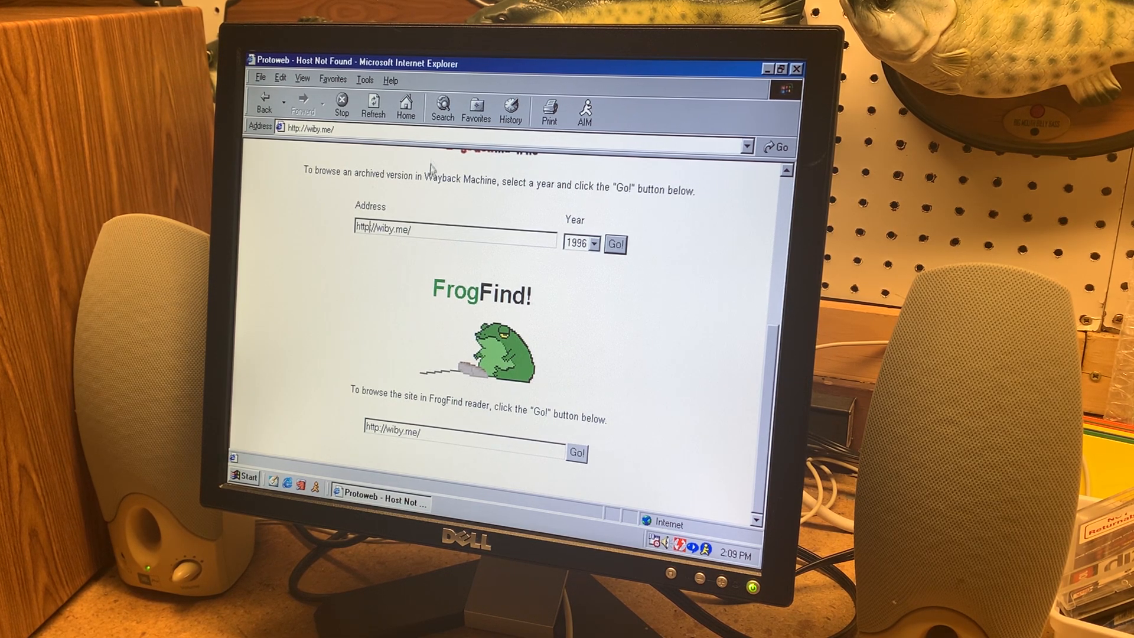
pyautogui.moveTo(427, 304)
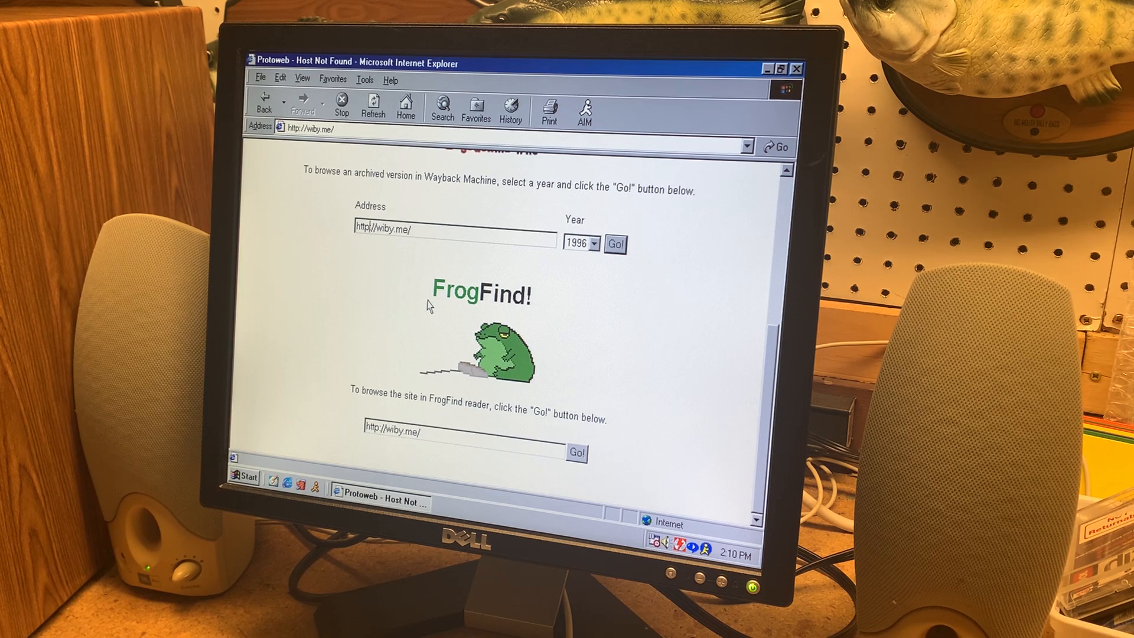
pyautogui.moveTo(528, 430)
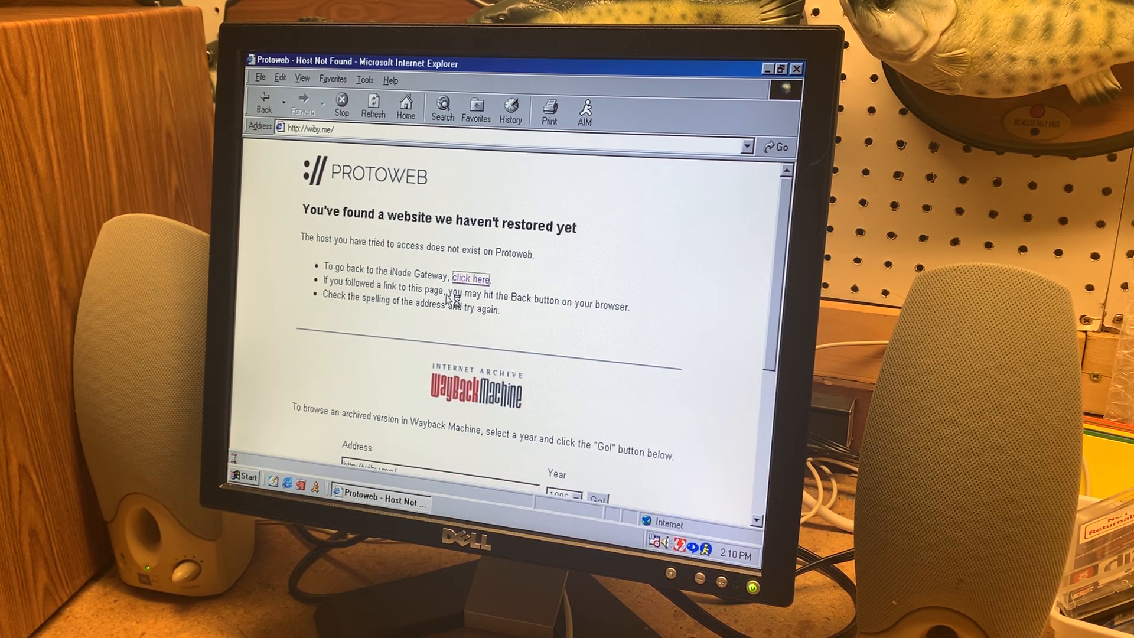
# Go back to the iNode Gateway directory and open Comet Search
pyautogui.click(469, 279)
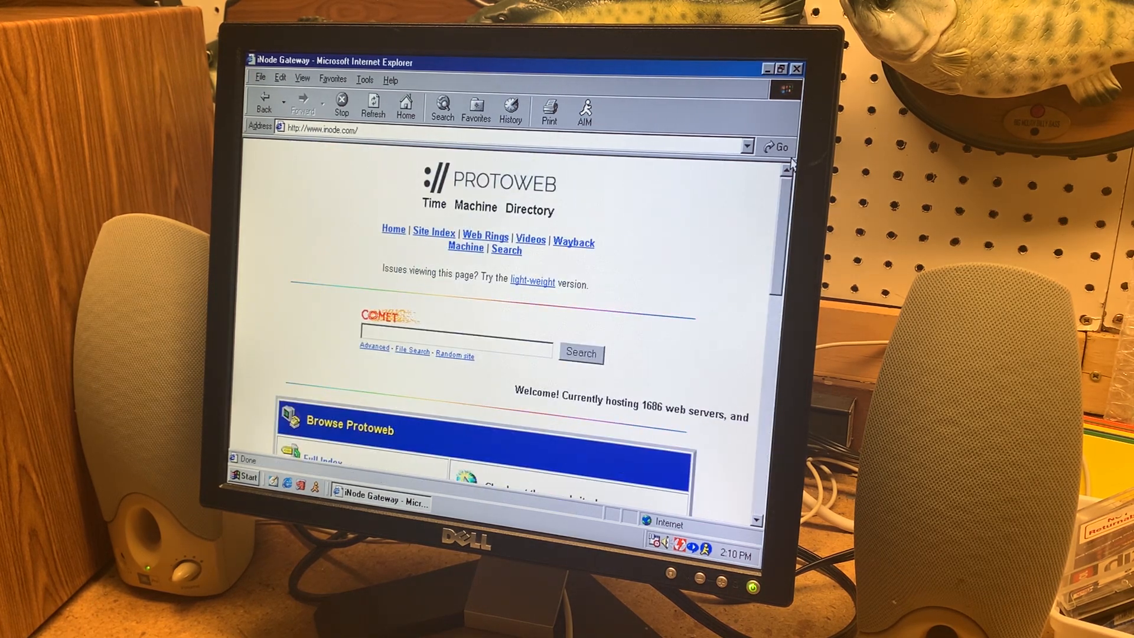
pyautogui.scroll(-3)
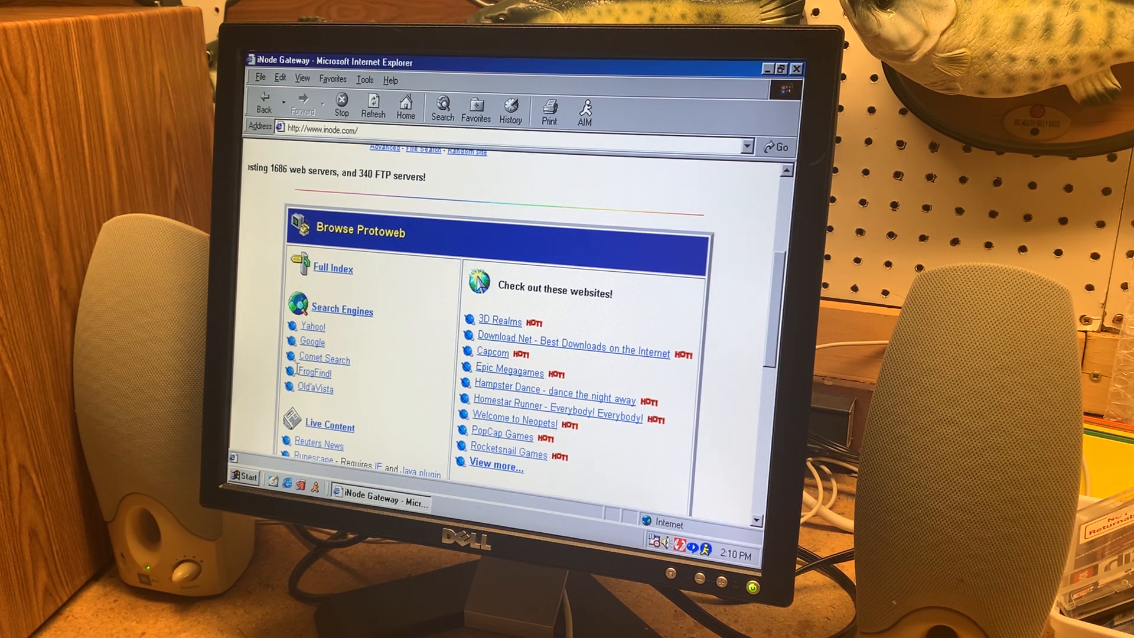
pyautogui.click(323, 359)
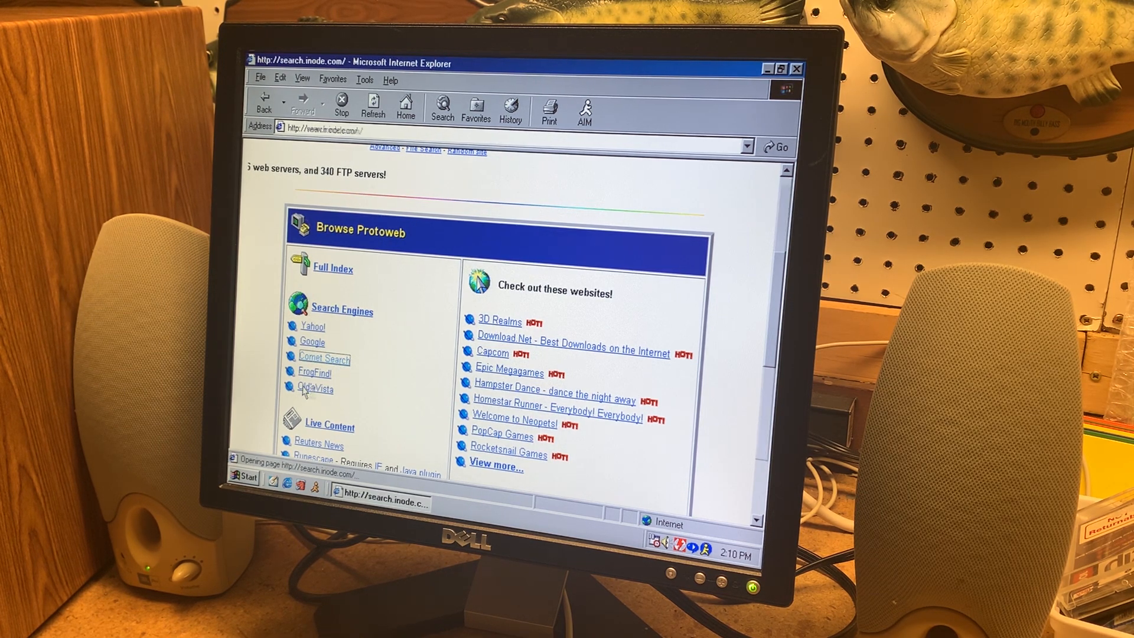
pyautogui.click(324, 359)
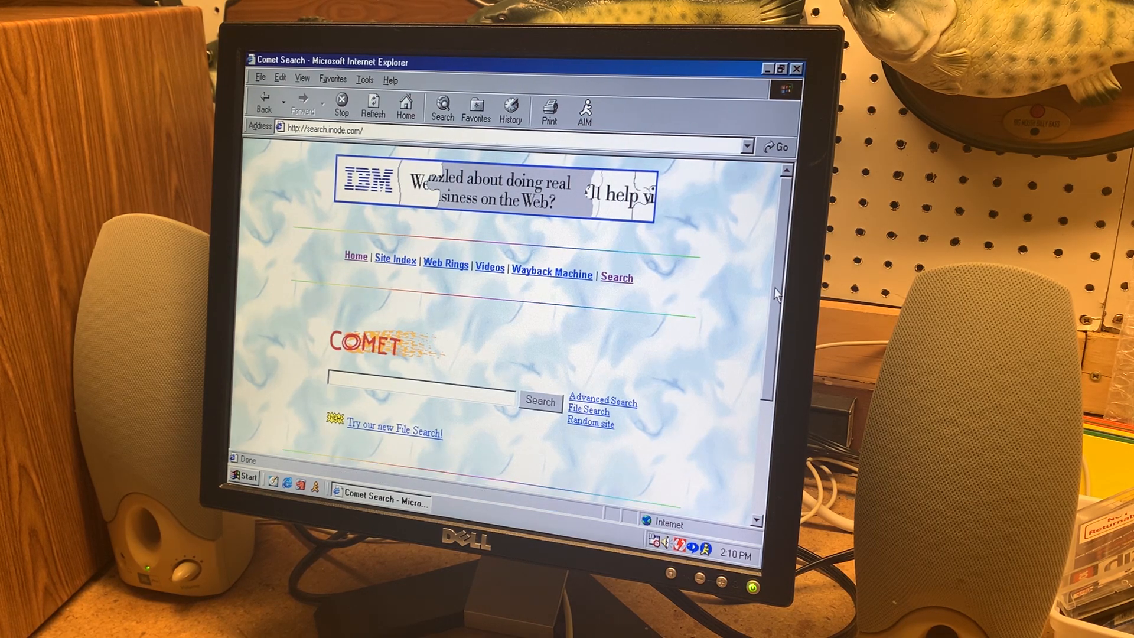
pyautogui.scroll(-3)
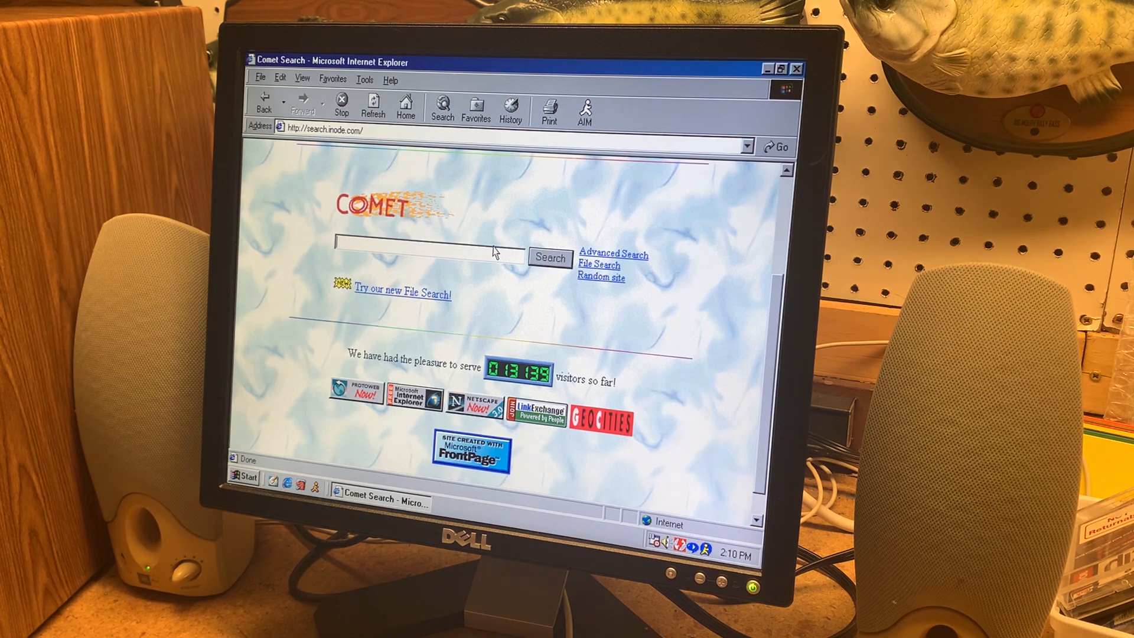
# Search Comet for keyboard (4947 pages), then for chat gpt with no results
pyautogui.write('keyboard')
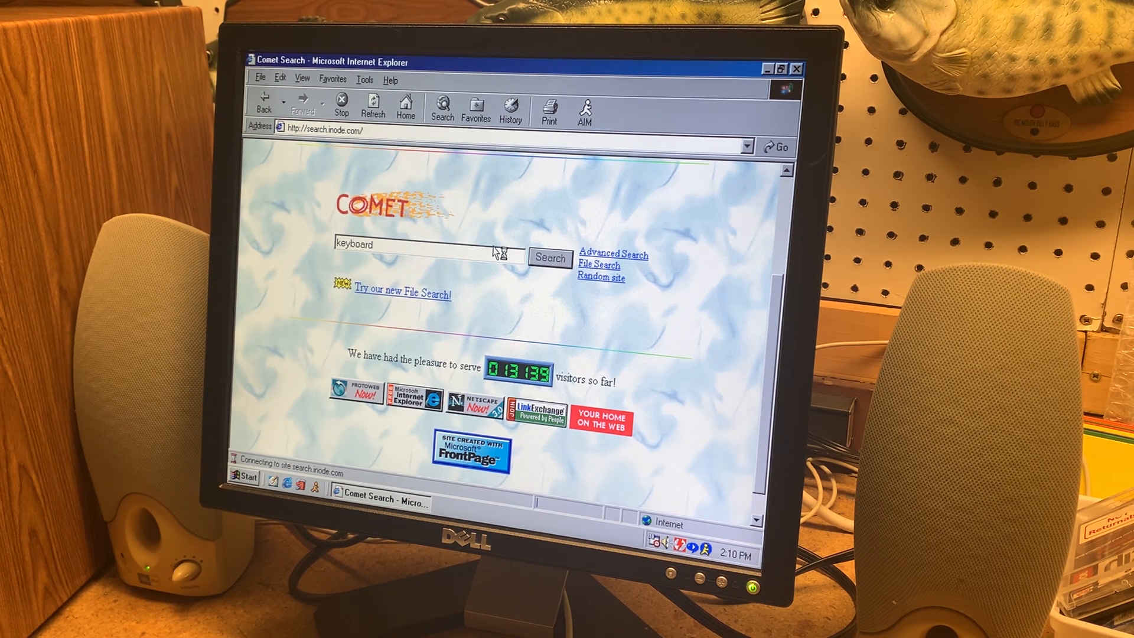
pyautogui.click(549, 258)
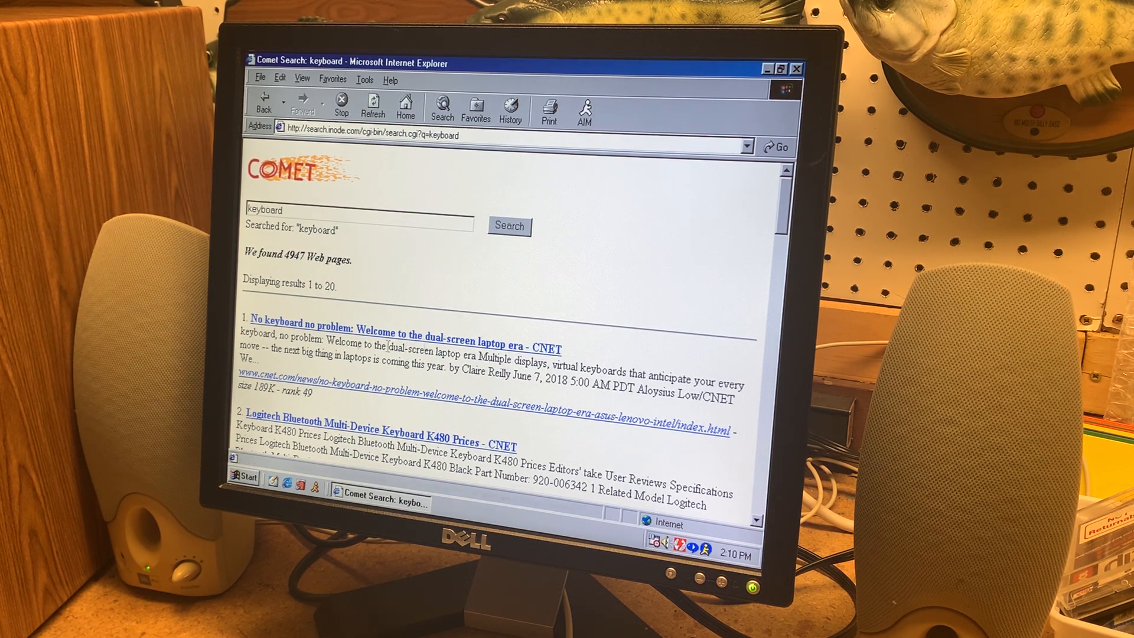
pyautogui.scroll(-3)
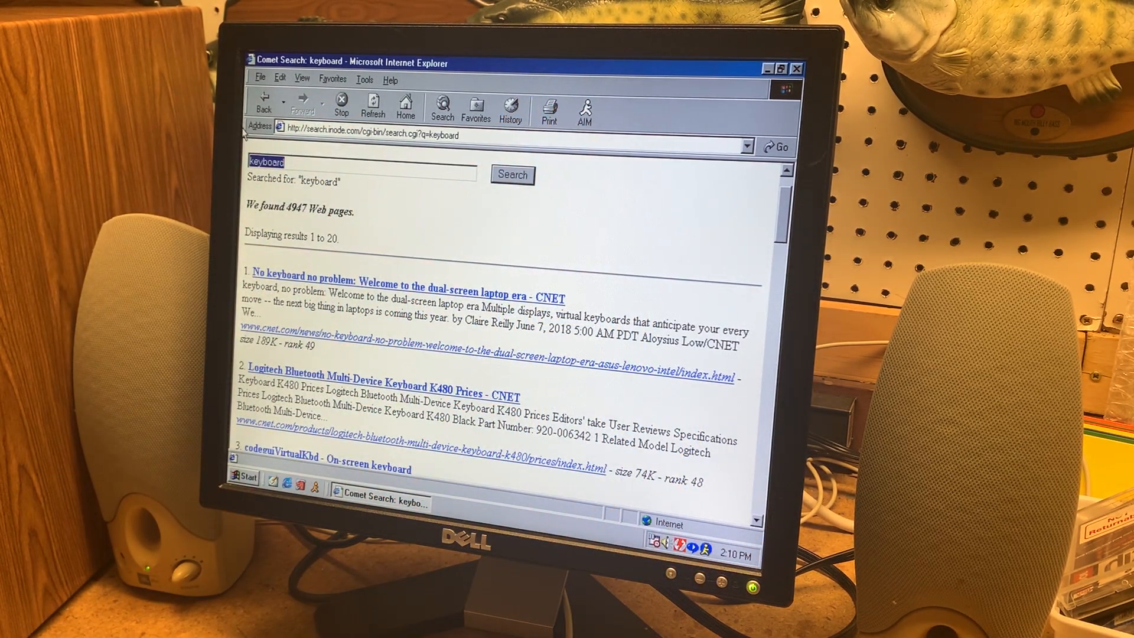
pyautogui.write('chat gpt')
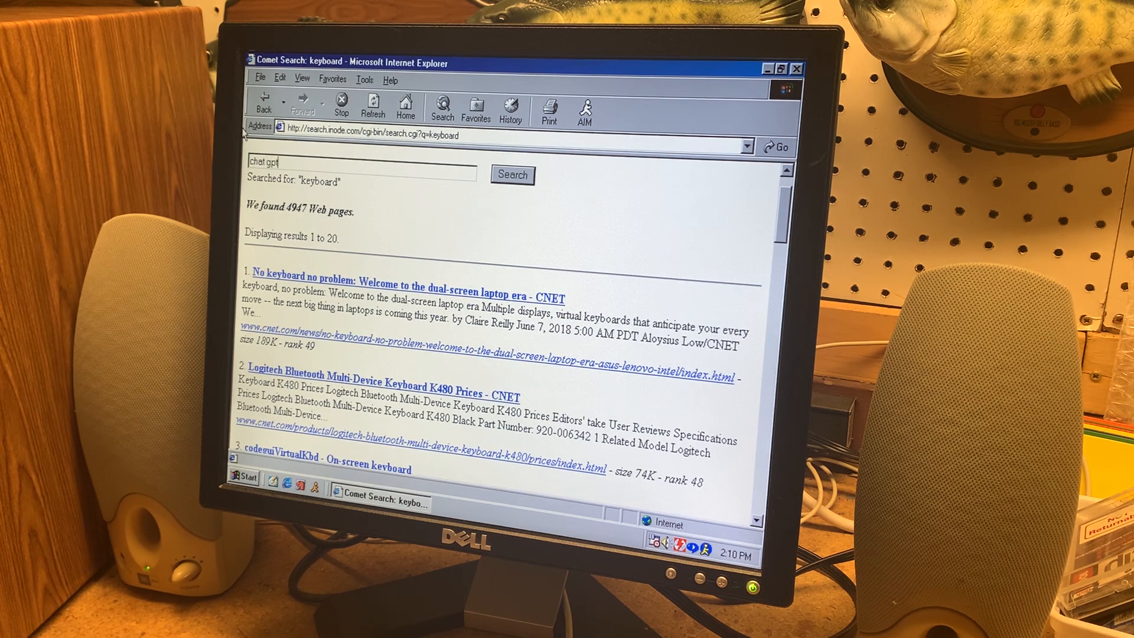
pyautogui.click(512, 174)
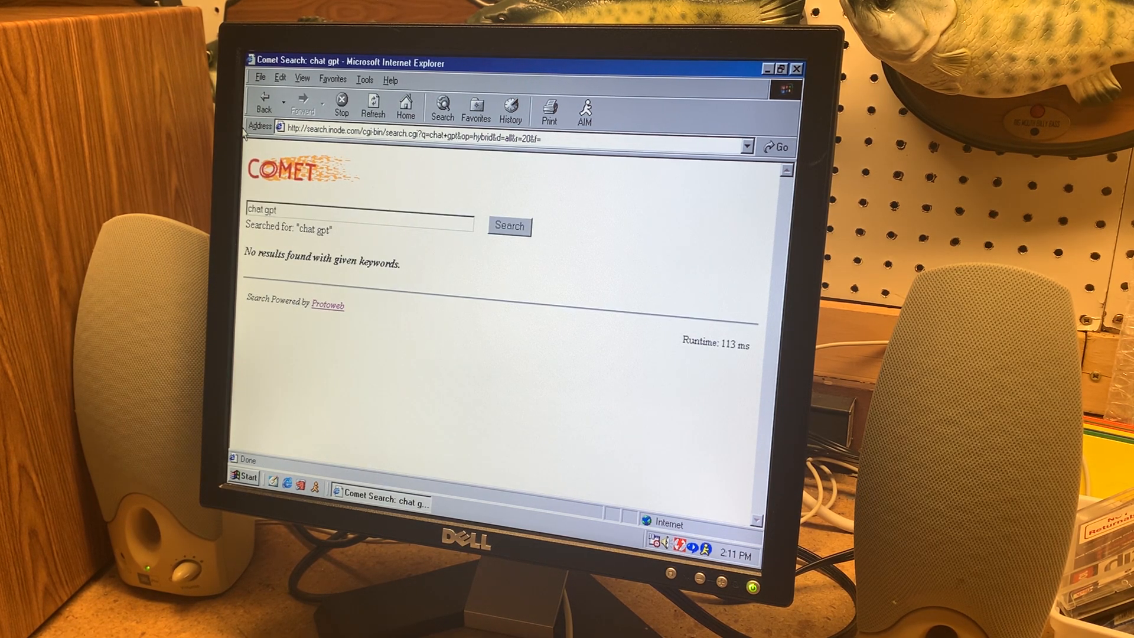
pyautogui.moveTo(263, 104)
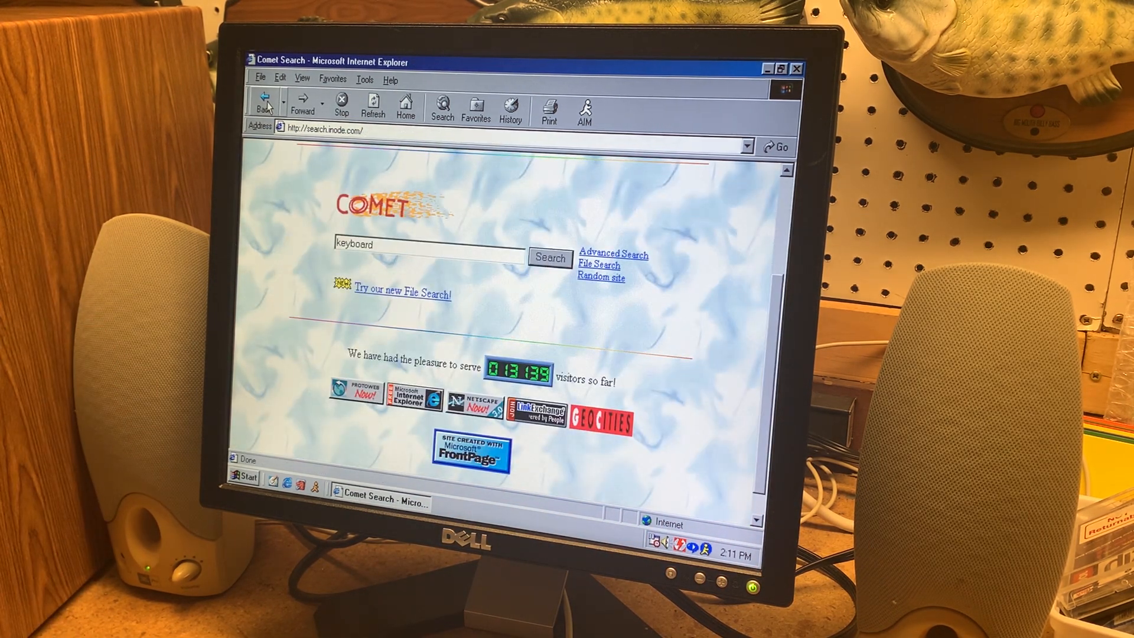
# From the iNode Gateway directory, open the archived Wikipedia main page
pyautogui.click(263, 101)
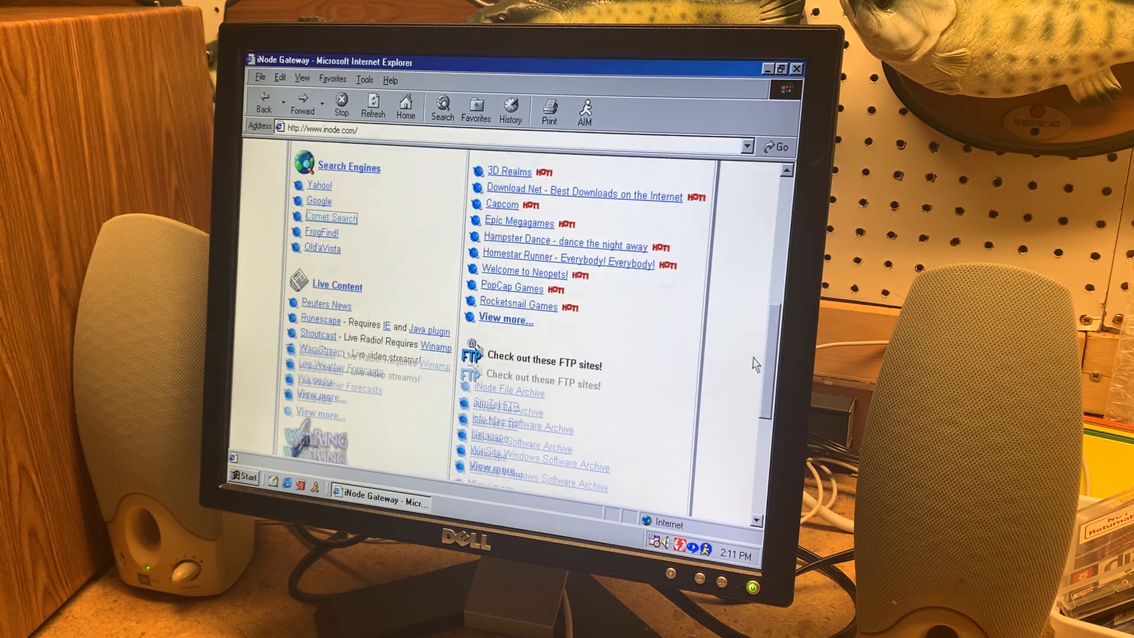
pyautogui.scroll(-3)
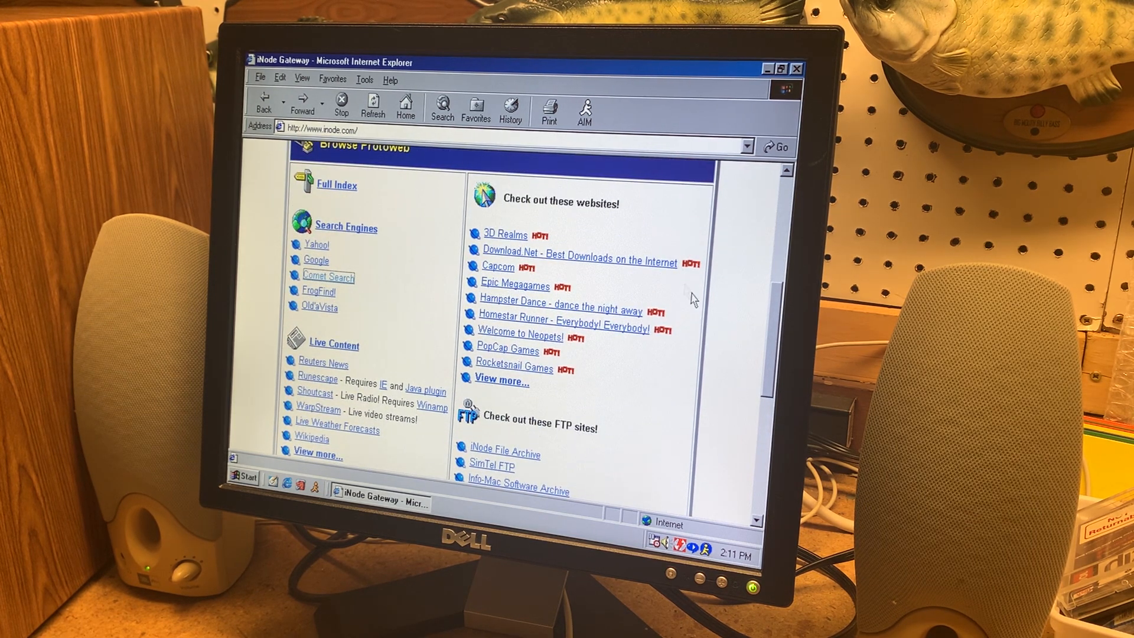
pyautogui.scroll(-3)
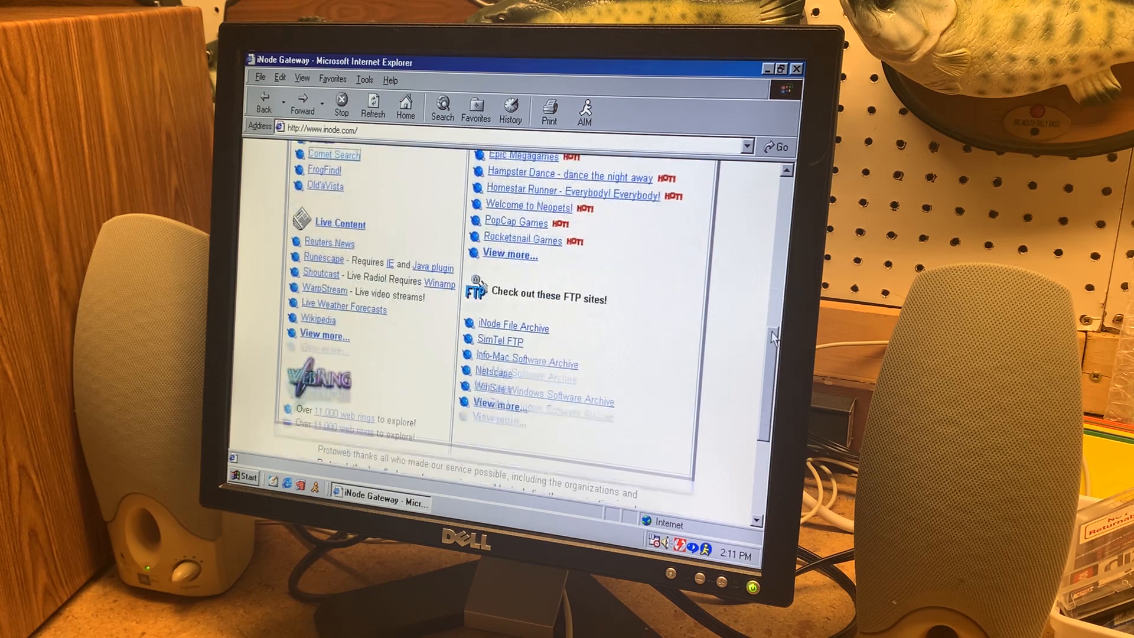
pyautogui.scroll(-3)
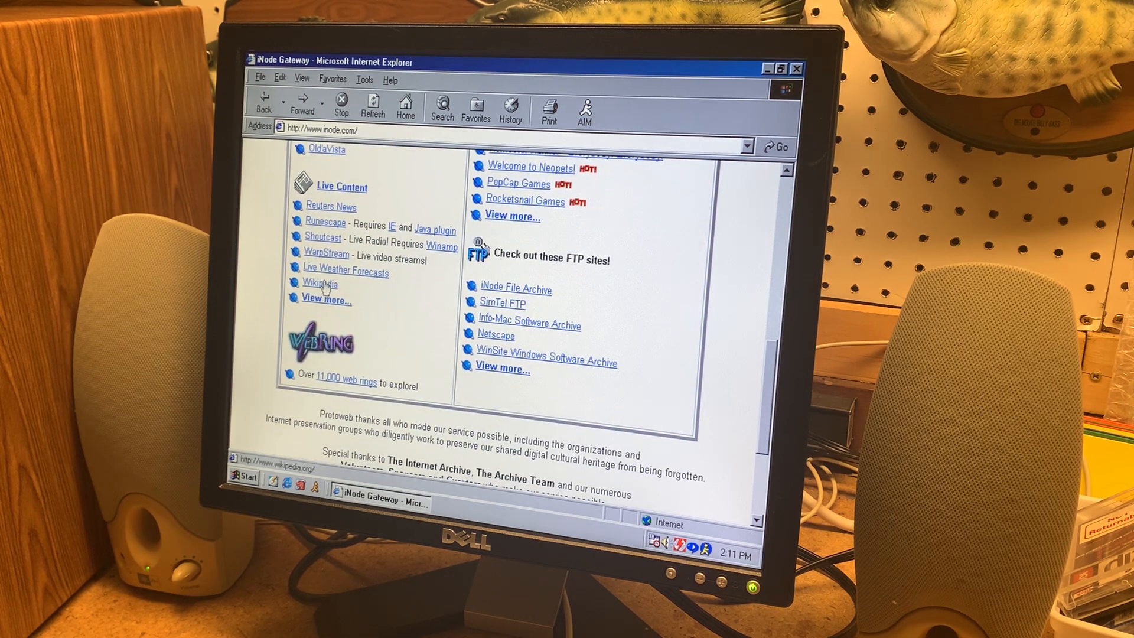
pyautogui.click(320, 283)
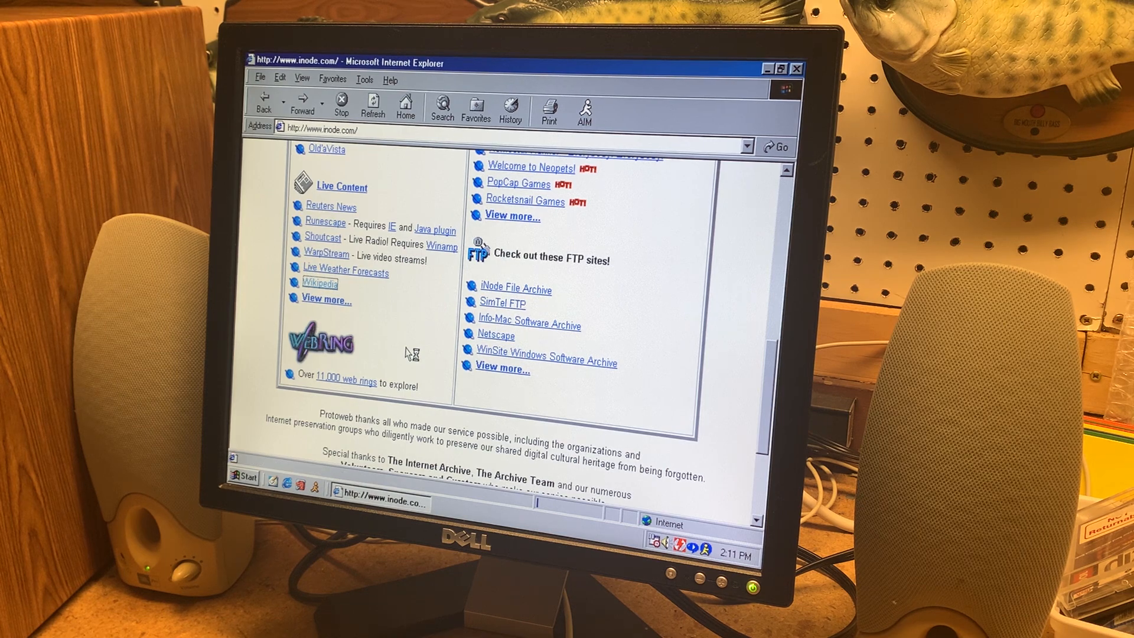
pyautogui.click(319, 283)
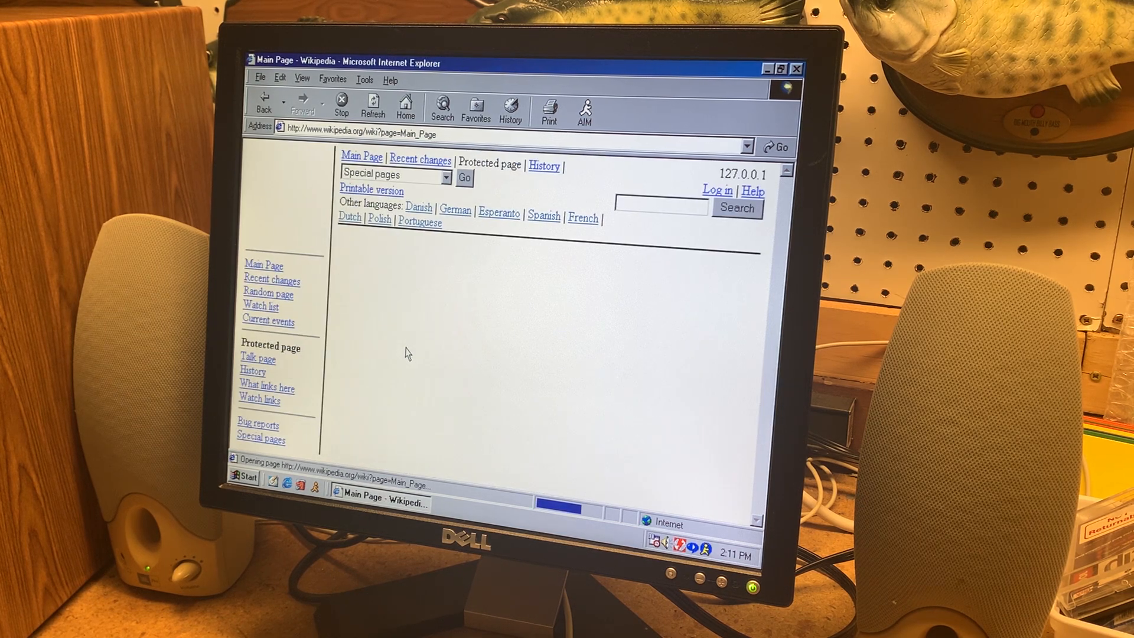
pyautogui.moveTo(626, 263)
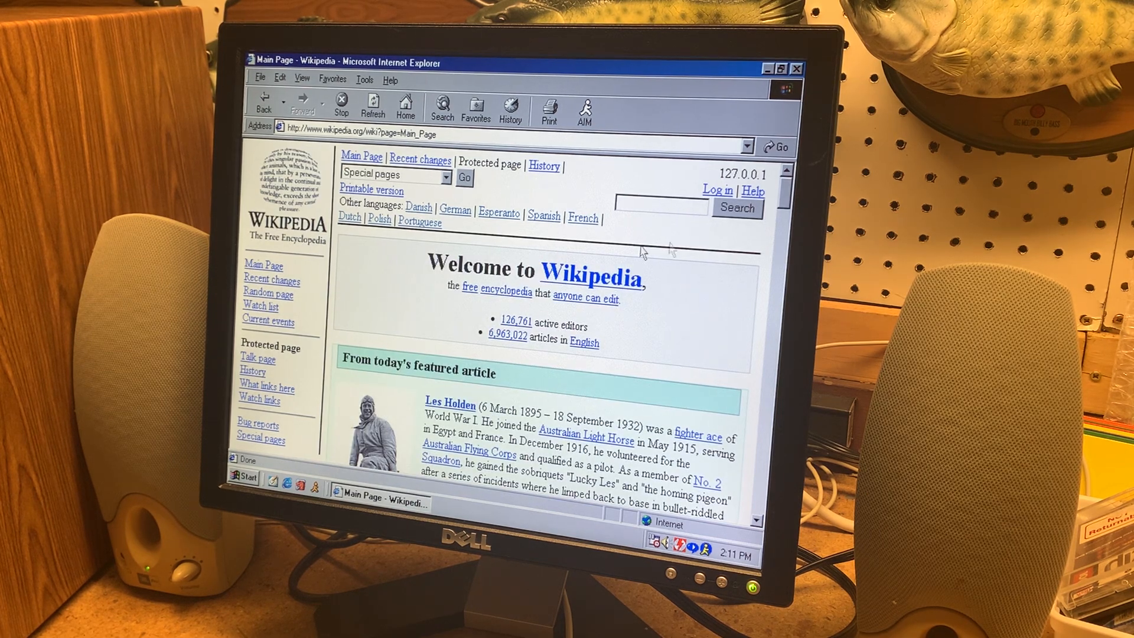
pyautogui.scroll(-3)
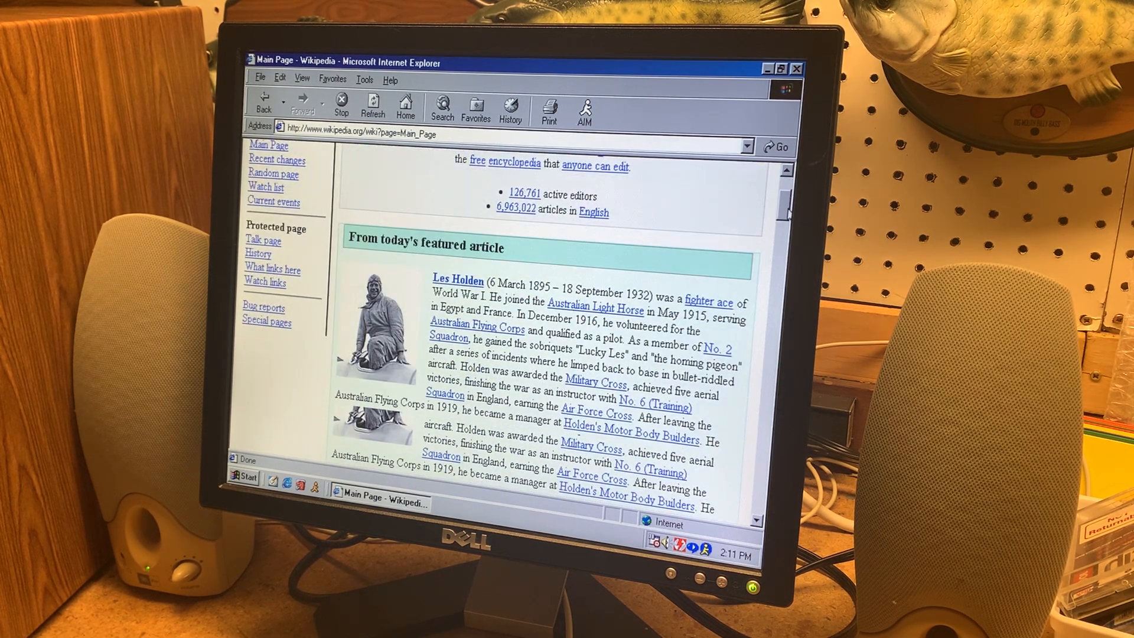
pyautogui.scroll(-3)
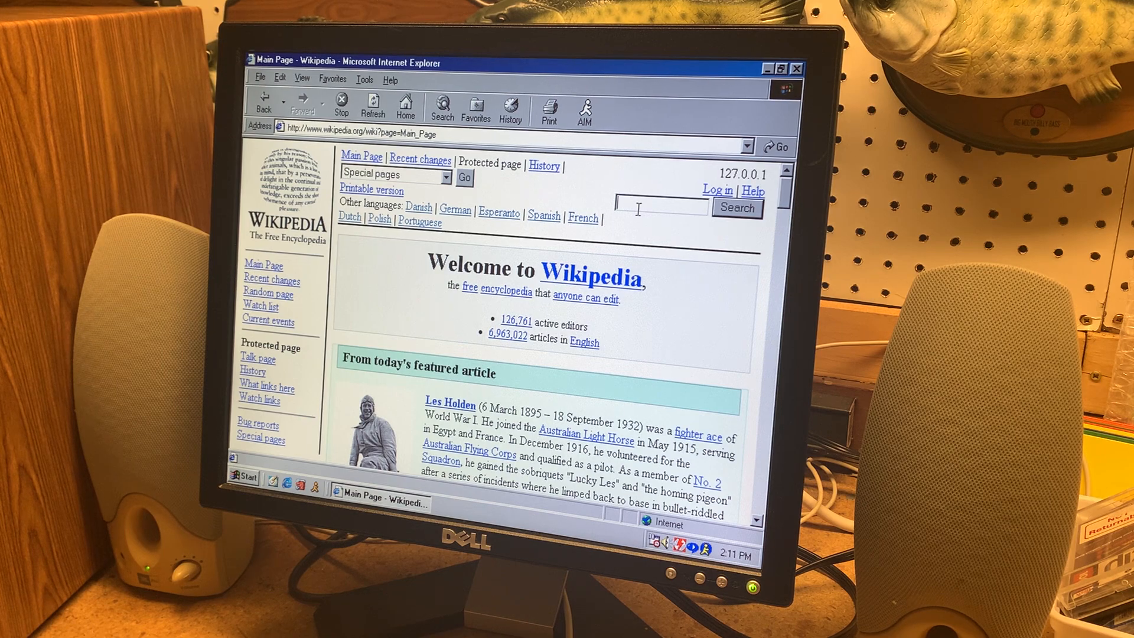
# Search Wikipedia for imac and follow the redirect to the iMac article
pyautogui.write('imac')
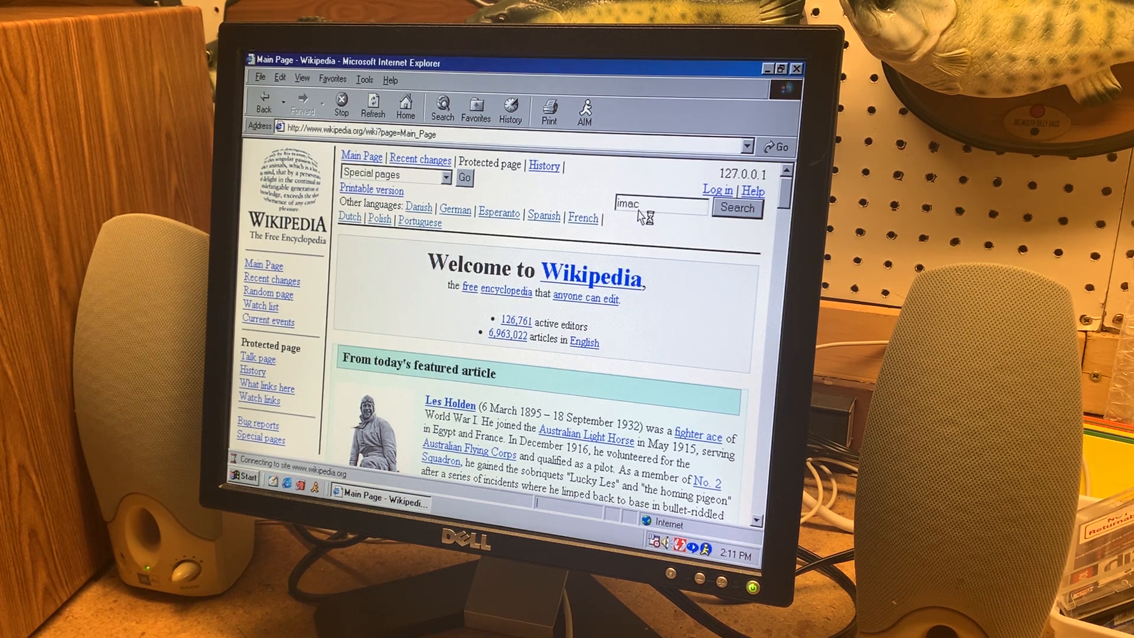
pyautogui.click(737, 209)
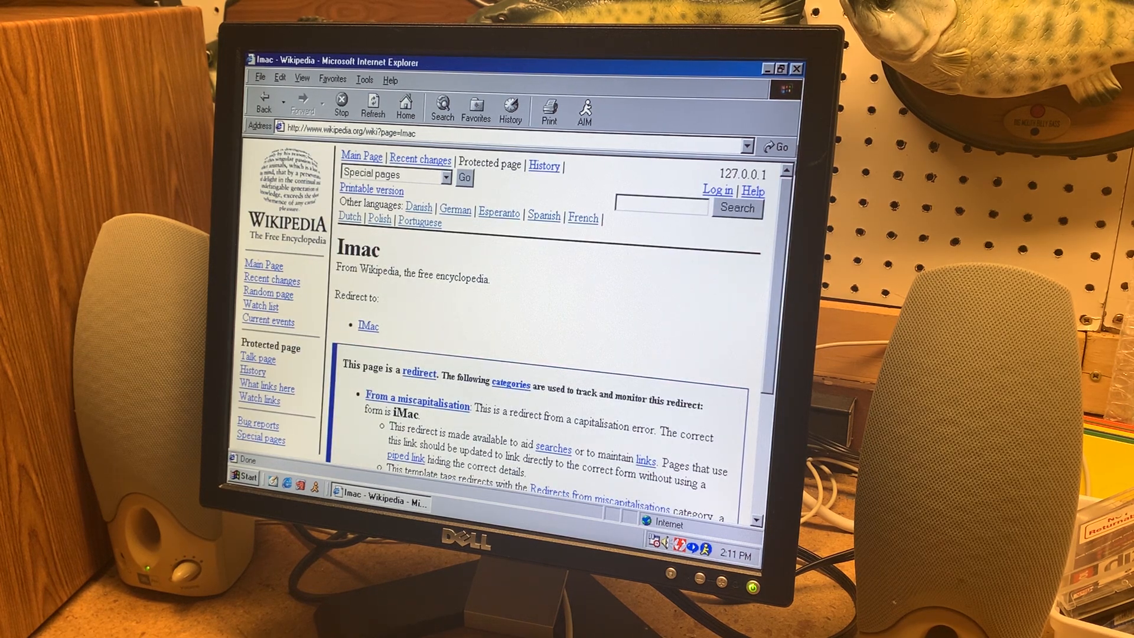
pyautogui.scroll(-3)
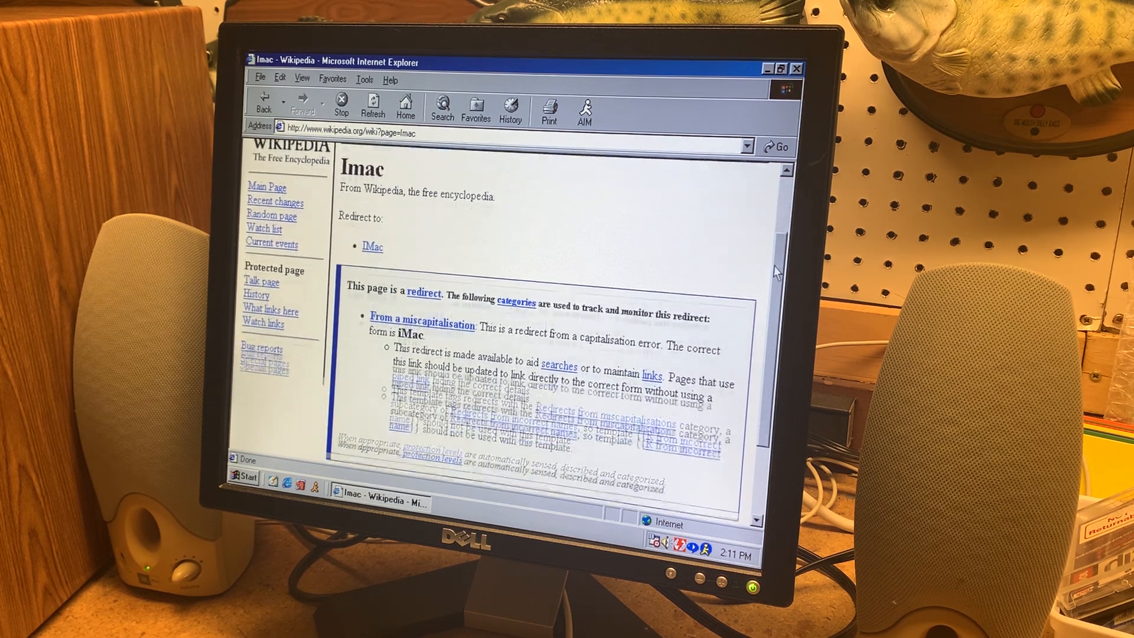
pyautogui.scroll(-3)
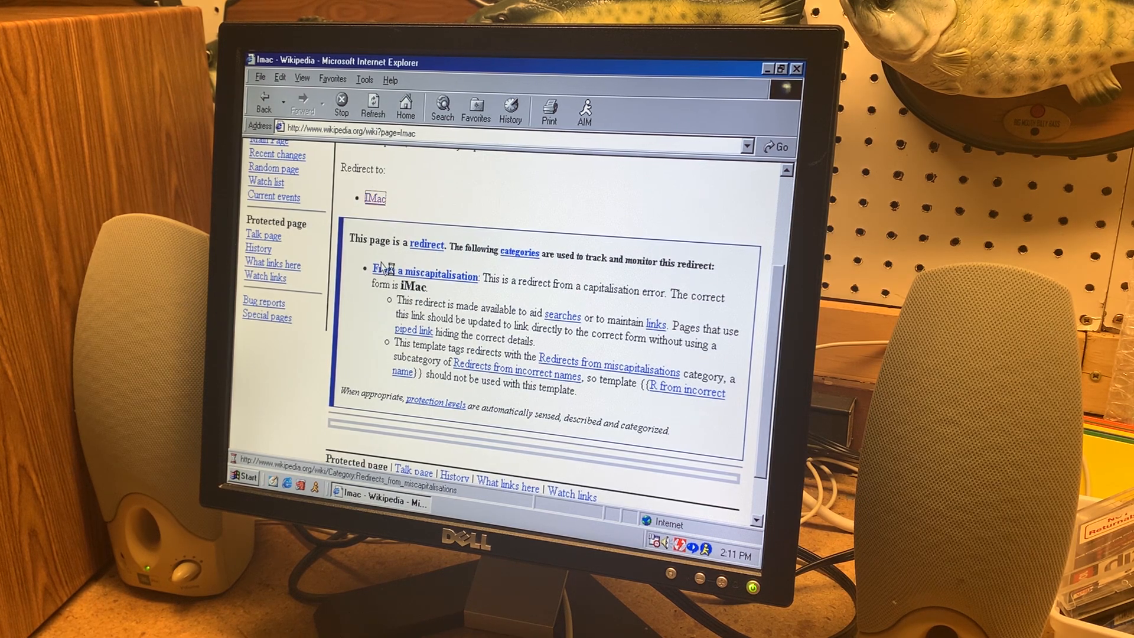
pyautogui.click(425, 275)
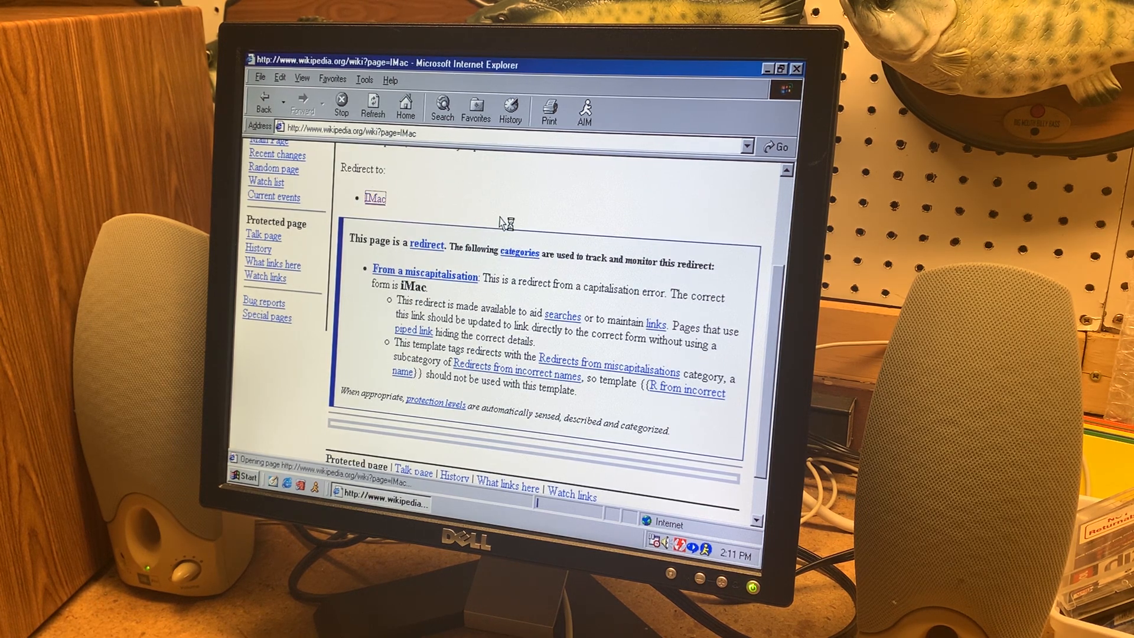
pyautogui.click(374, 197)
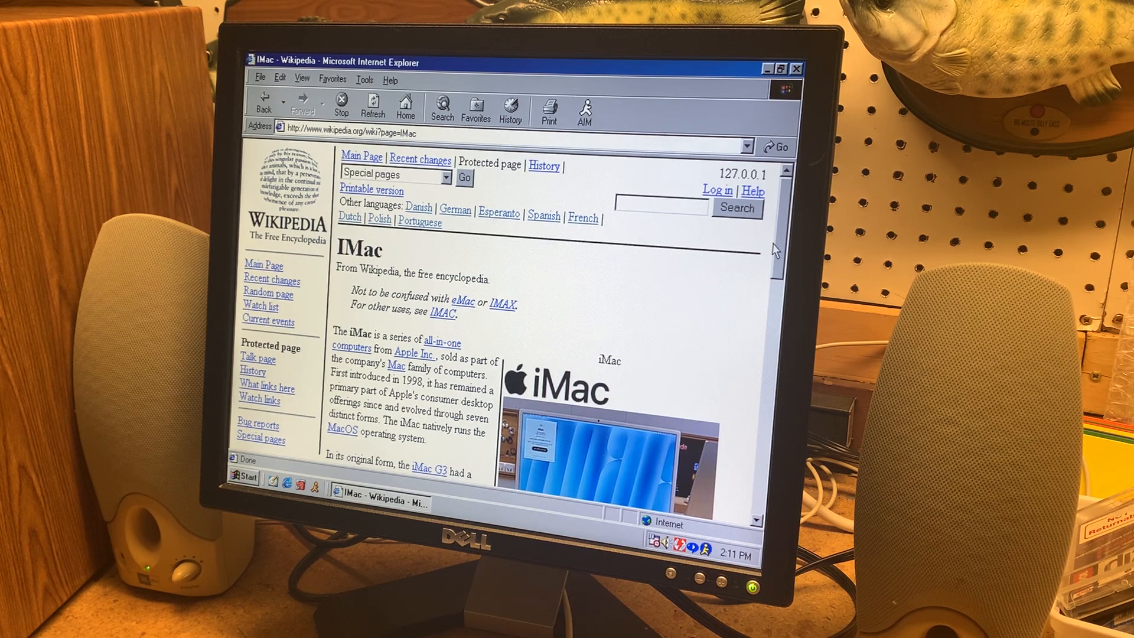
# Read down the iMac article, selecting the M4, 2024 caption text, and return to the top
pyautogui.scroll(-3)
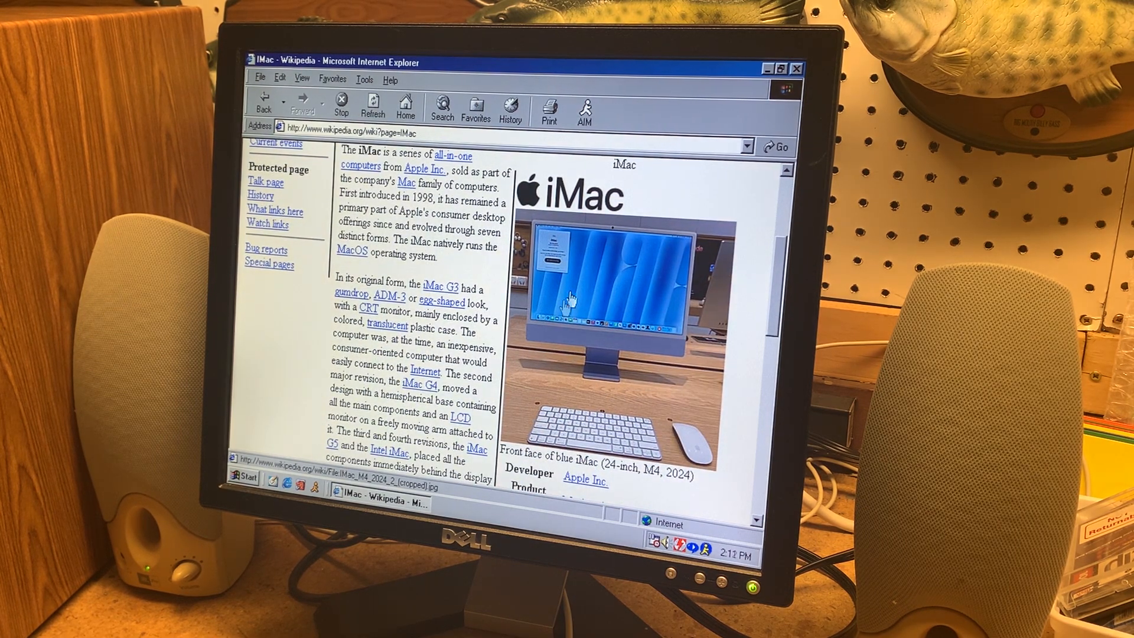
pyautogui.moveTo(611, 309)
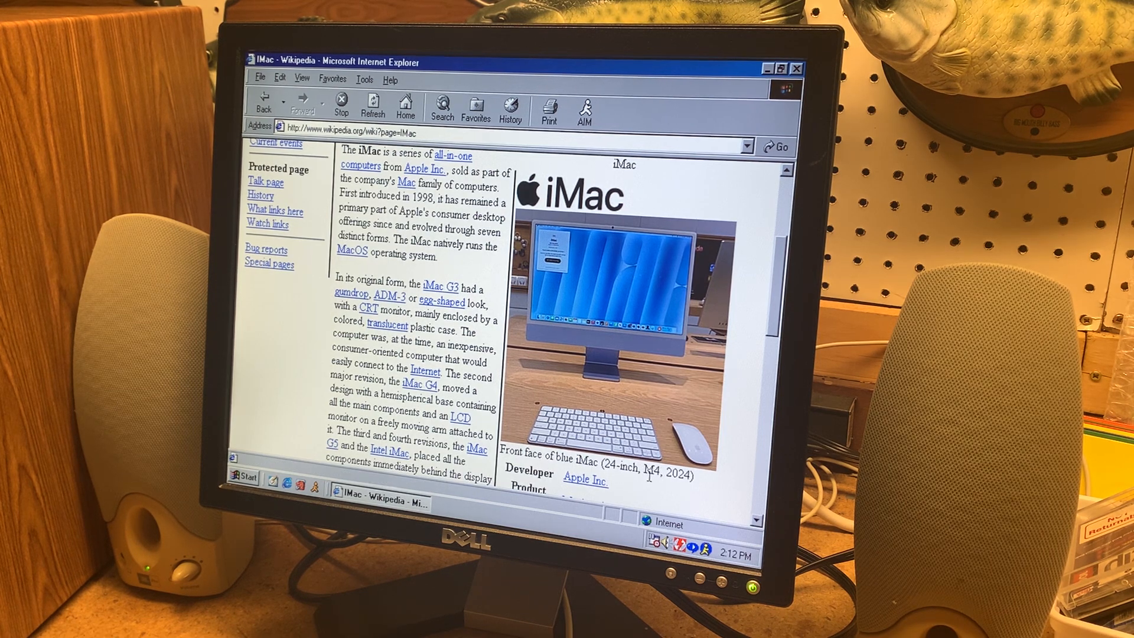
pyautogui.moveTo(643, 476); pyautogui.dragTo(691, 476)
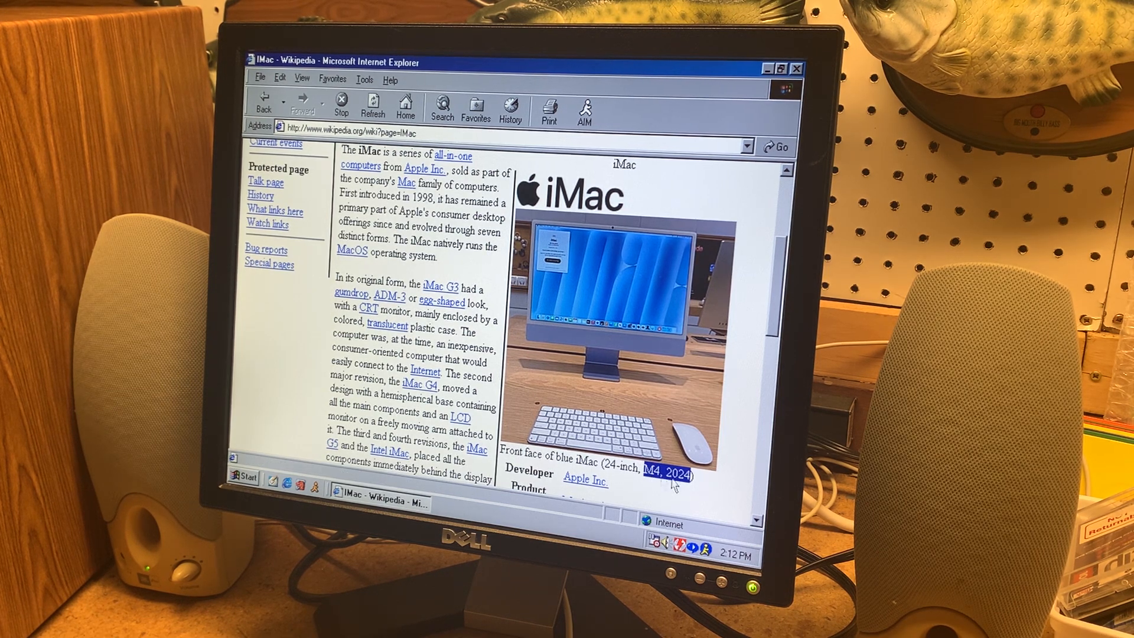
pyautogui.scroll(-3)
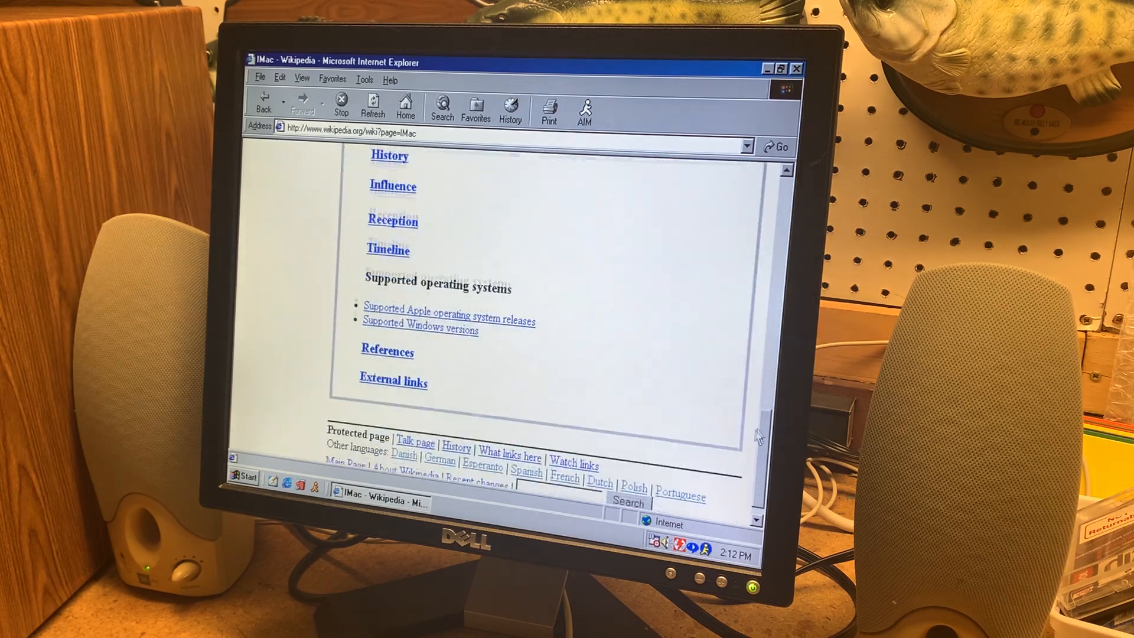
pyautogui.click(372, 105)
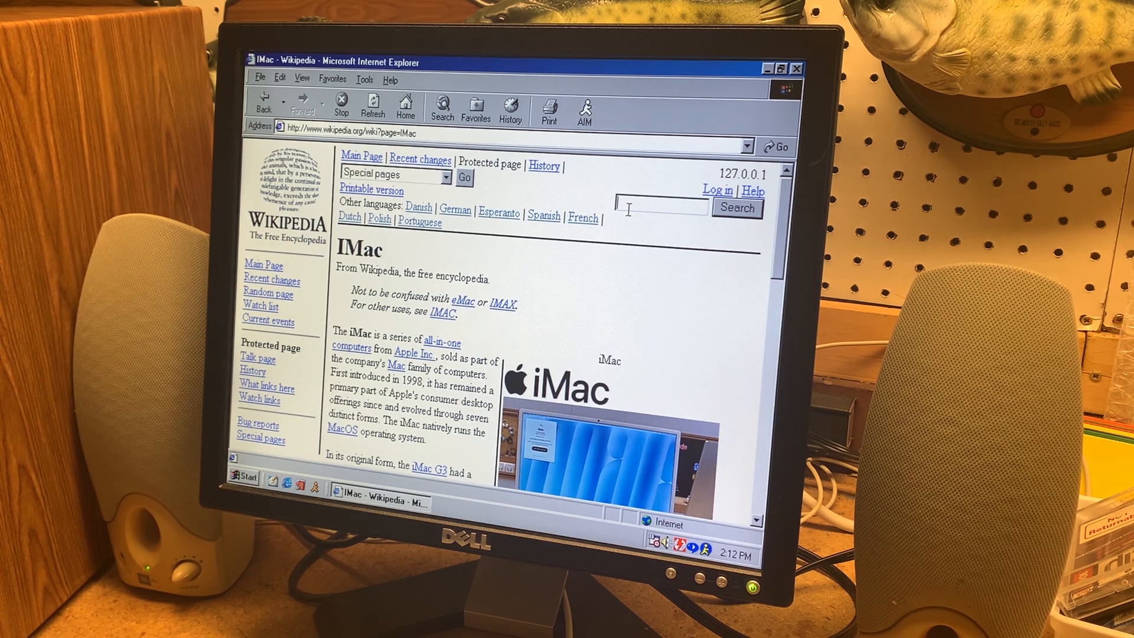
# Search Wikipedia for zip disks and follow the redirect to the Zip drive article
pyautogui.write('zip disks')
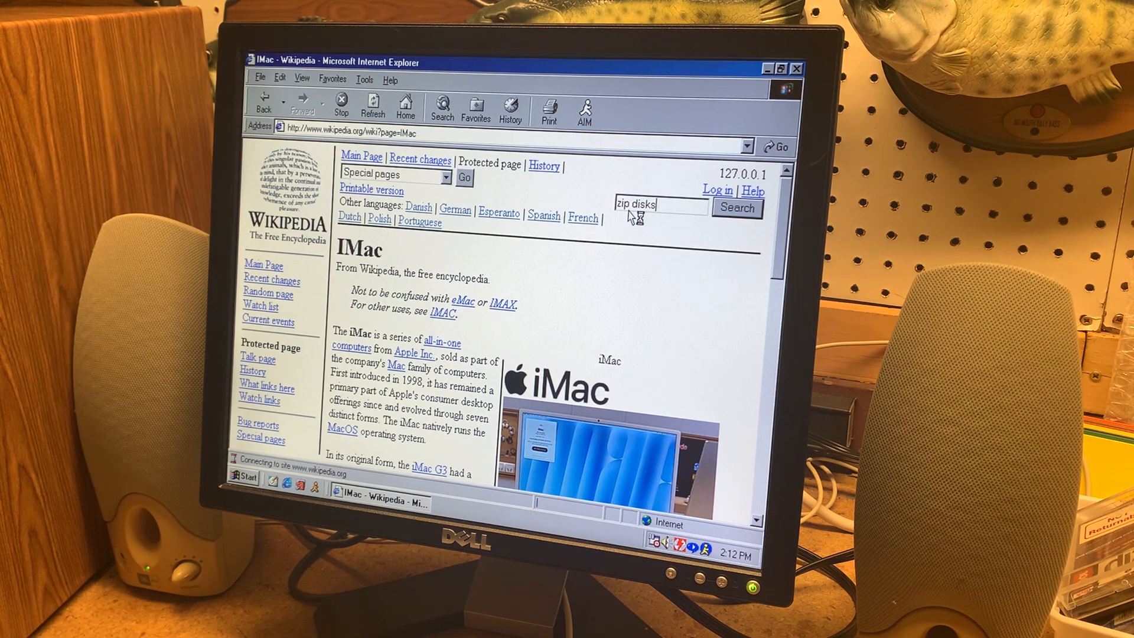
pyautogui.click(736, 208)
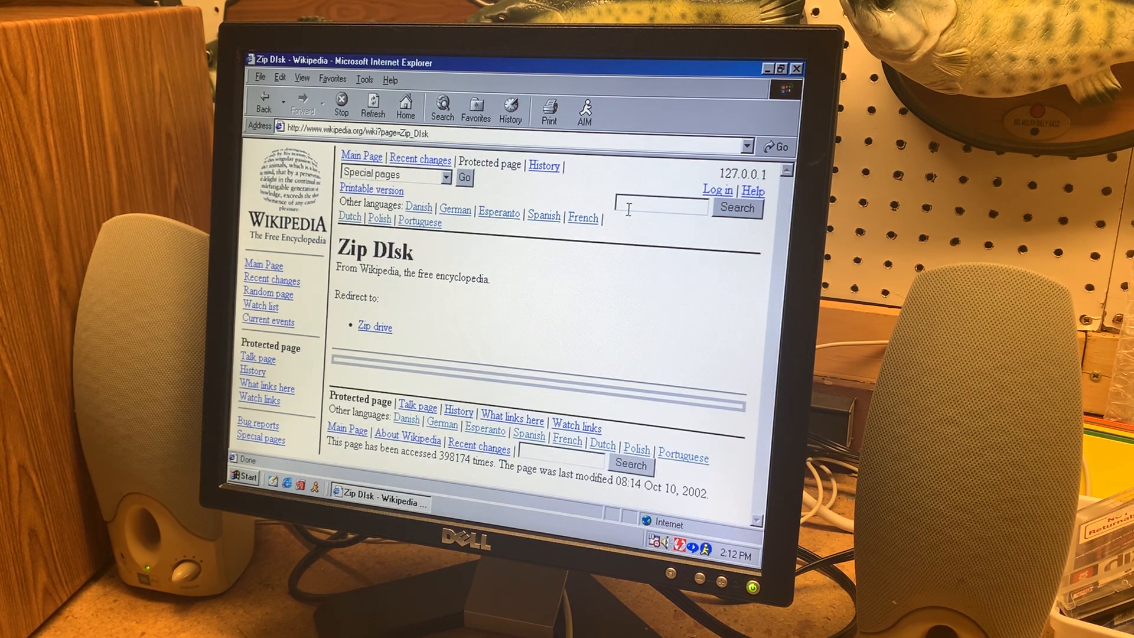
pyautogui.click(375, 327)
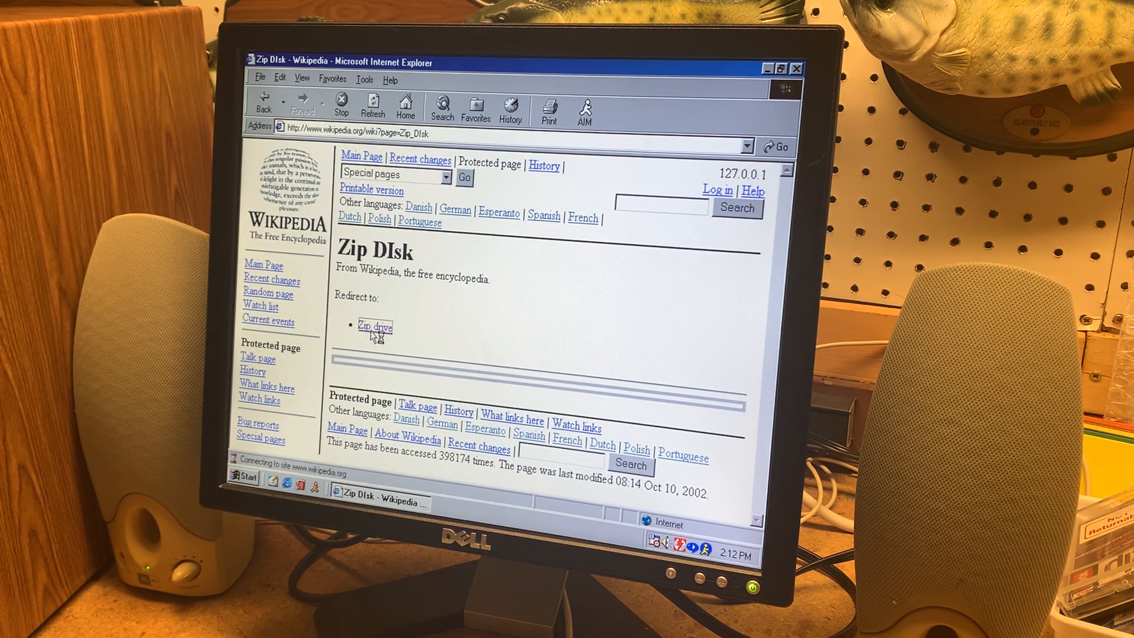
pyautogui.click(373, 327)
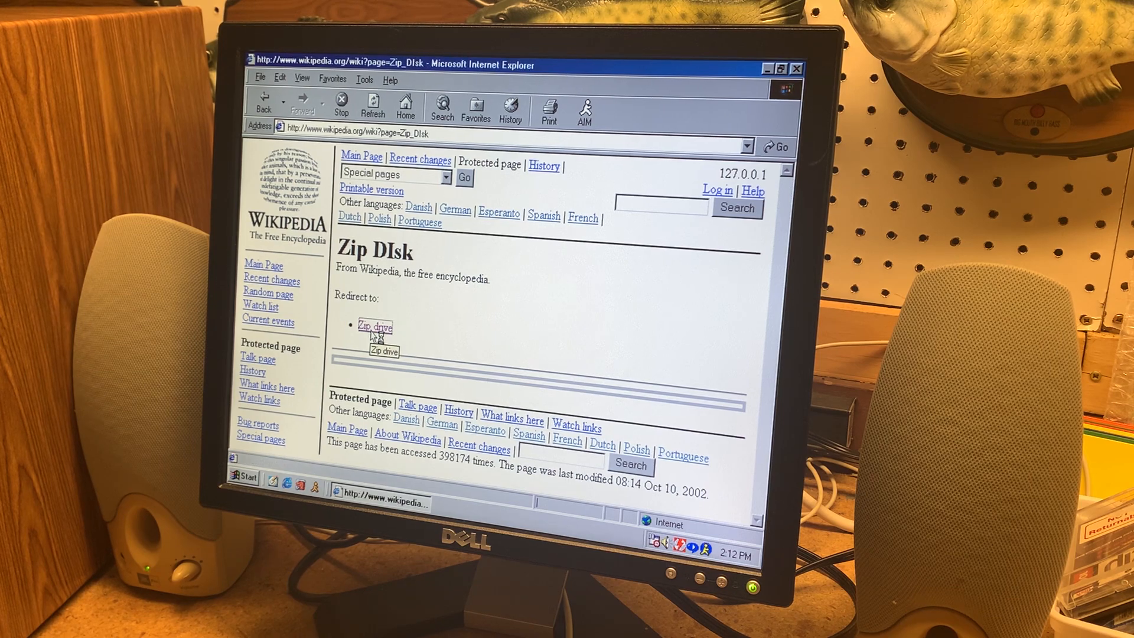
pyautogui.click(374, 327)
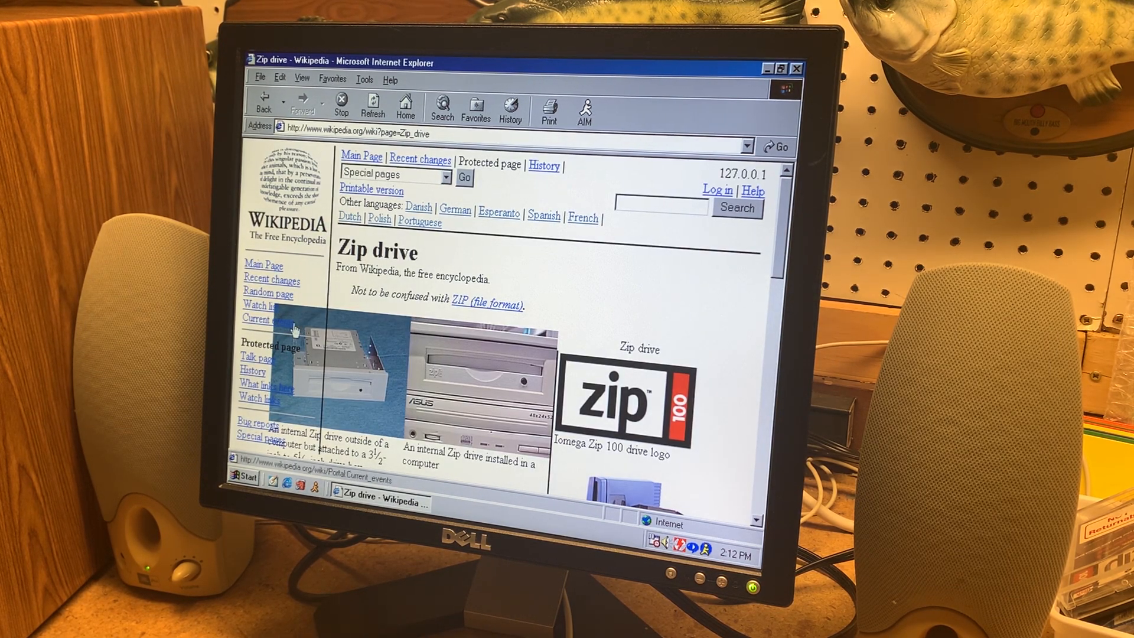
# Check the browser version under Help > About, then read down the Zip drive article
pyautogui.click(391, 79)
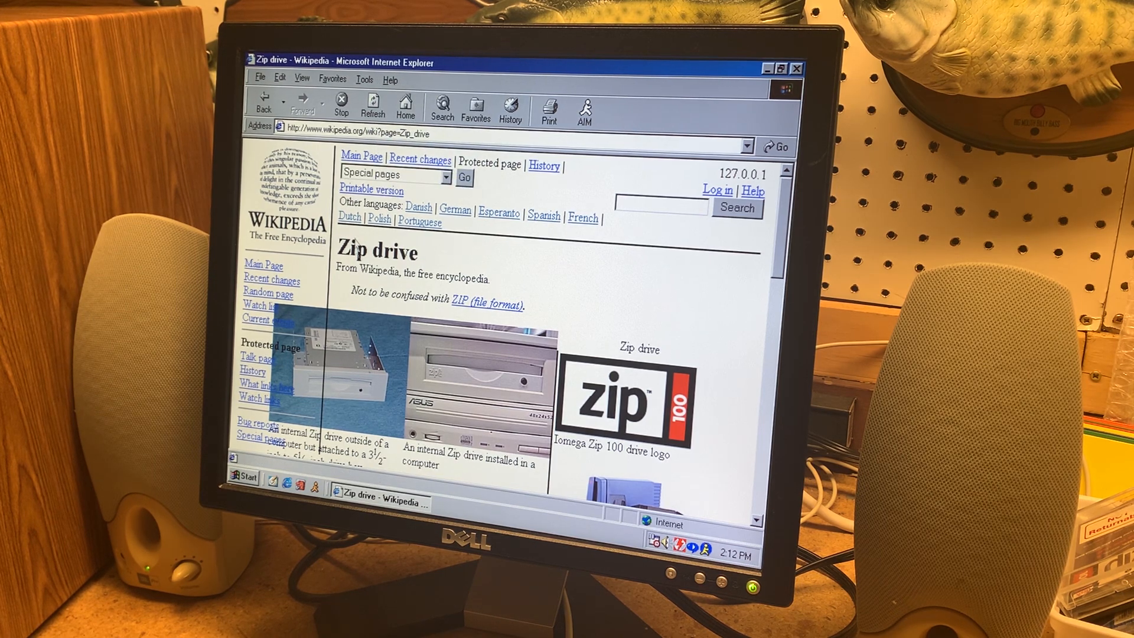
pyautogui.click(389, 79)
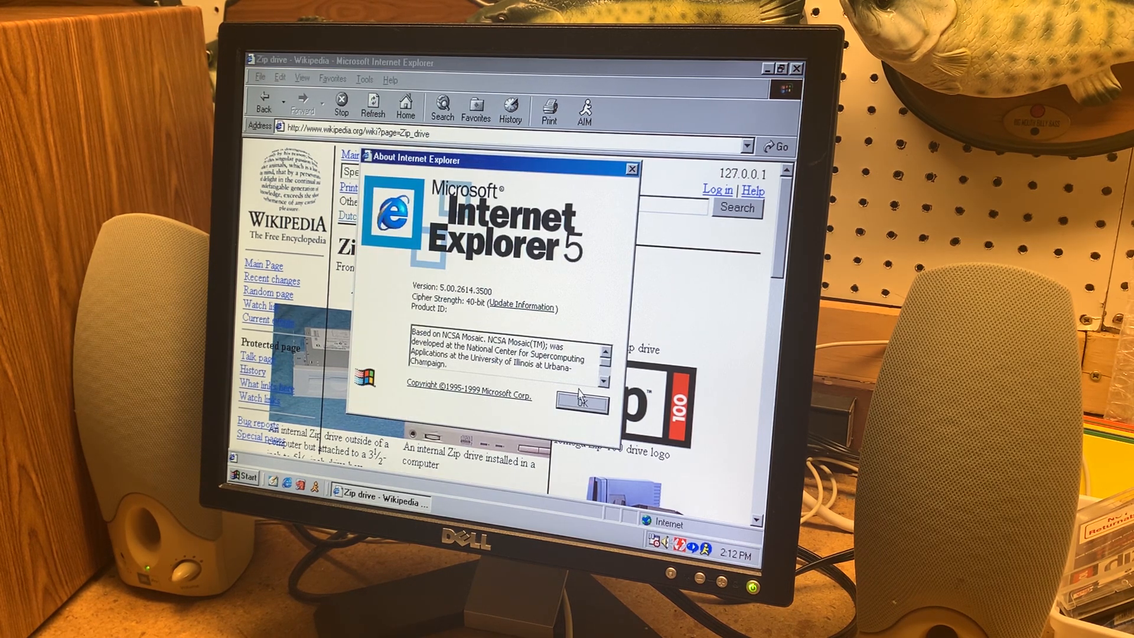
pyautogui.click(580, 401)
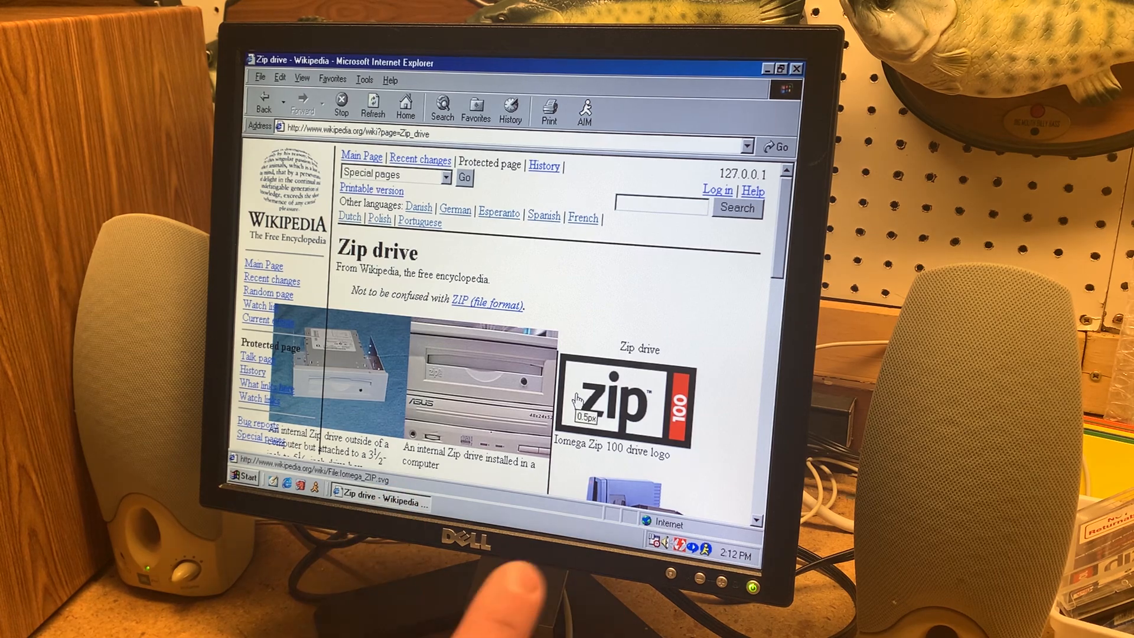
pyautogui.scroll(-3)
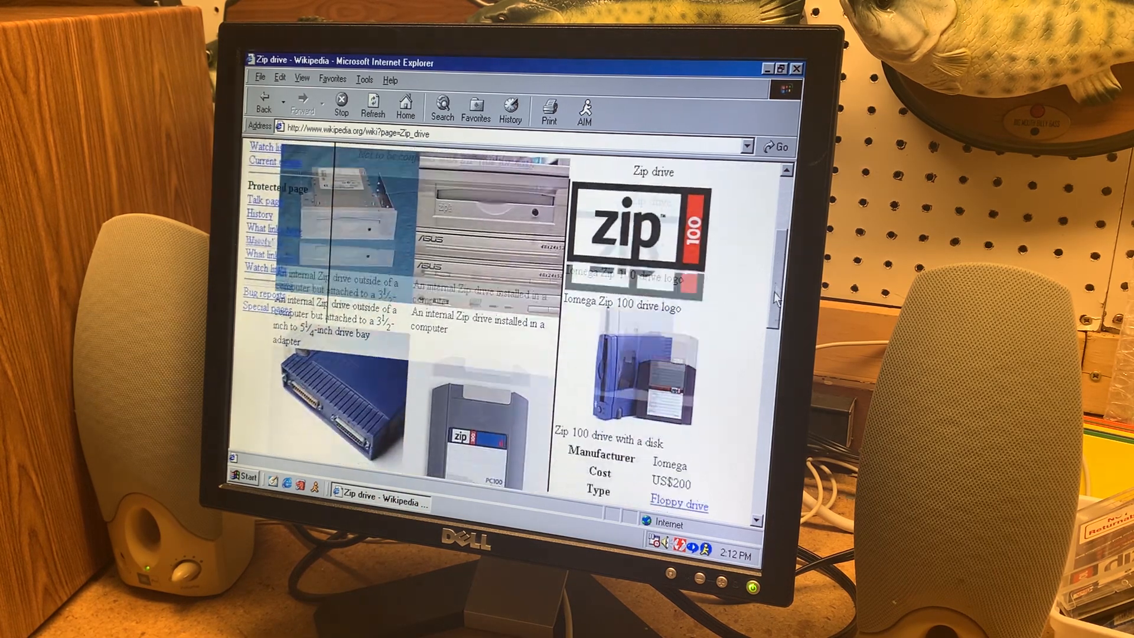
pyautogui.scroll(-3)
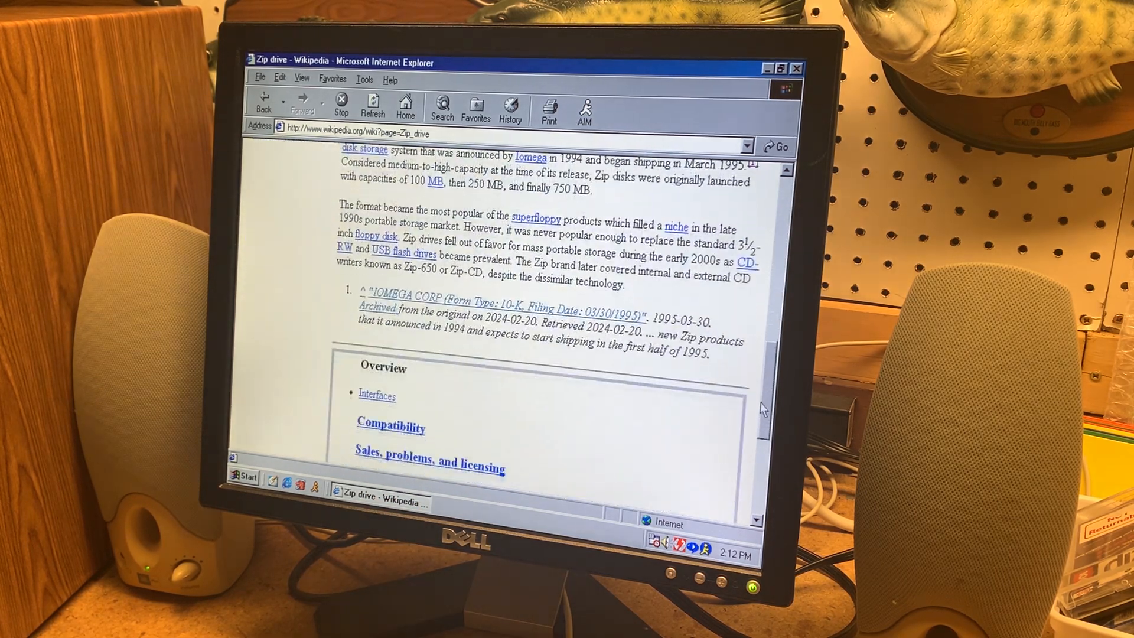
pyautogui.scroll(-3)
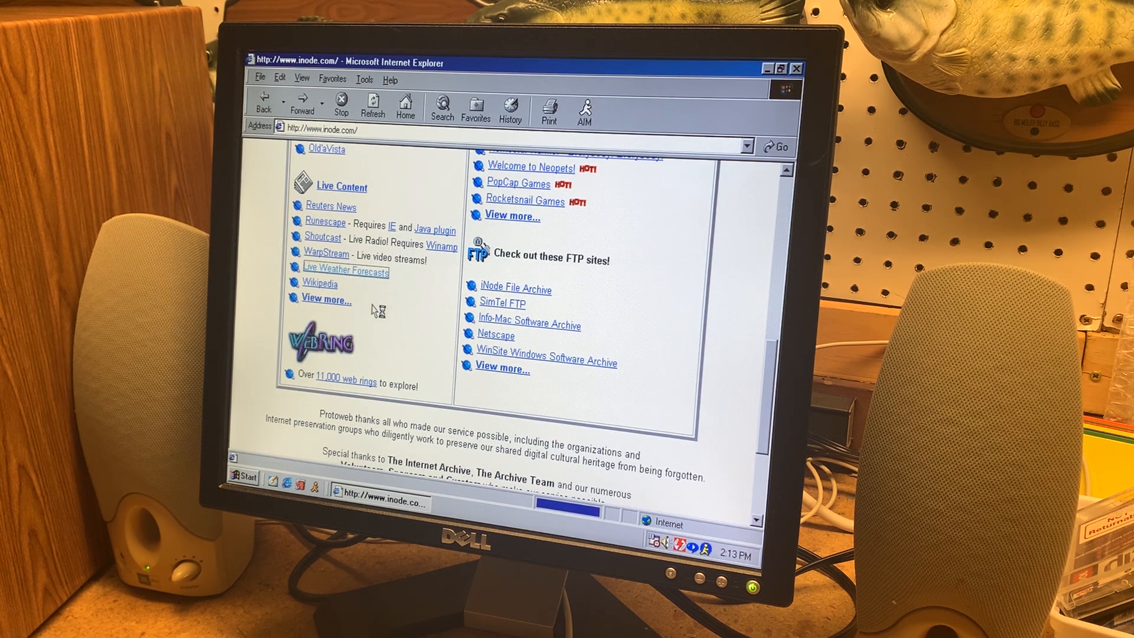
# Open Live Weather Forecasts and choose New York on The Weather Channel home page
pyautogui.click(346, 271)
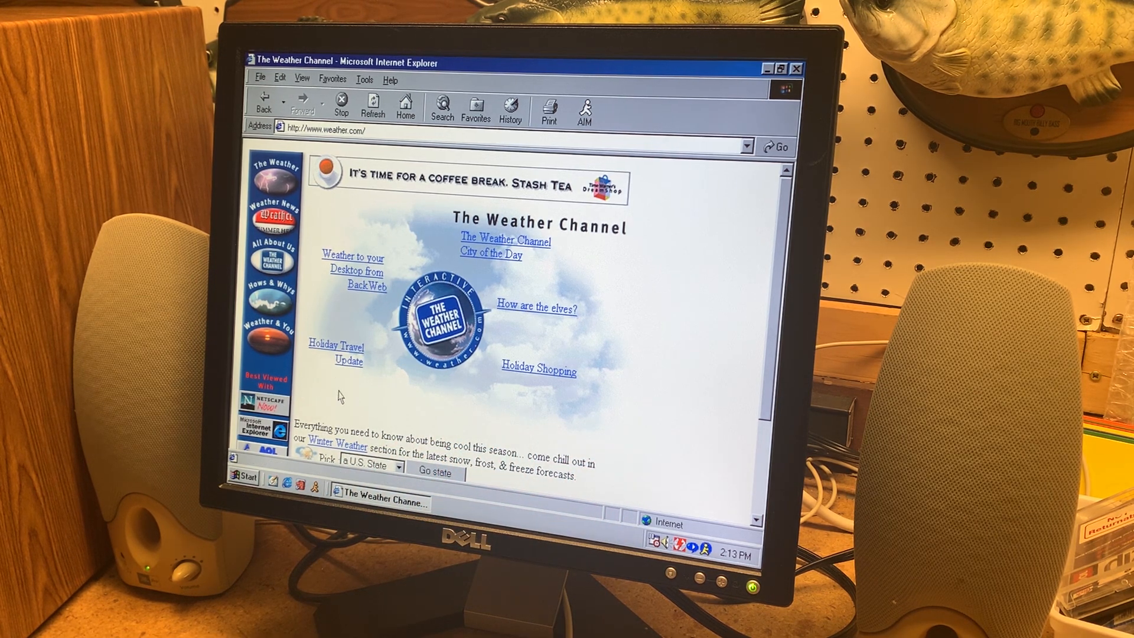
pyautogui.click(273, 171)
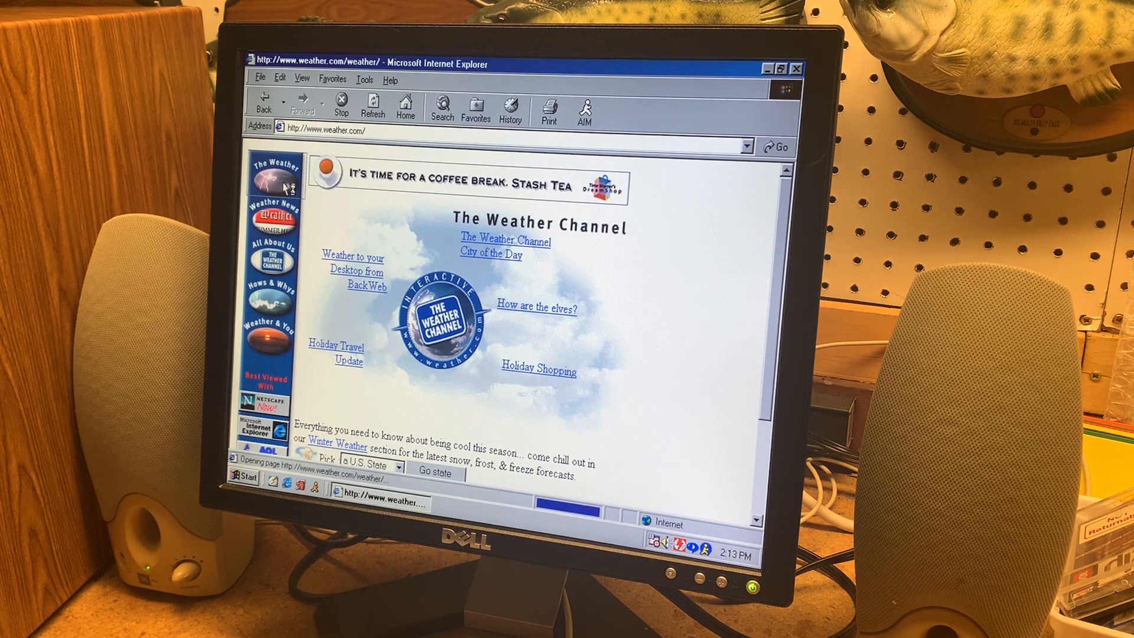
pyautogui.click(448, 380)
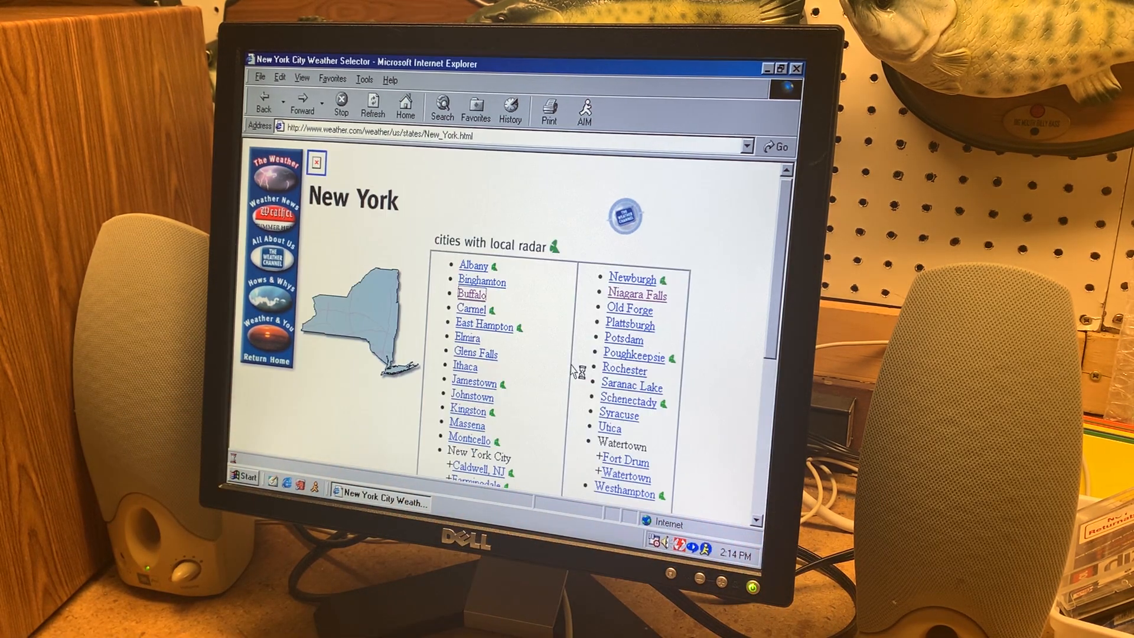
# Open the Buffalo, NY forecast with current conditions and the five-day outlook
pyautogui.click(472, 295)
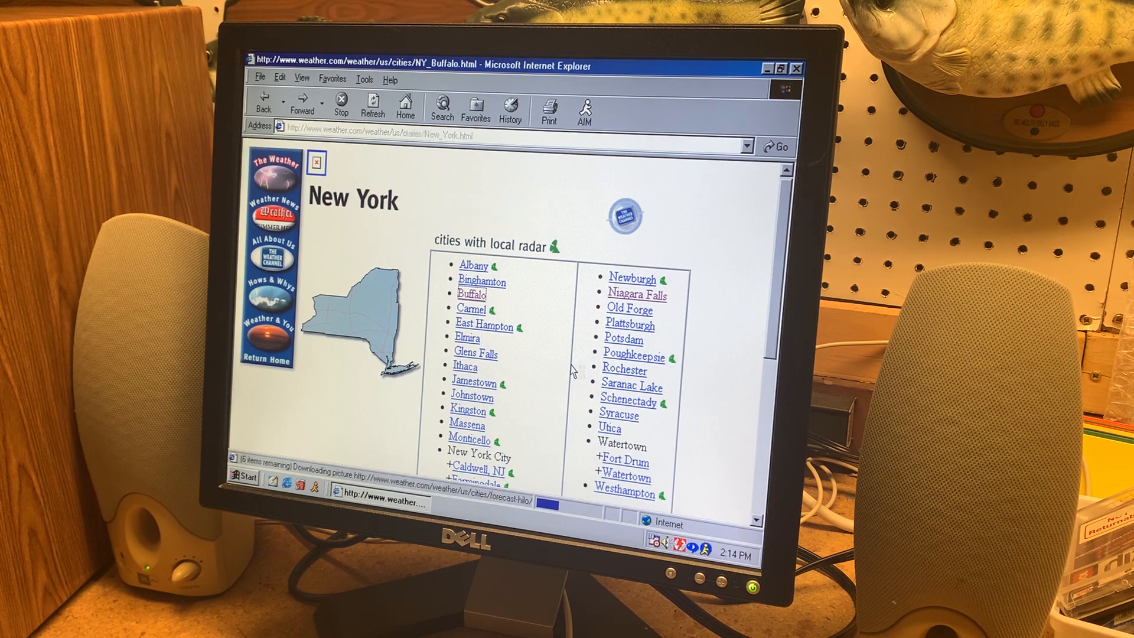
pyautogui.click(471, 296)
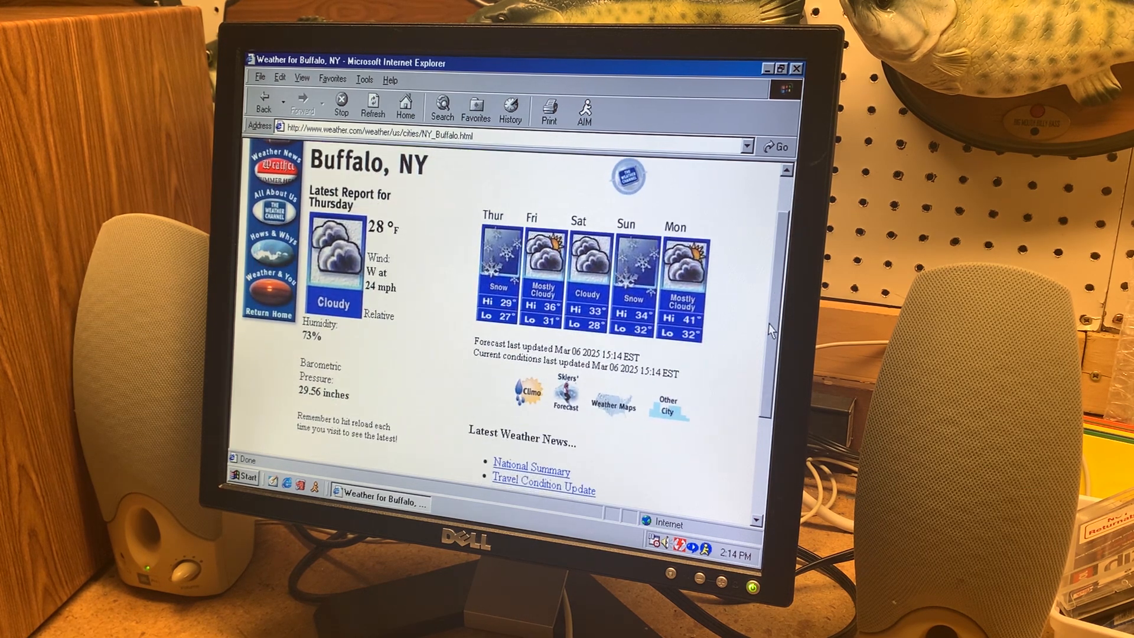
pyautogui.scroll(-3)
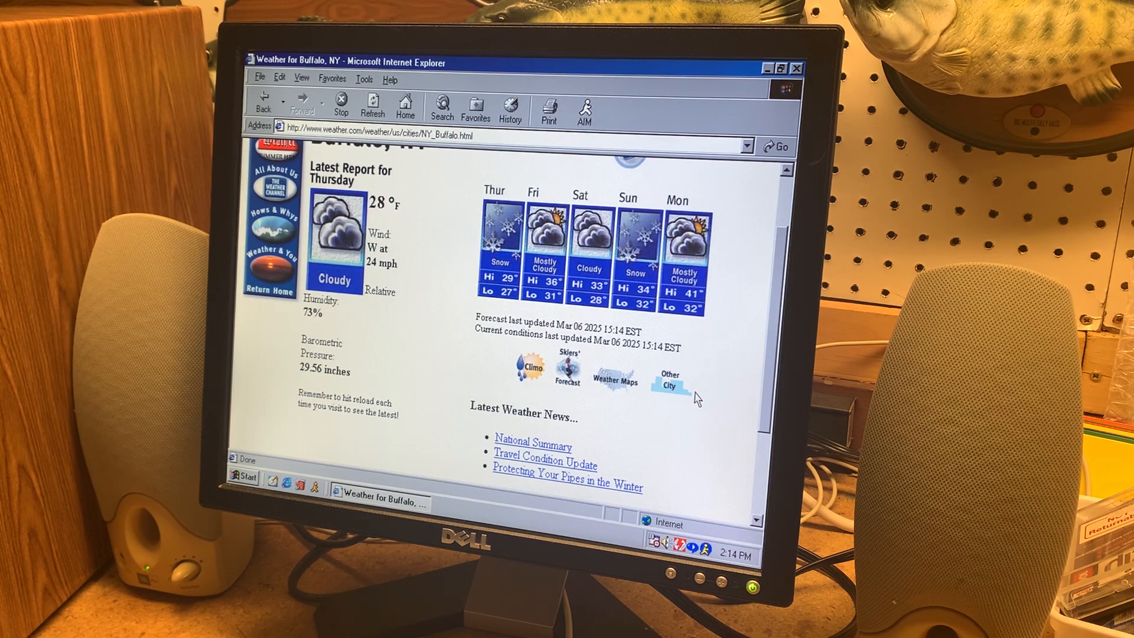
pyautogui.moveTo(527, 293)
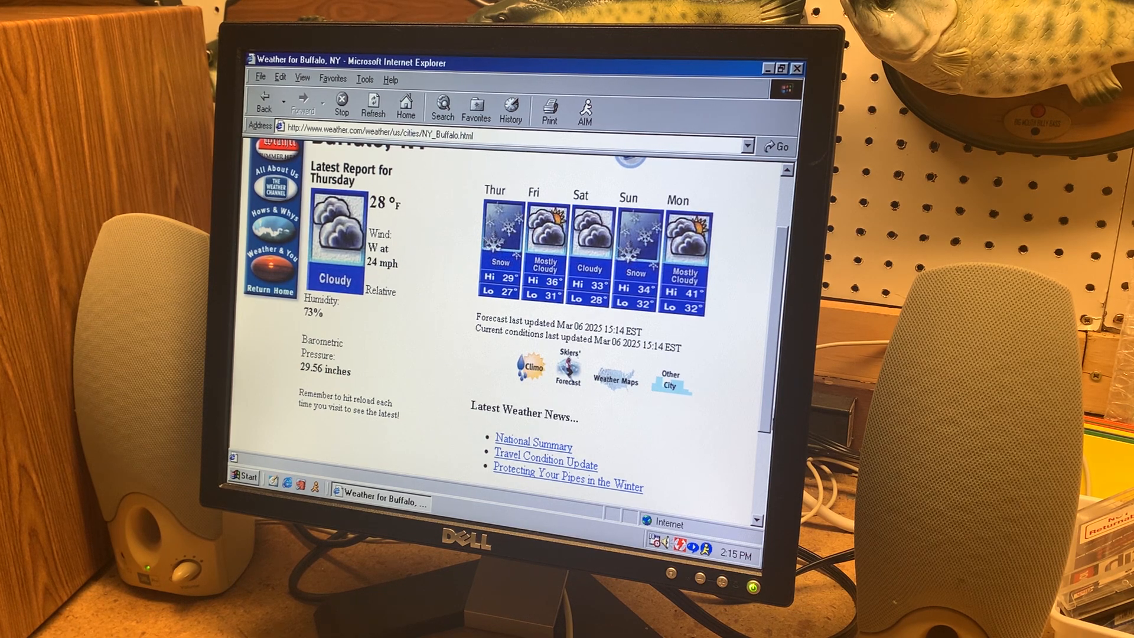
pyautogui.scroll(-3)
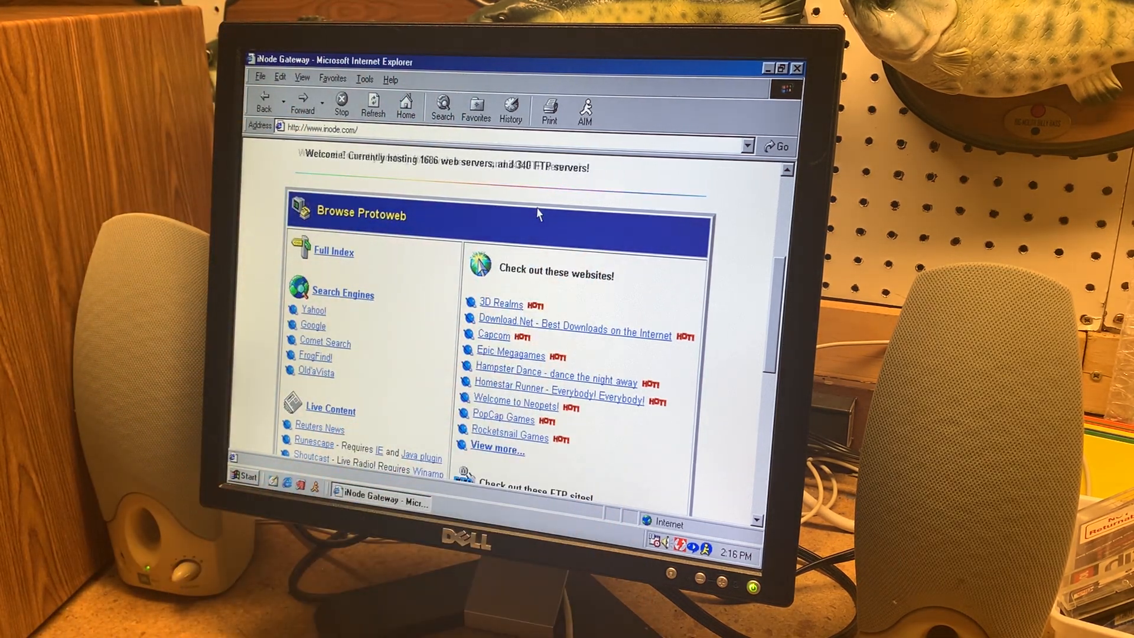
pyautogui.write('warpstream.net')
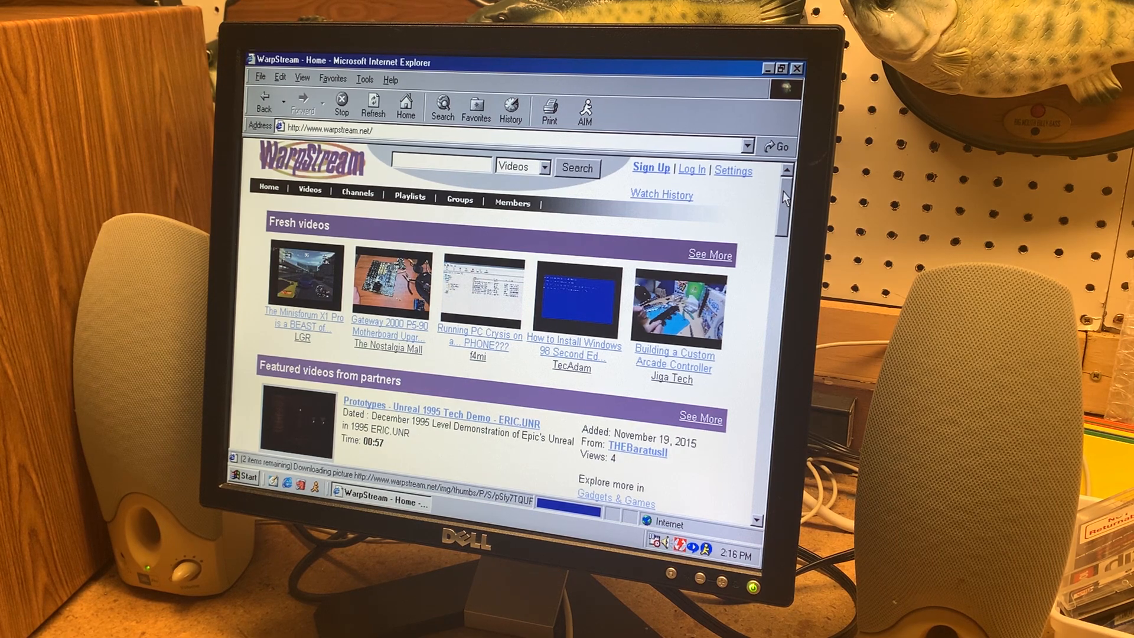
pyautogui.scroll(-3)
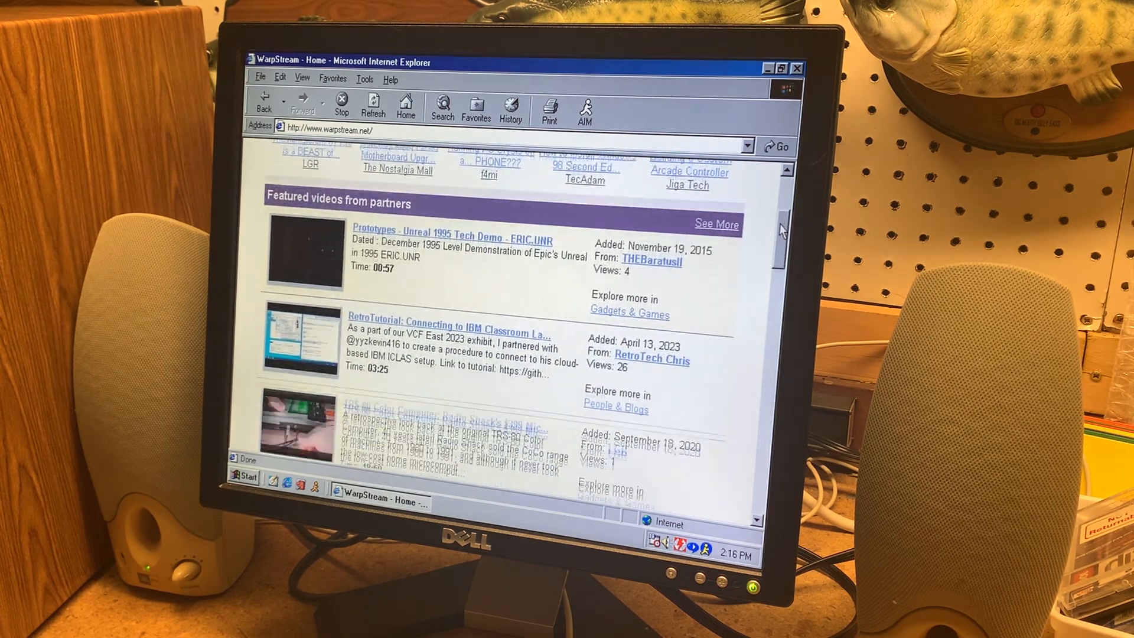
pyautogui.scroll(-3)
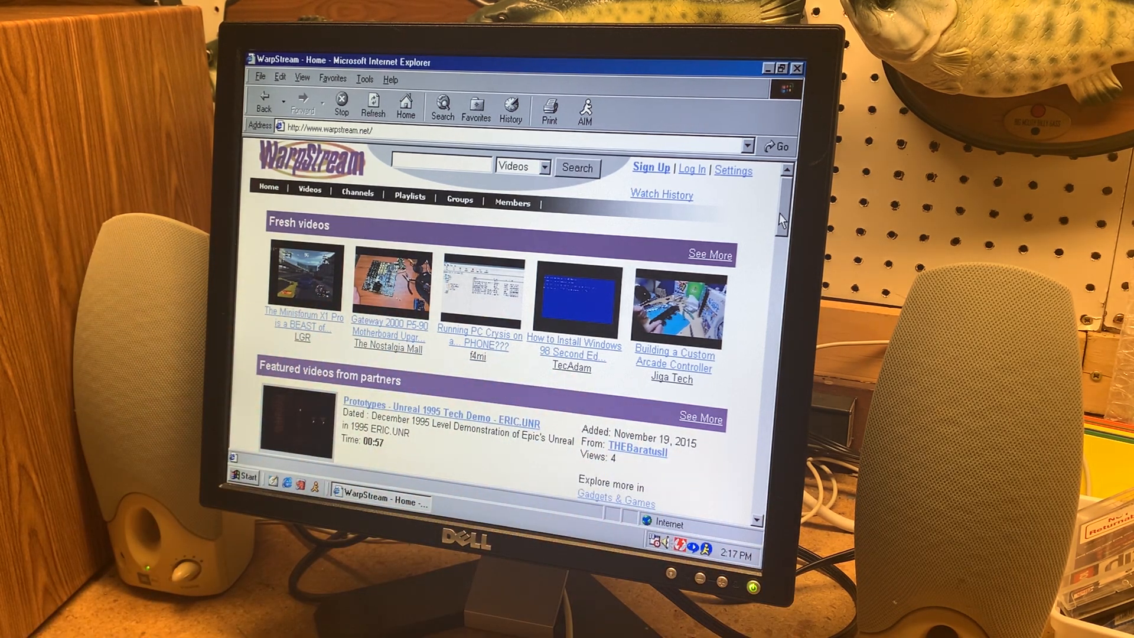
pyautogui.moveTo(785, 221)
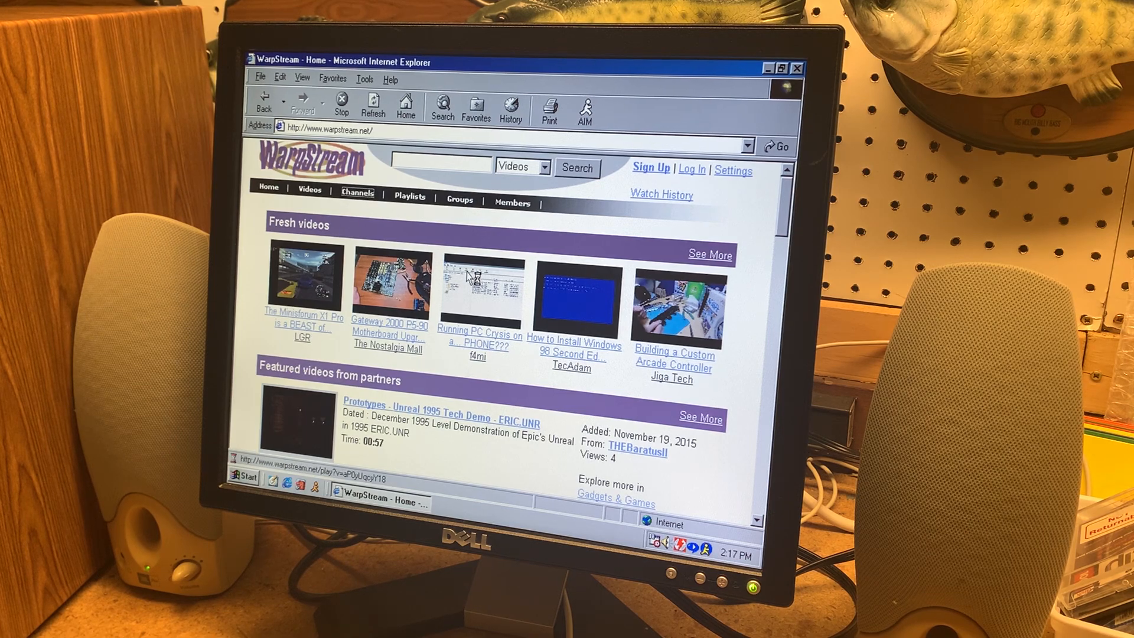
# Browse the Featured Channels list down through the partner channels and choose the LGR channel
pyautogui.click(357, 191)
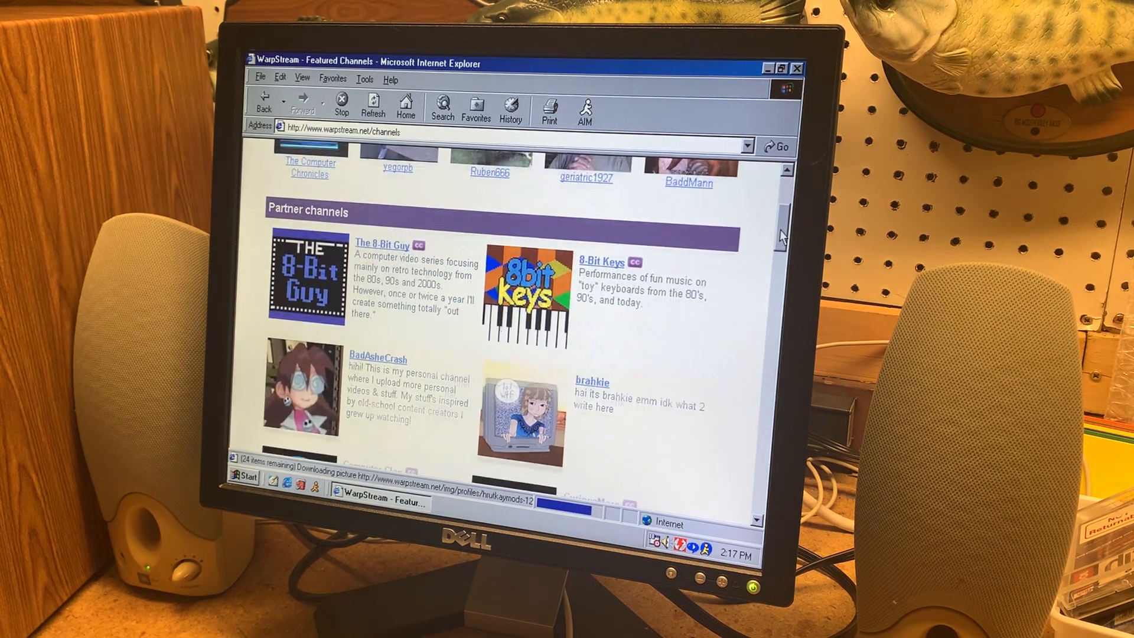
pyautogui.scroll(-3)
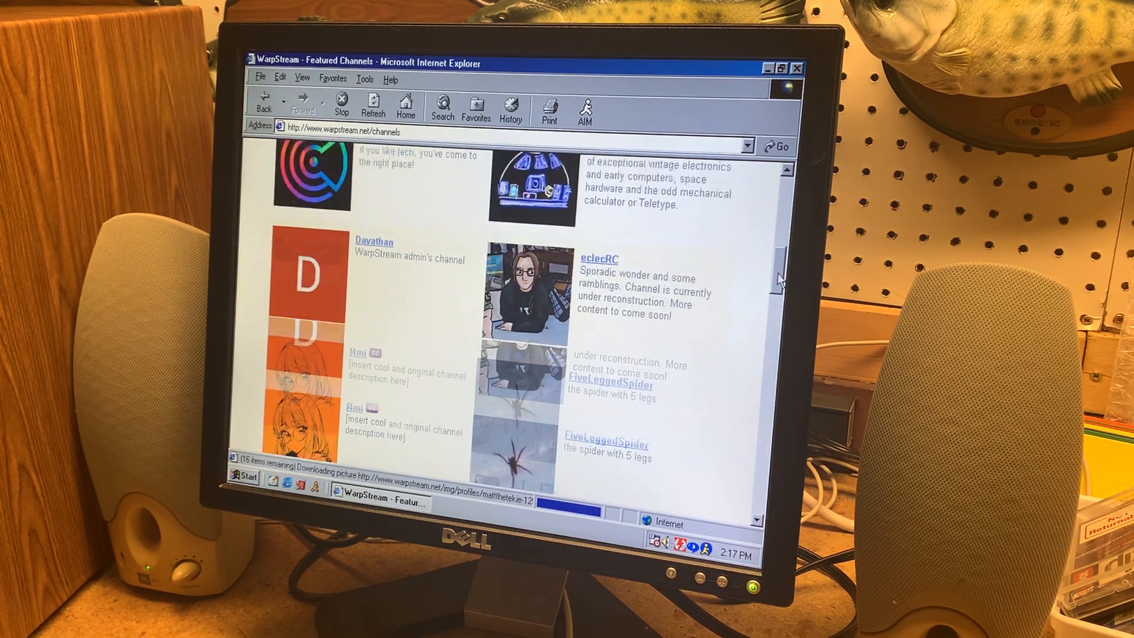
pyautogui.scroll(-3)
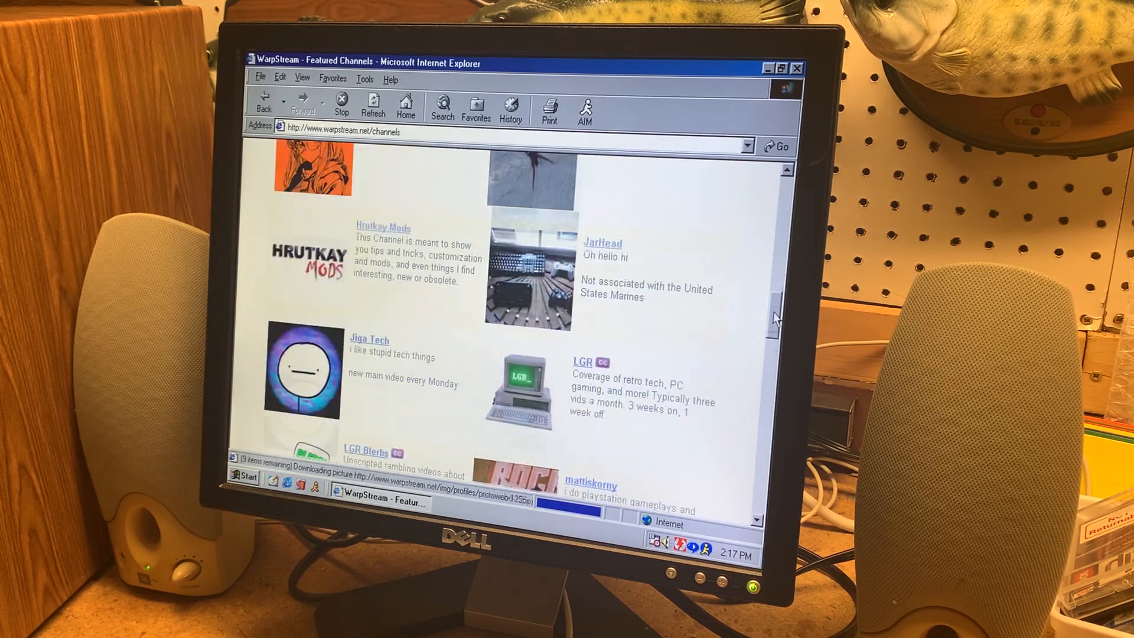
pyautogui.scroll(-3)
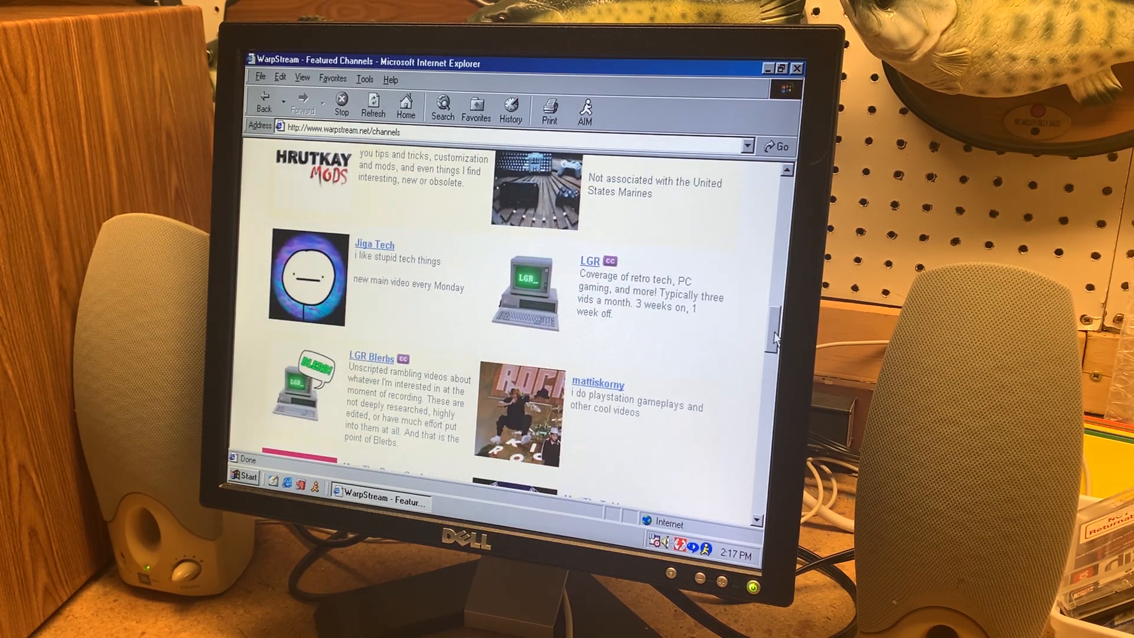
pyautogui.scroll(-3)
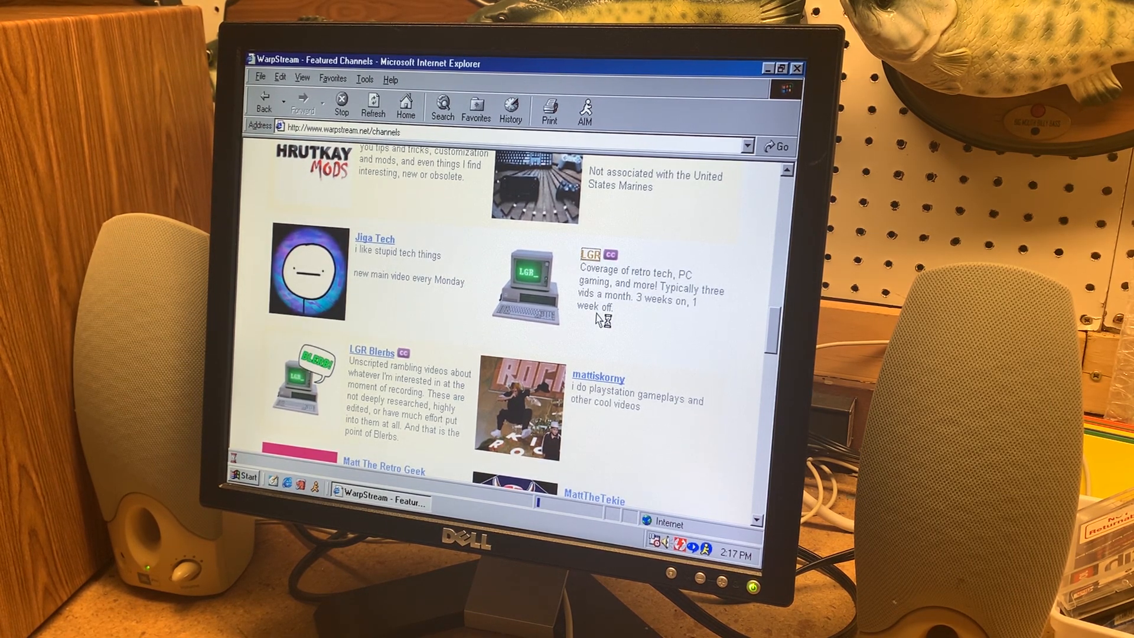
pyautogui.click(590, 254)
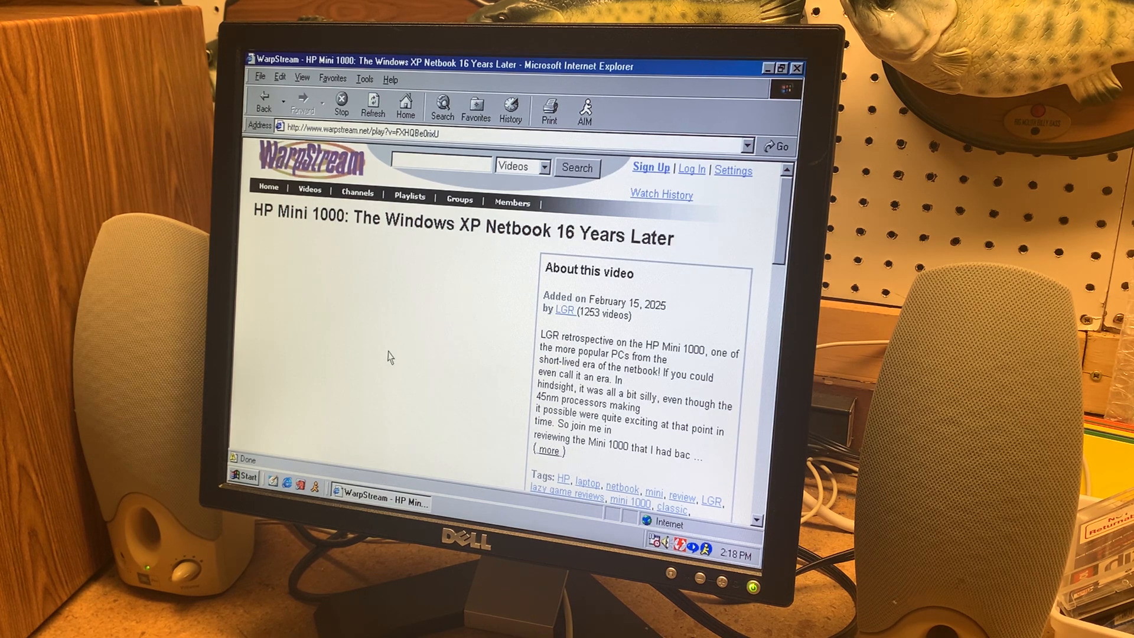
pyautogui.moveTo(391, 289)
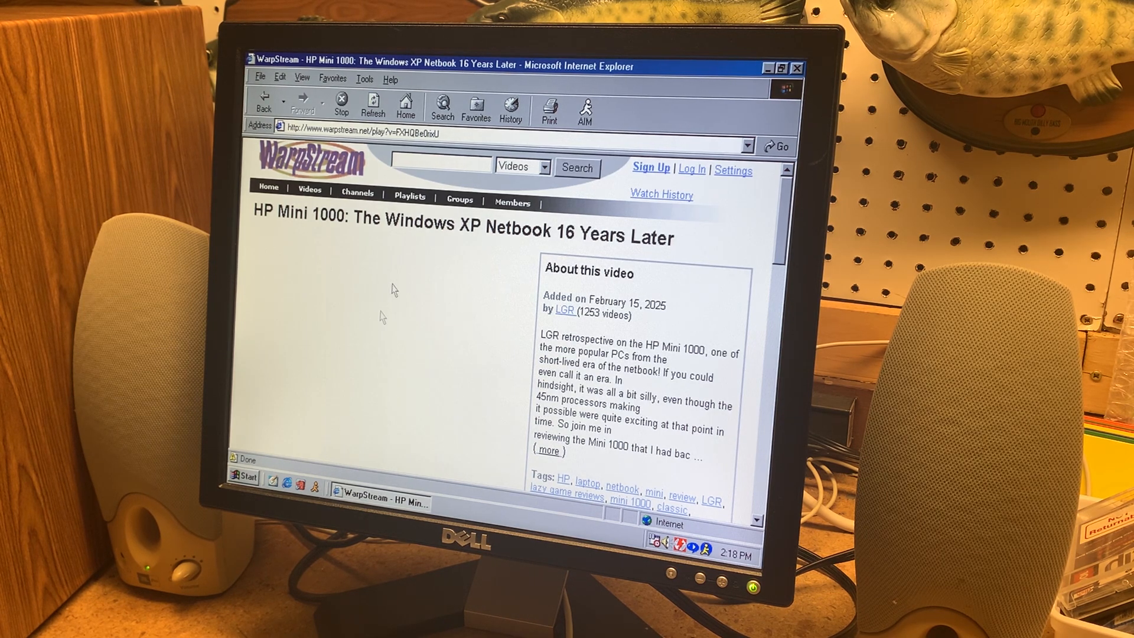
# Scroll the LGR watch page to the HP Mini 1000 Windows XP netbook video player
pyautogui.scroll(-3)
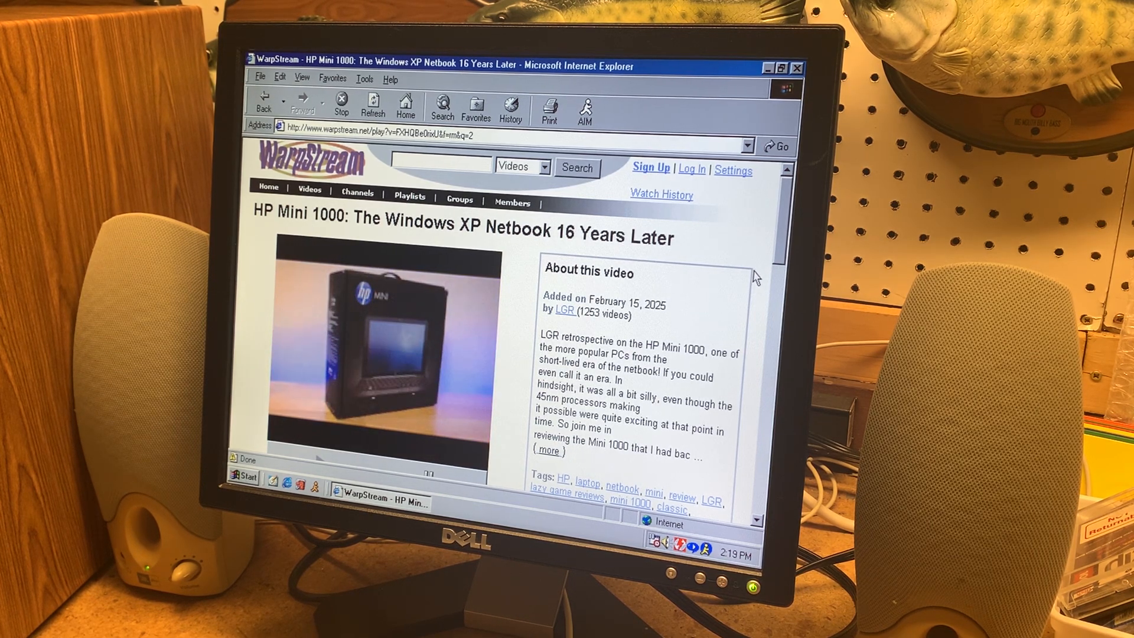
pyautogui.moveTo(777, 248)
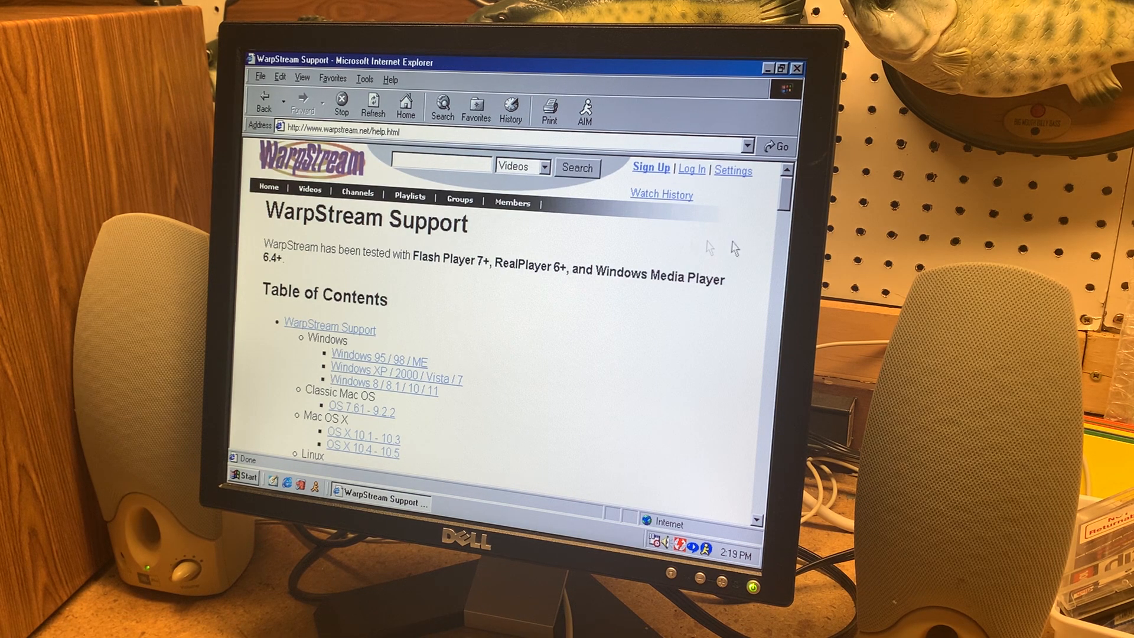
# Scroll the Support page to the recommended machine configurations for Windows 95/98/ME
pyautogui.scroll(-3)
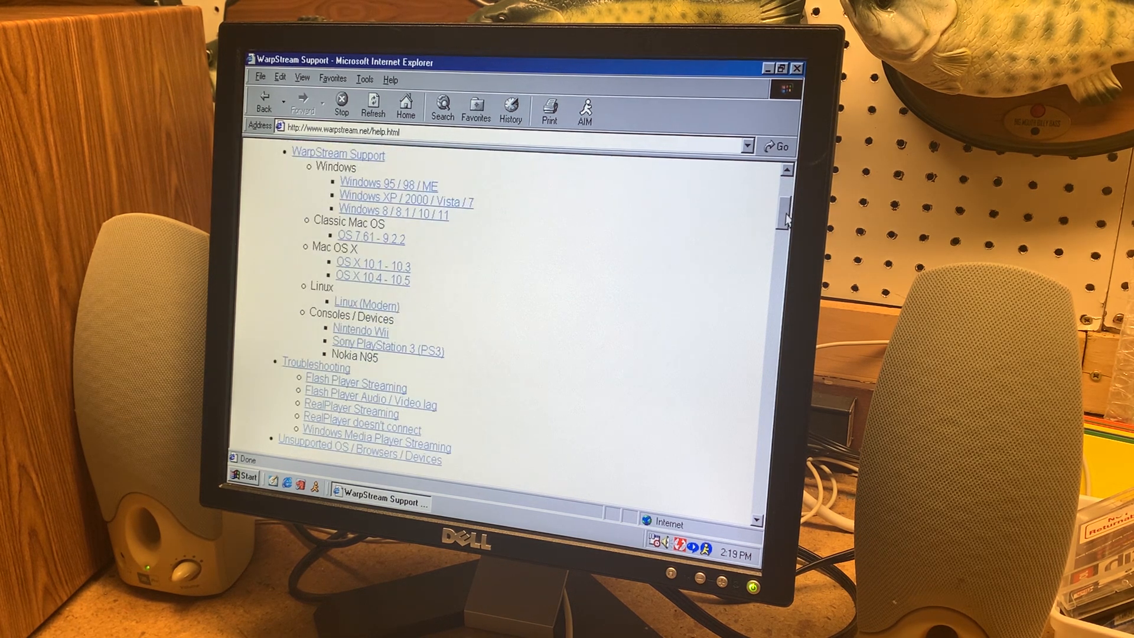
pyautogui.scroll(-3)
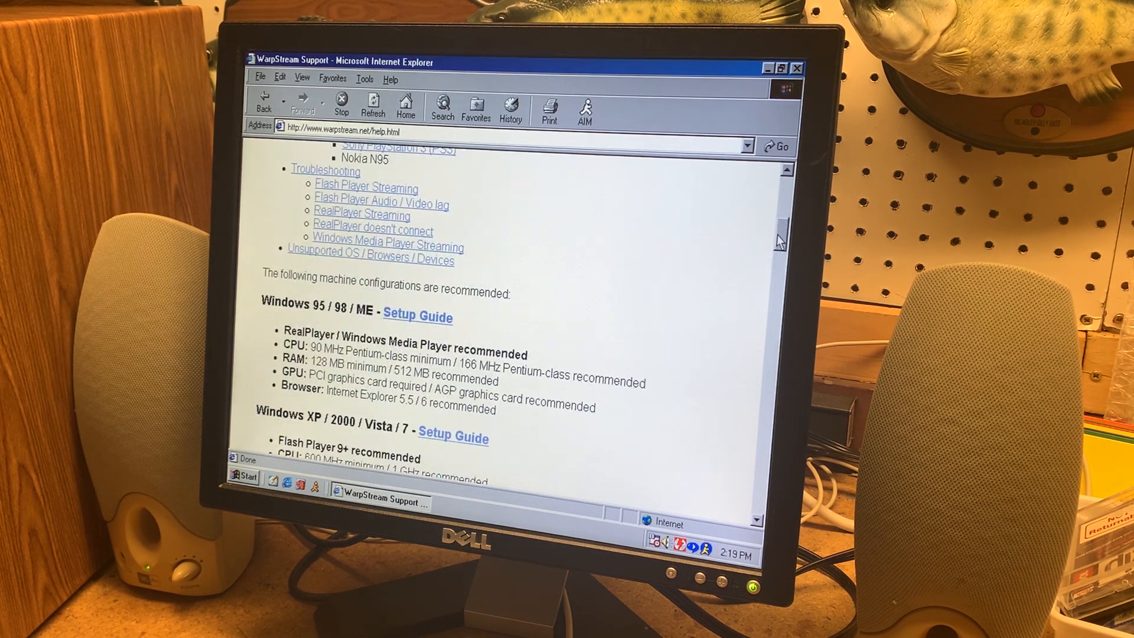
pyautogui.scroll(-3)
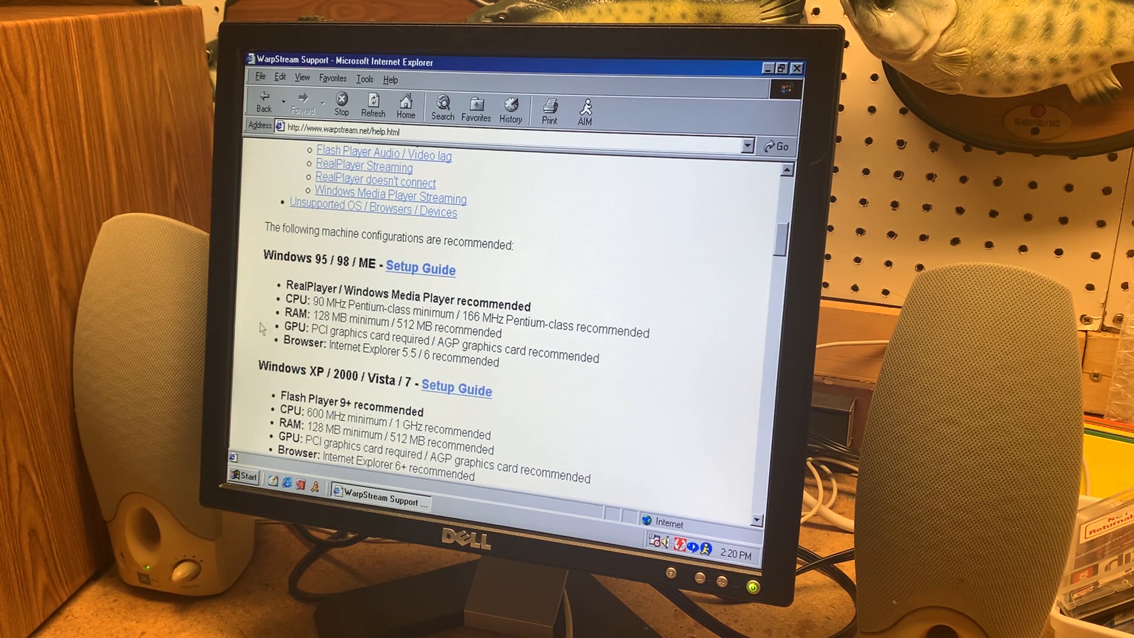
pyautogui.moveTo(330, 307)
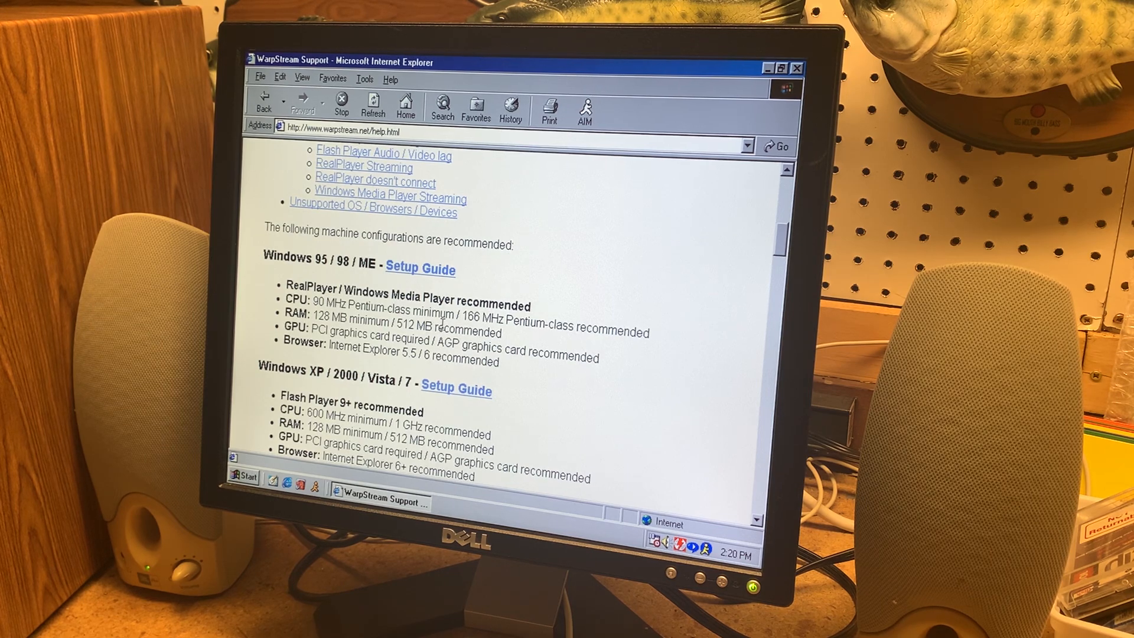
pyautogui.moveTo(601, 296)
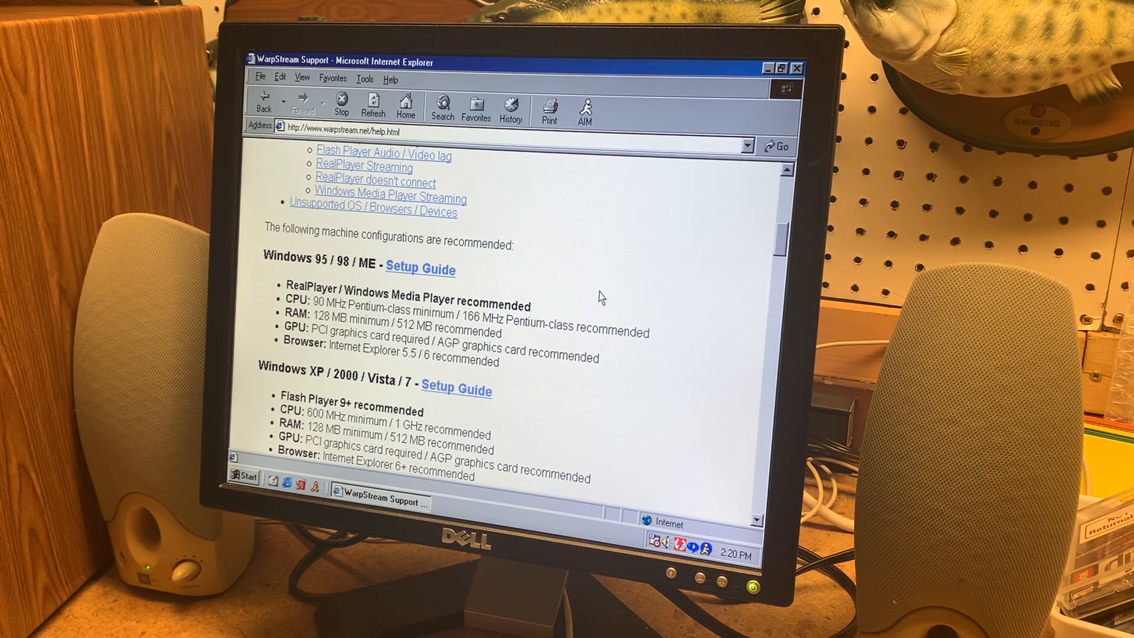
pyautogui.moveTo(610, 309)
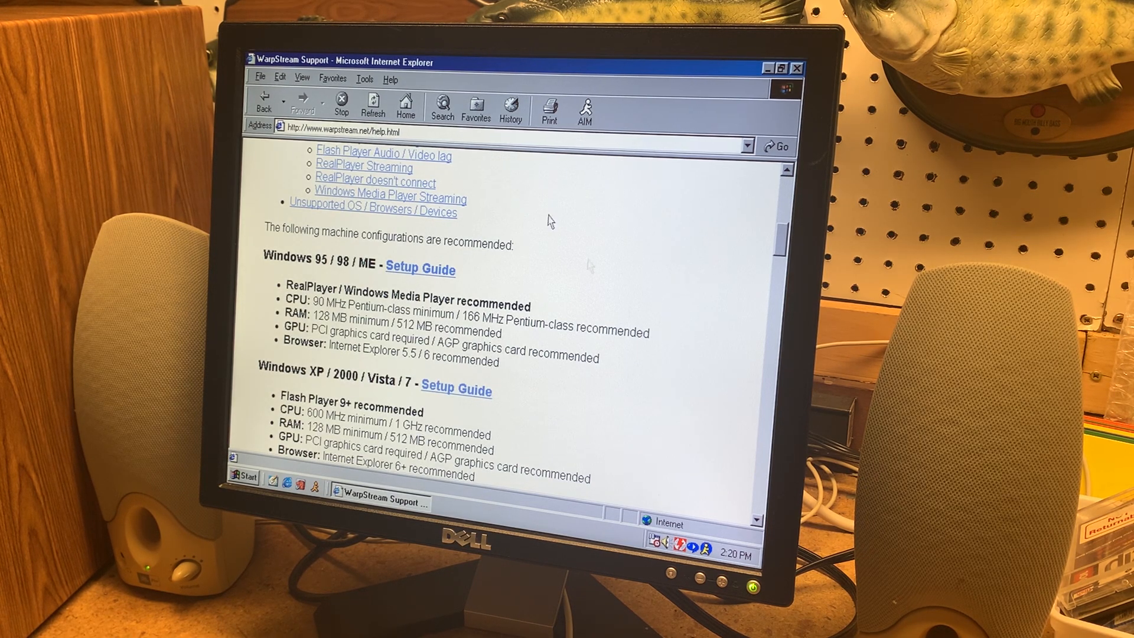
pyautogui.click(389, 79)
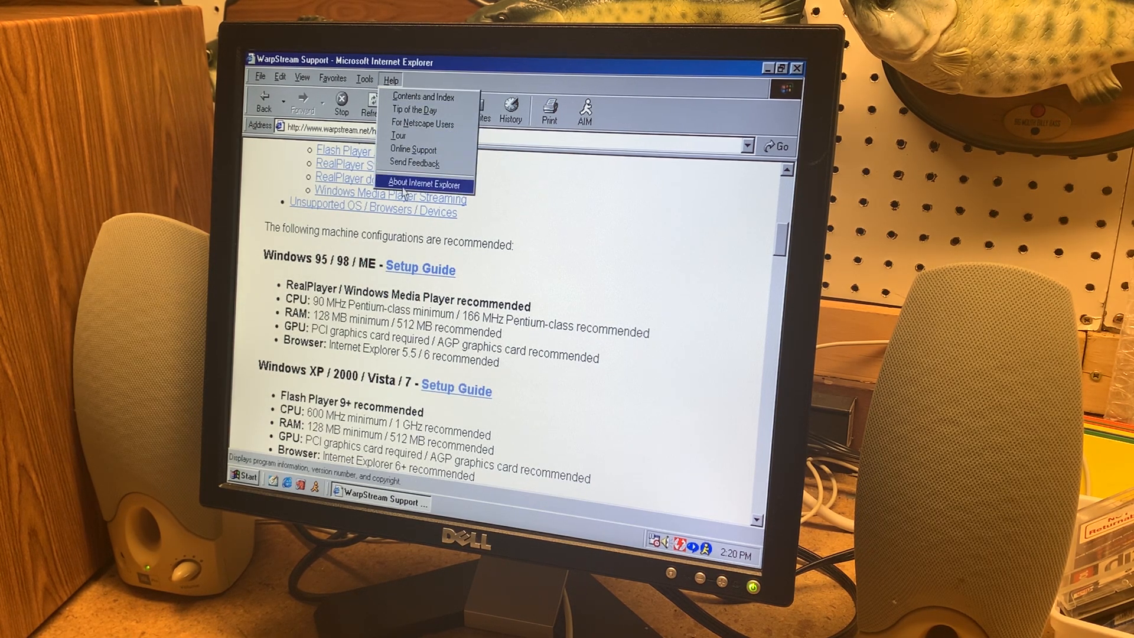
pyautogui.click(423, 182)
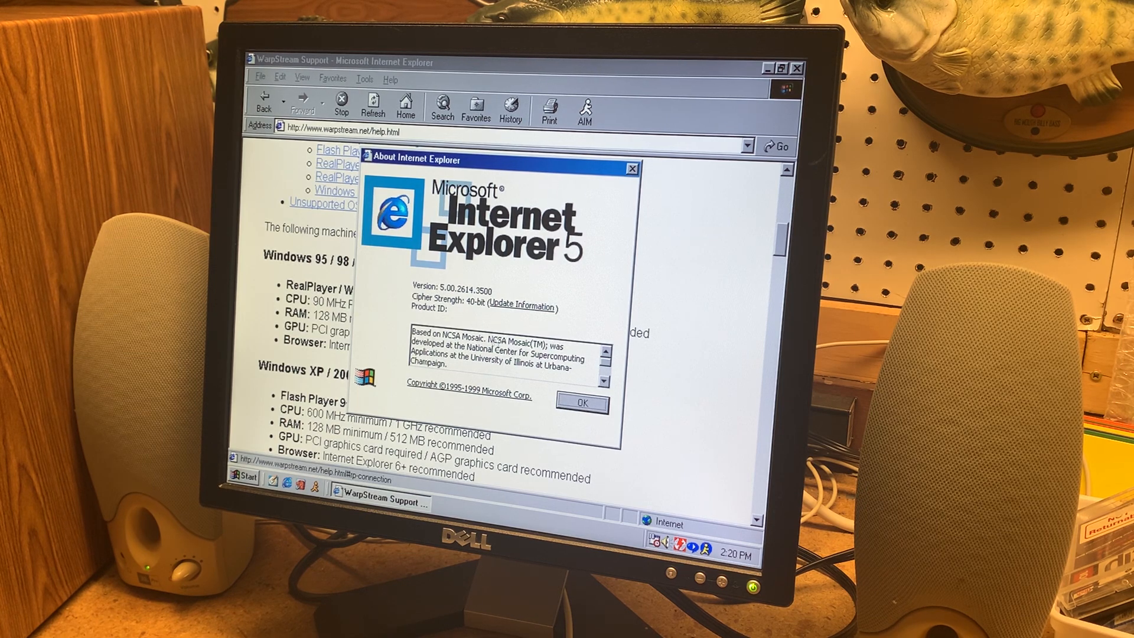
pyautogui.click(580, 402)
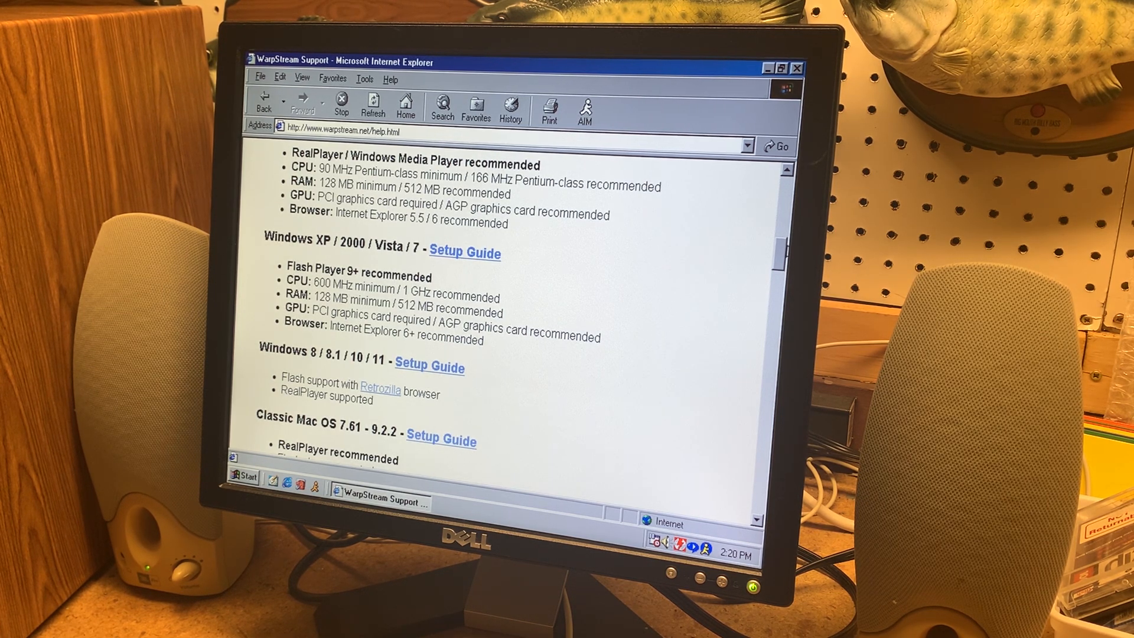
pyautogui.scroll(-3)
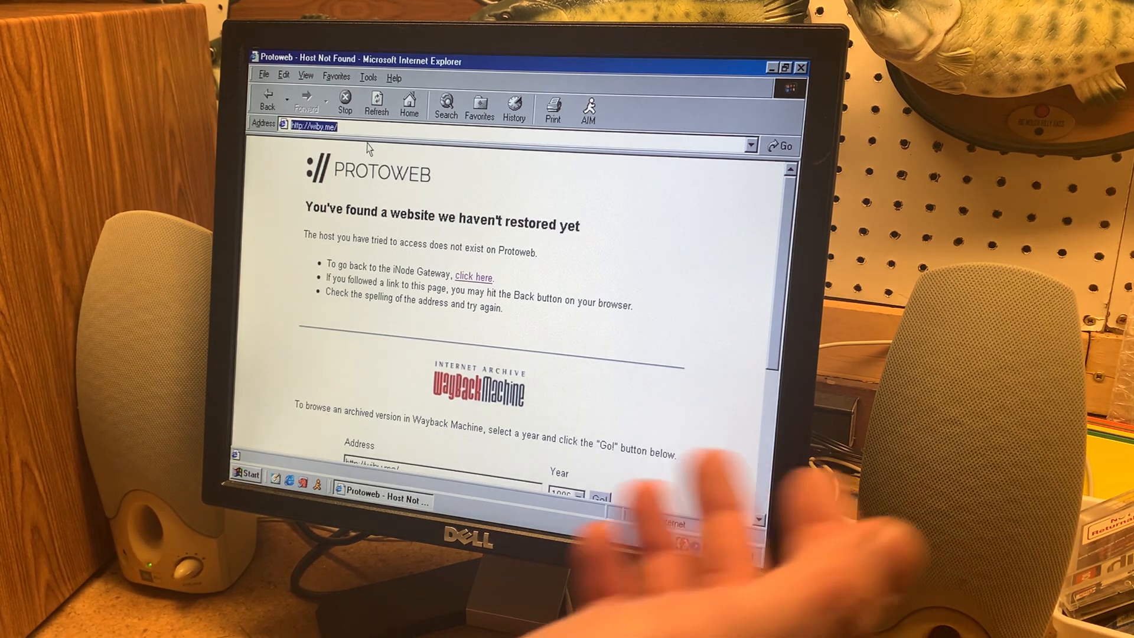
# Request ebay.com and load its 1996 archived welcome page from the Wayback year picker
pyautogui.write('eba')
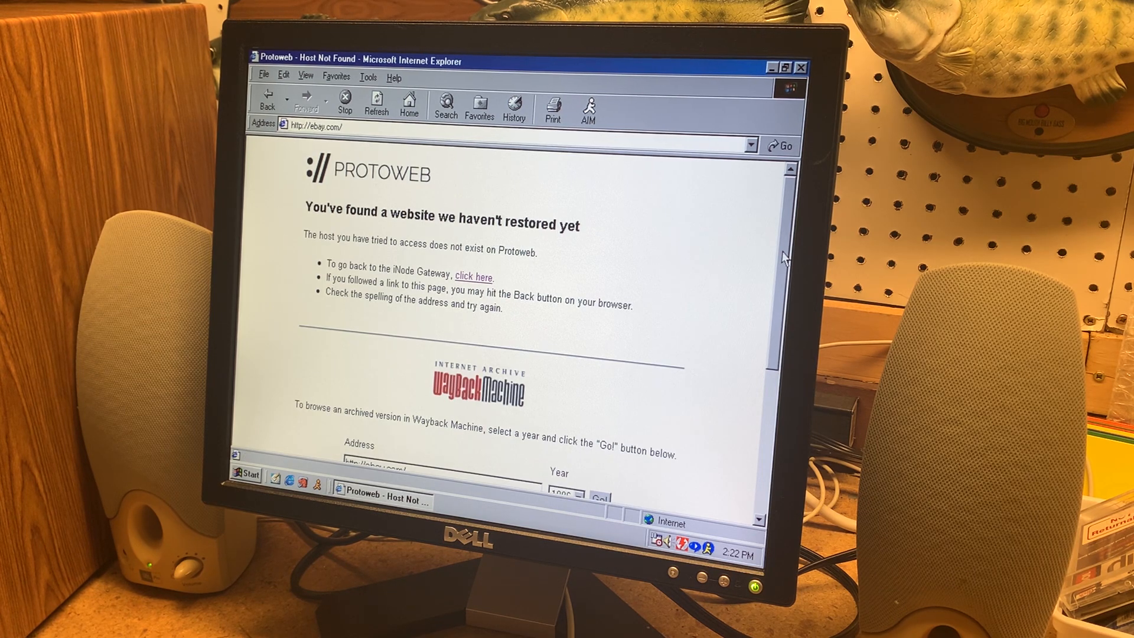
pyautogui.scroll(-3)
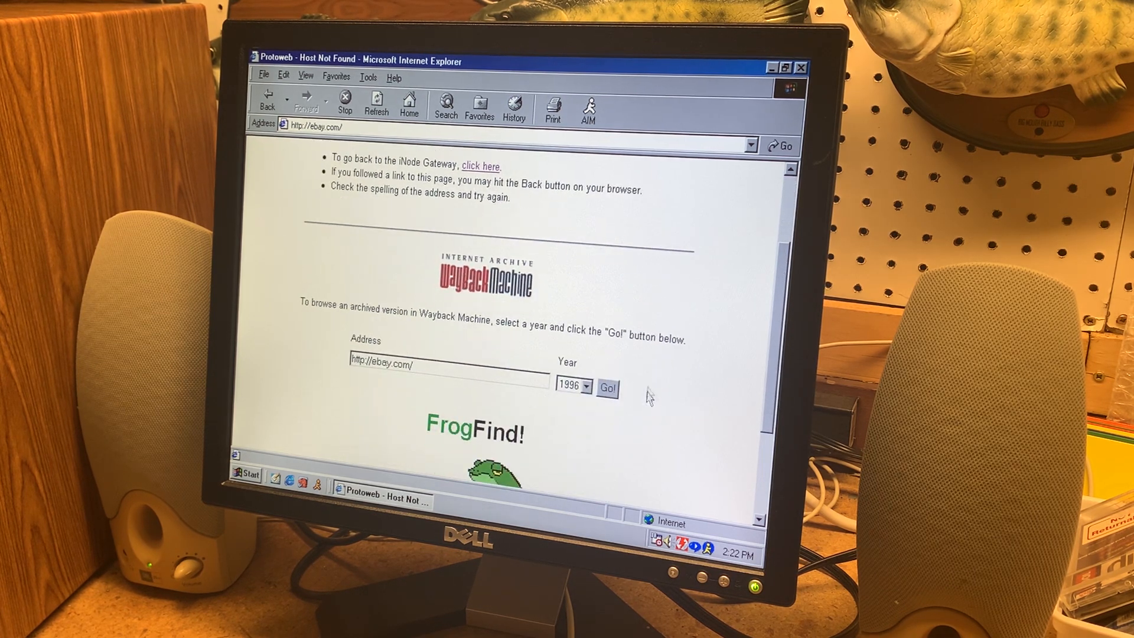
pyautogui.click(608, 388)
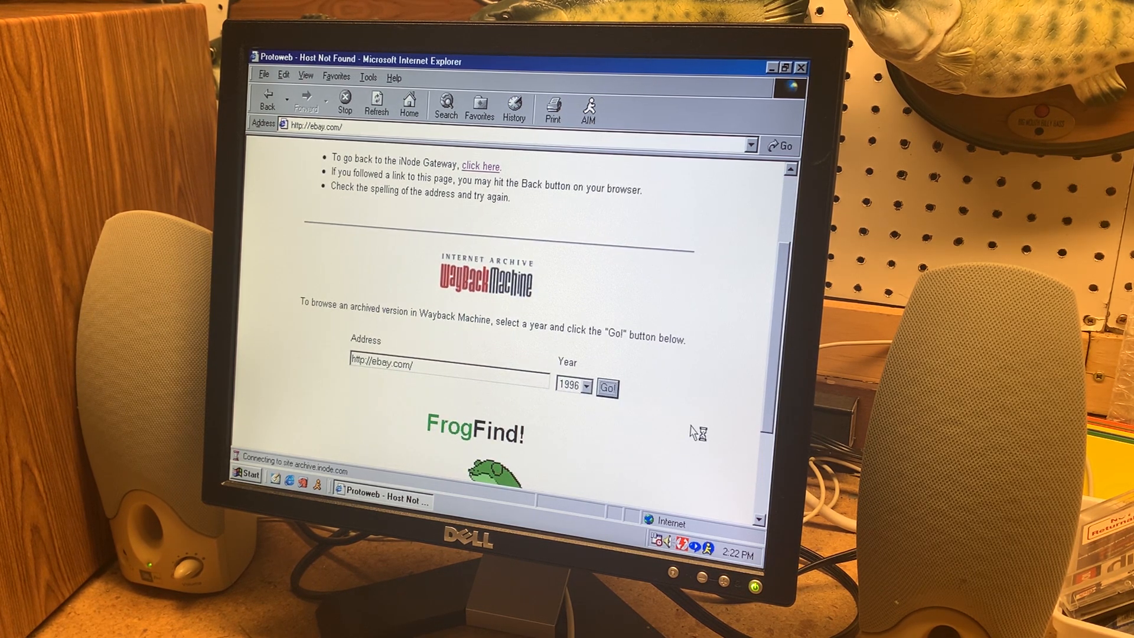
pyautogui.click(607, 389)
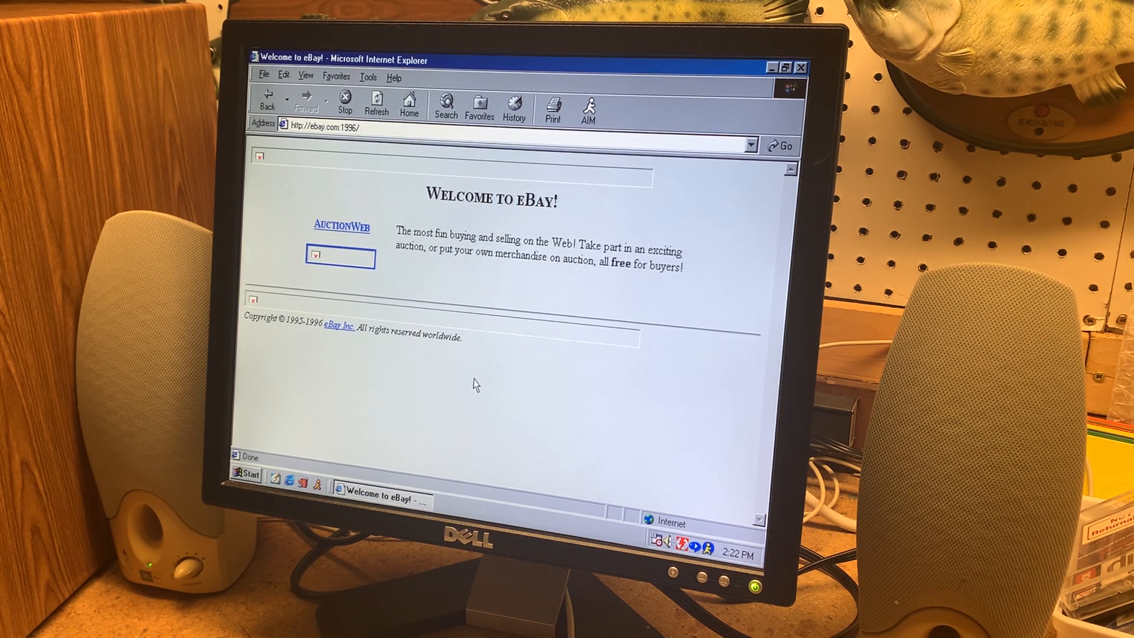
# Replace the address with amazon.com to visit Amazon next
pyautogui.click(321, 127)
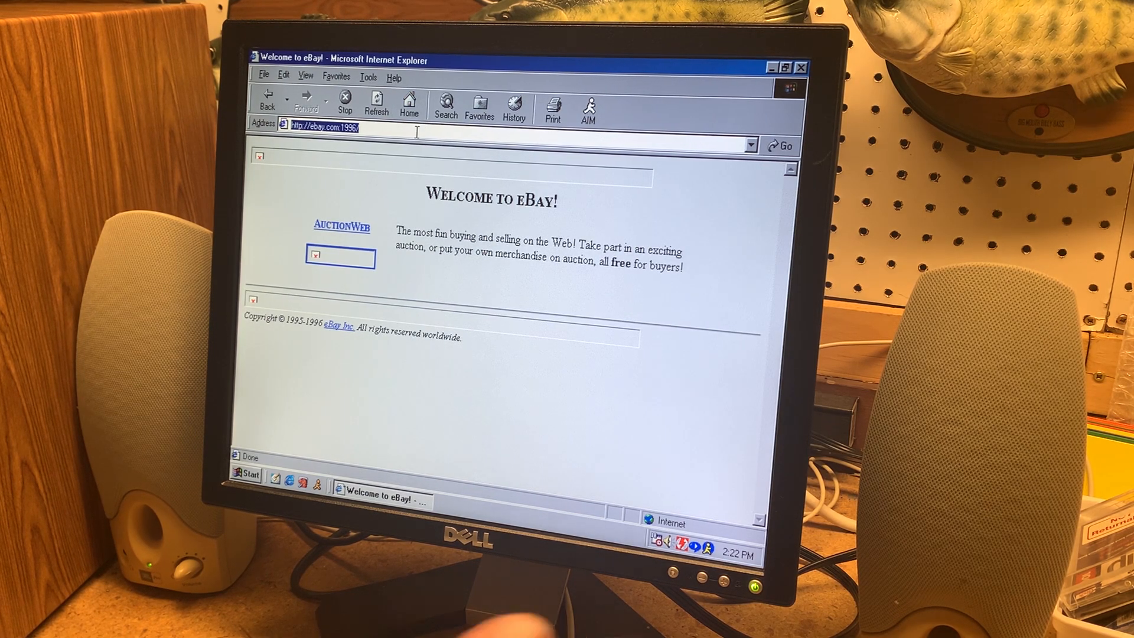
pyautogui.write('amazon')
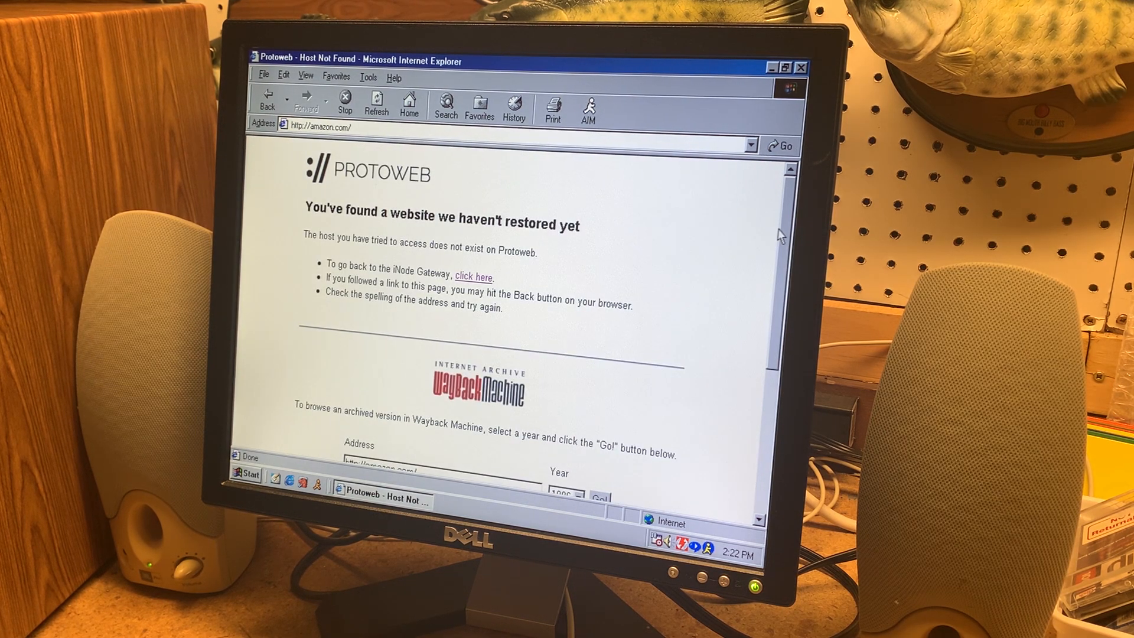
# Load the 1996 archived Amazon storefront and browse down the page
pyautogui.click(616, 268)
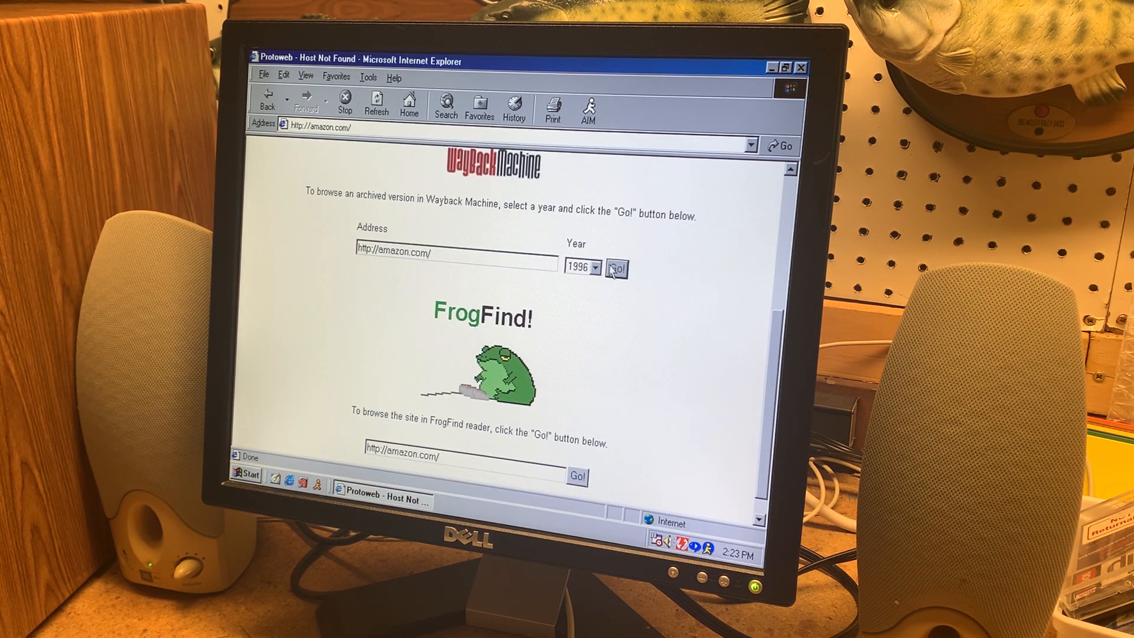
pyautogui.click(615, 268)
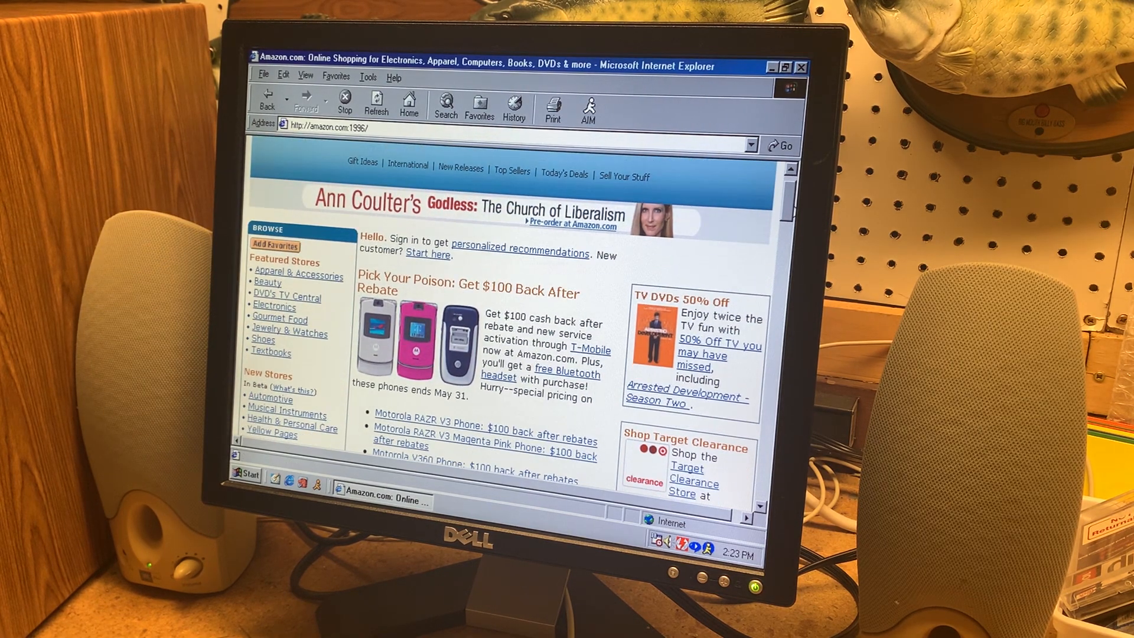
pyautogui.scroll(-3)
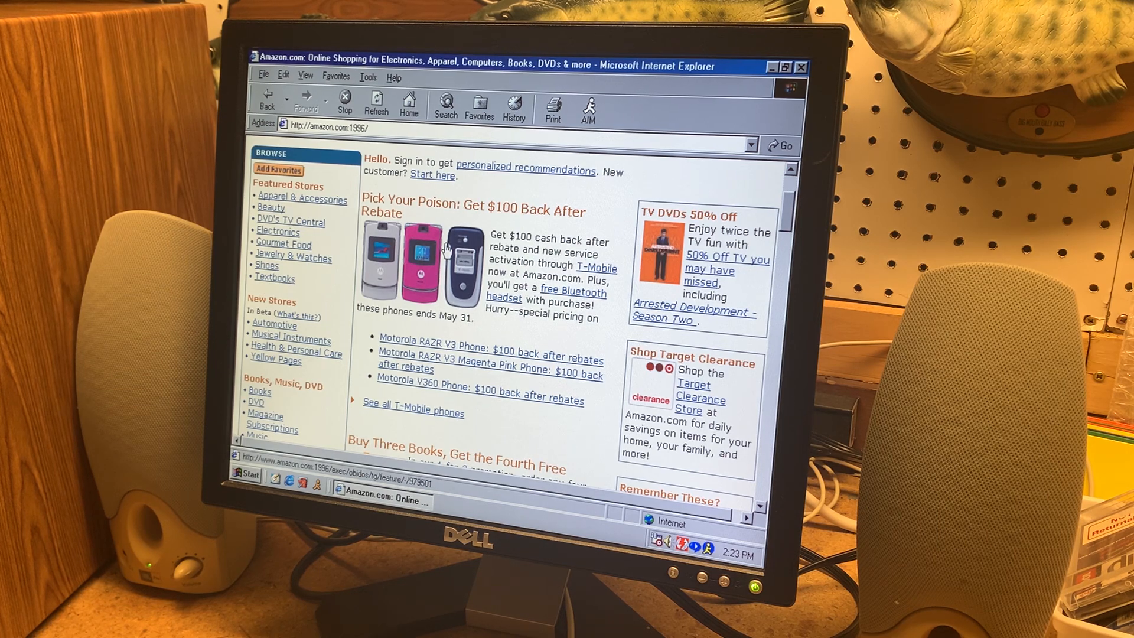
pyautogui.moveTo(402, 263)
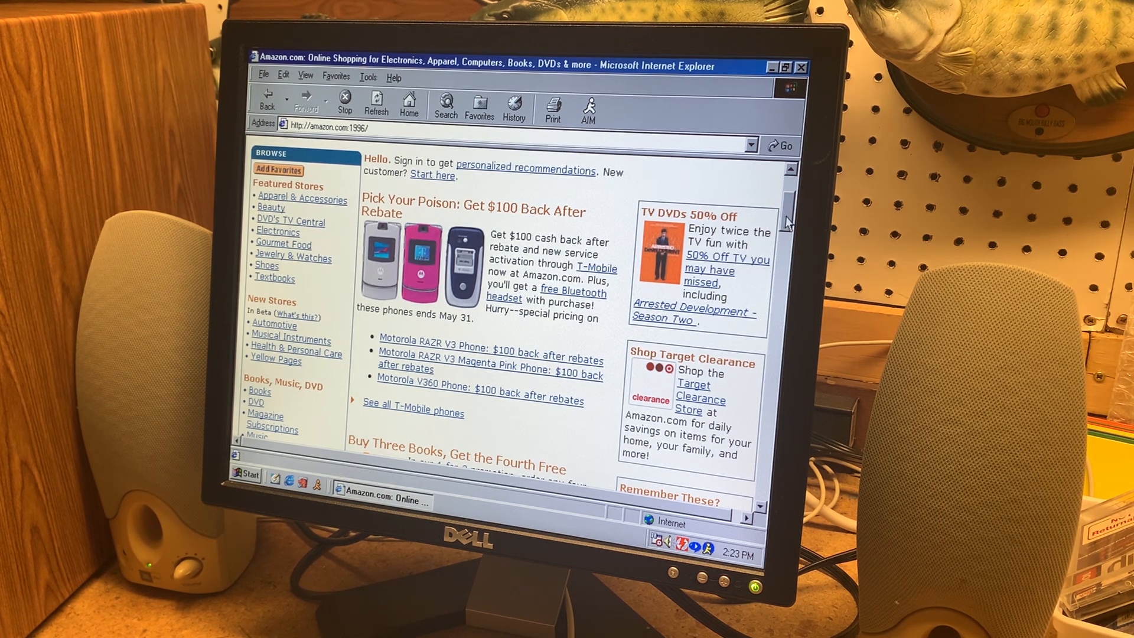
pyautogui.scroll(-3)
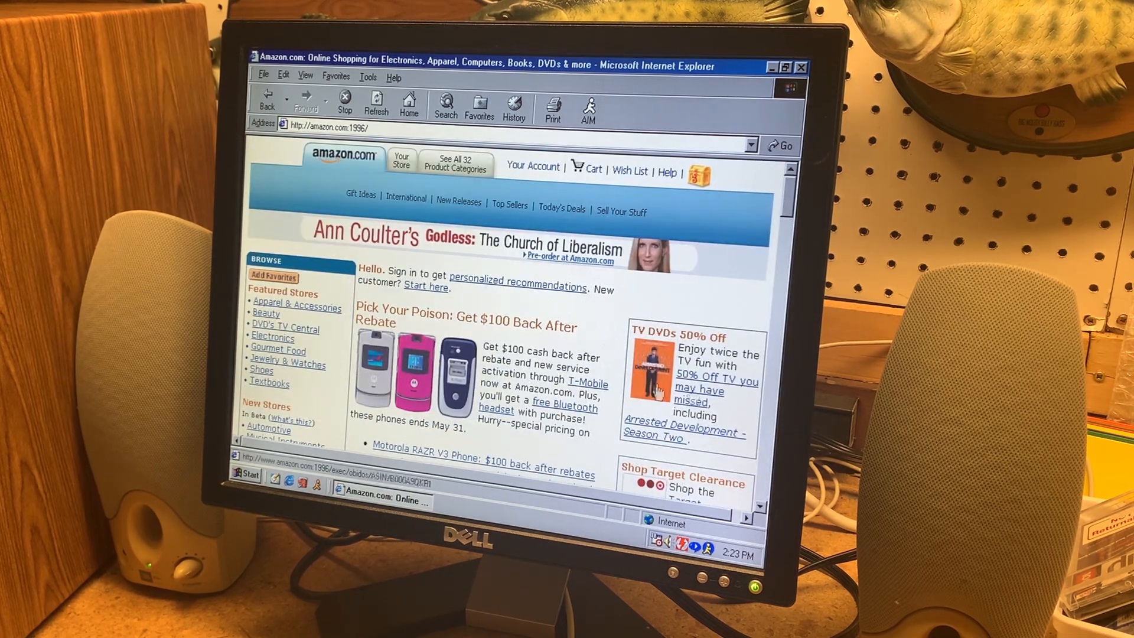
# Enter dell in the Address bar to head to dell.com
pyautogui.click(458, 201)
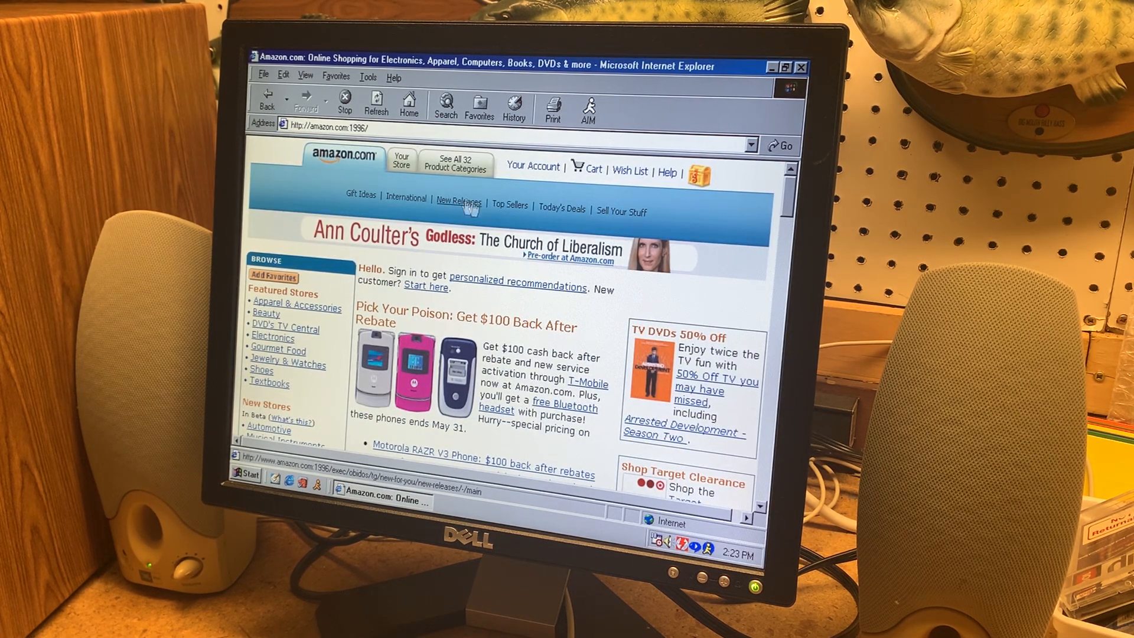
pyautogui.write('dell')
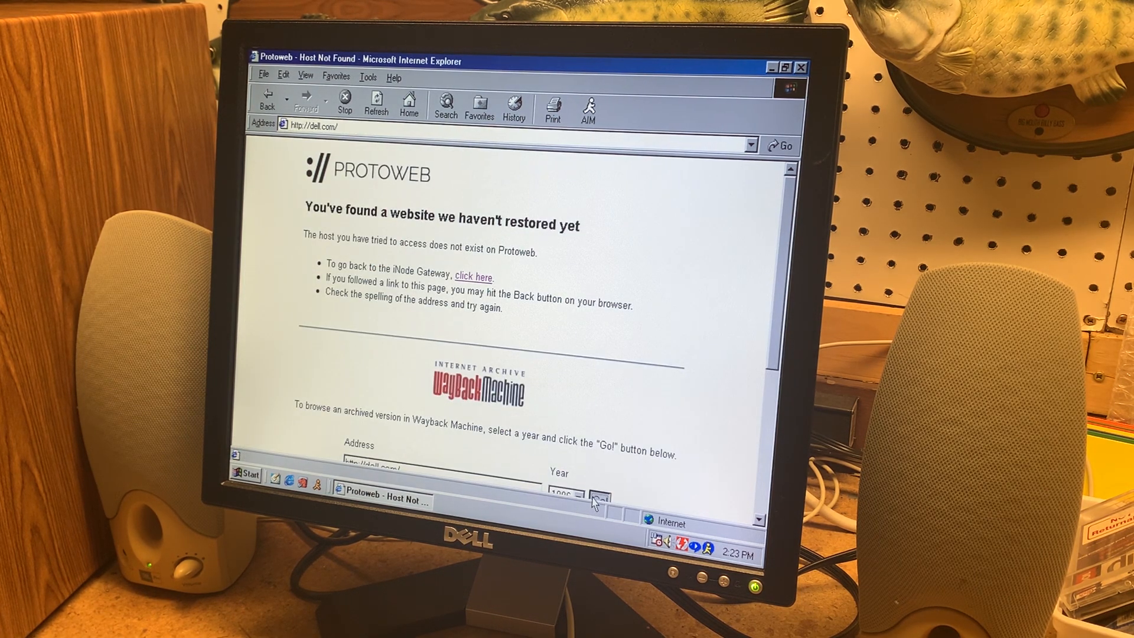
# Load Dell's 1996 archived site and view its Dimension Desktops product page
pyautogui.click(599, 498)
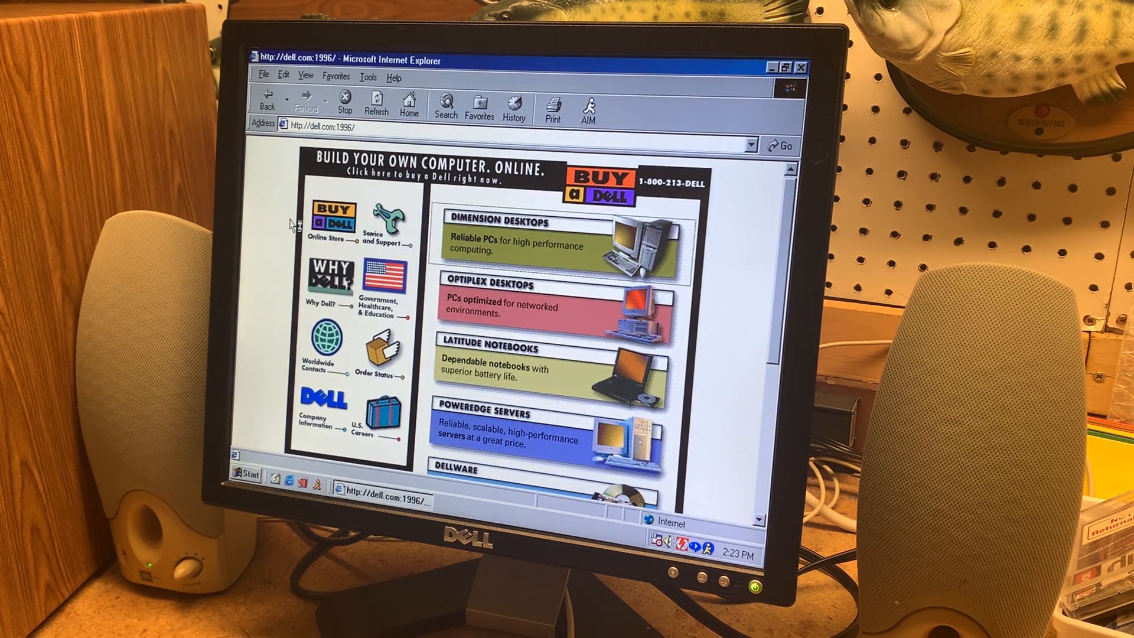
pyautogui.click(491, 223)
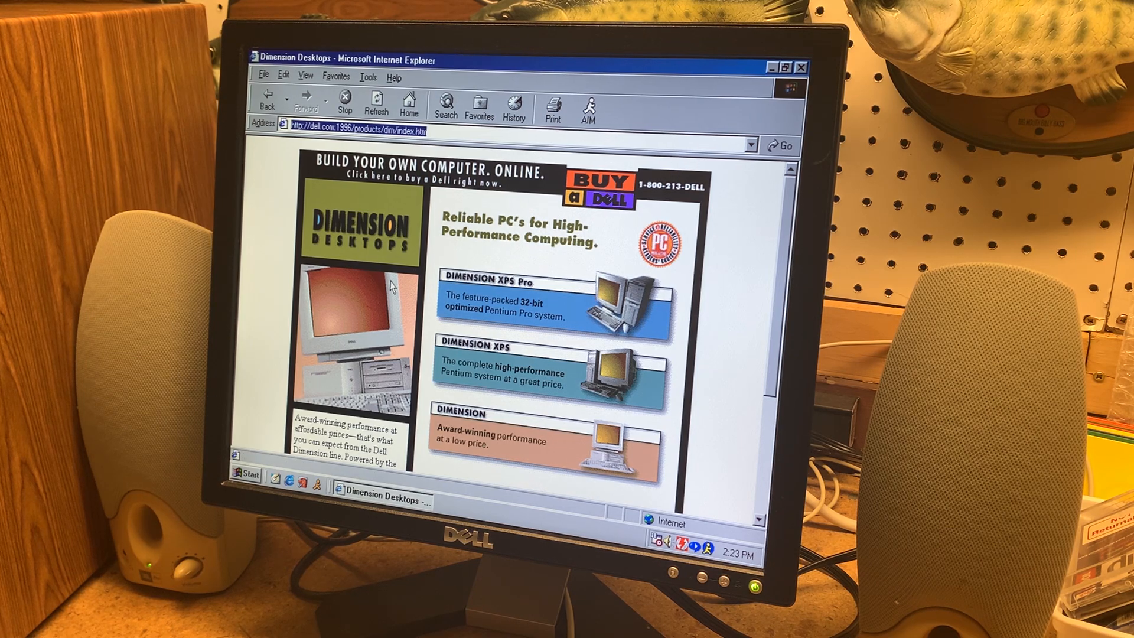
pyautogui.moveTo(391, 288)
pyautogui.write('sony.com')
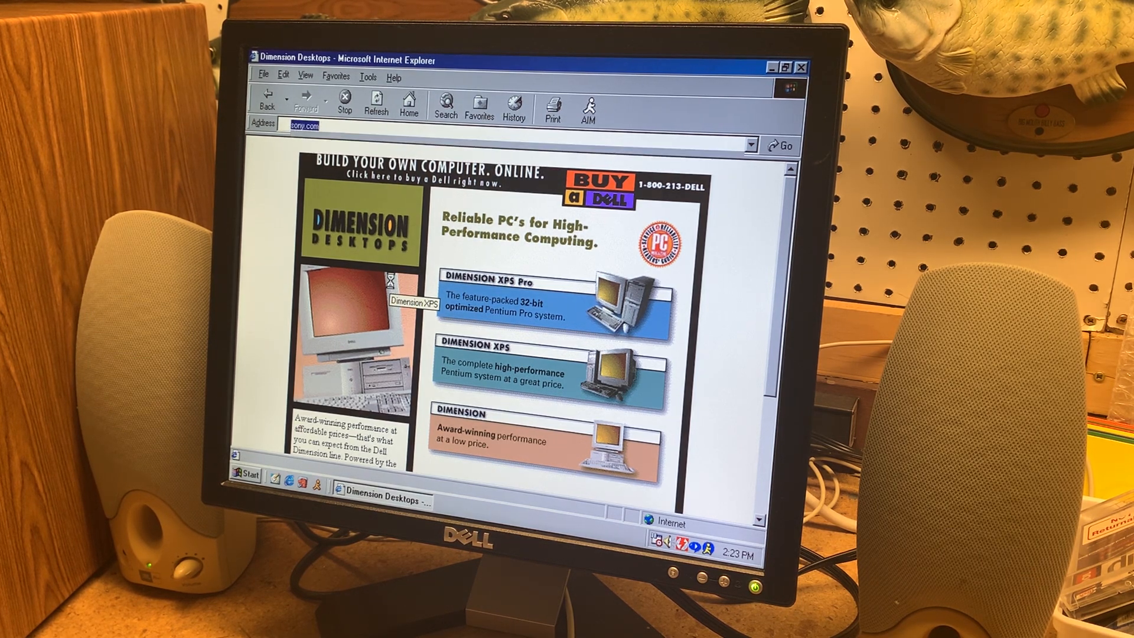
pyautogui.click(780, 145)
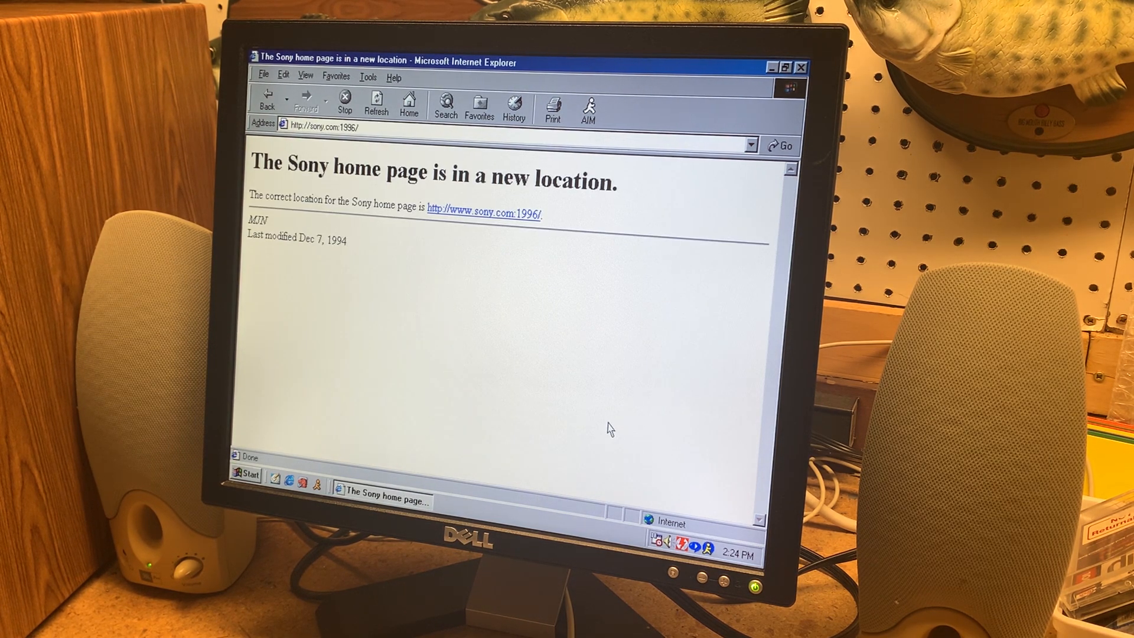
pyautogui.moveTo(496, 219)
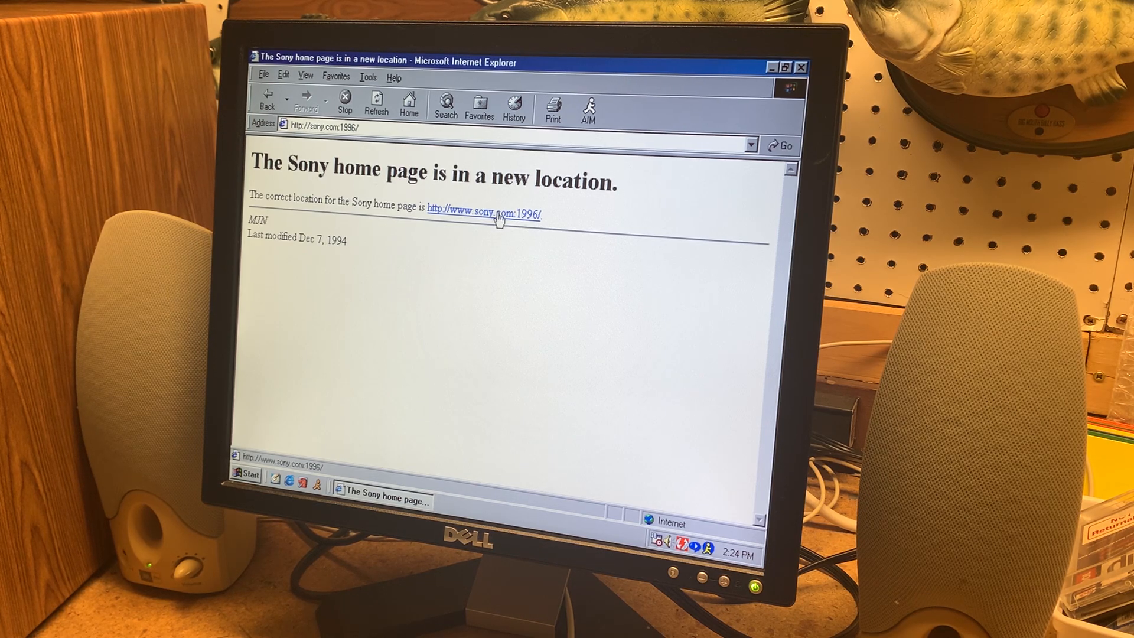
pyautogui.click(483, 211)
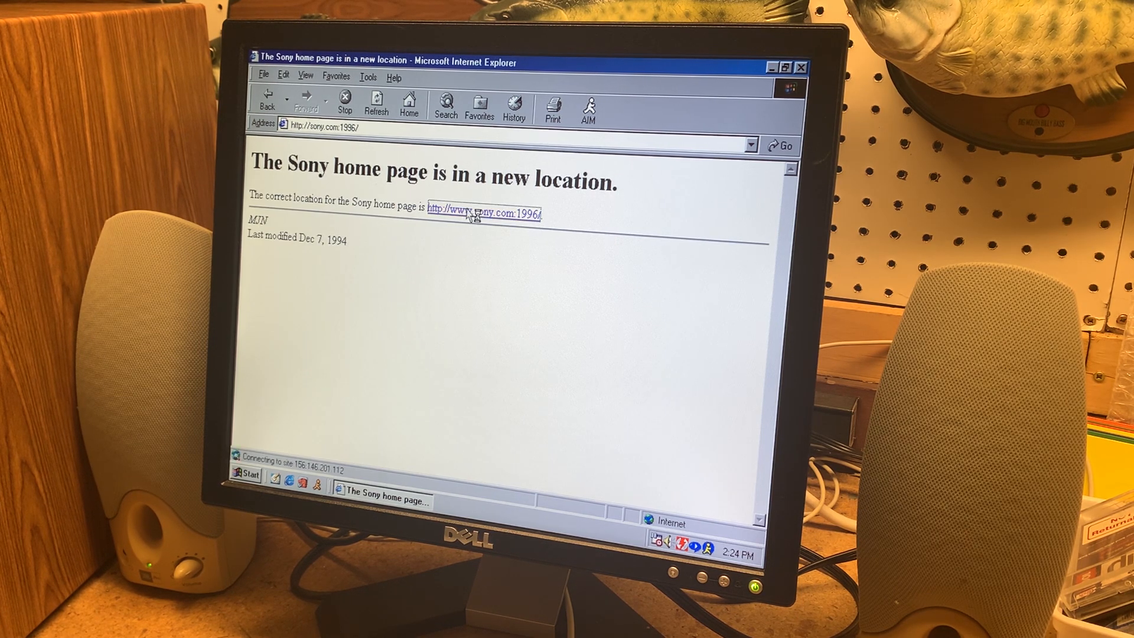
pyautogui.click(483, 215)
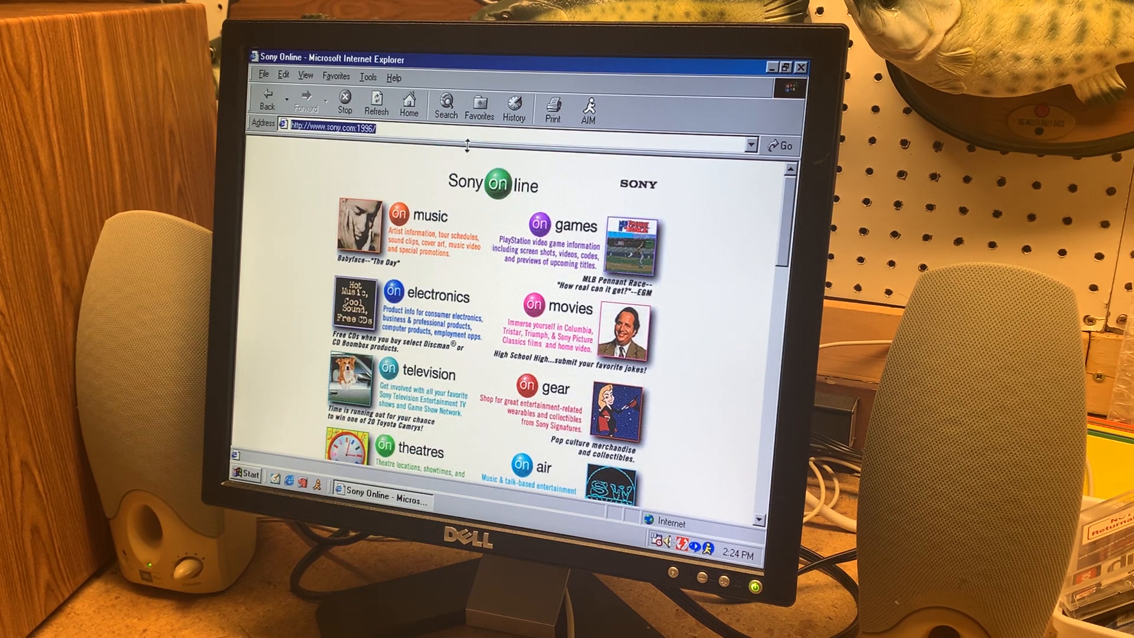
pyautogui.write('ask.com')
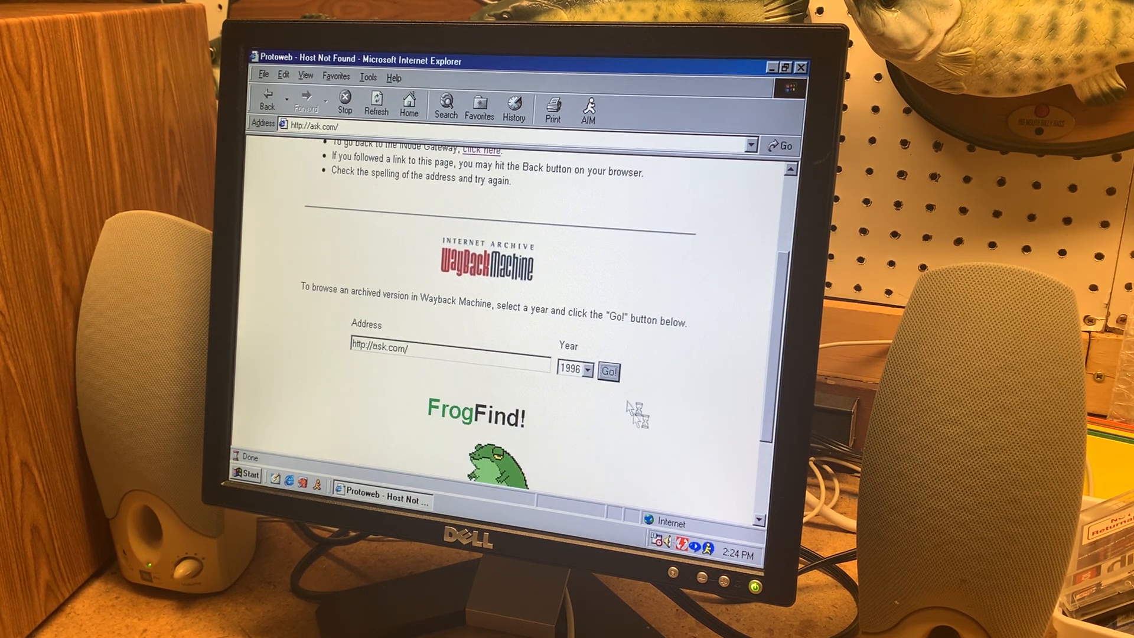
# Load the 1996 archived Ask Jeeves page, then start entering gateway in the Address bar
pyautogui.click(609, 372)
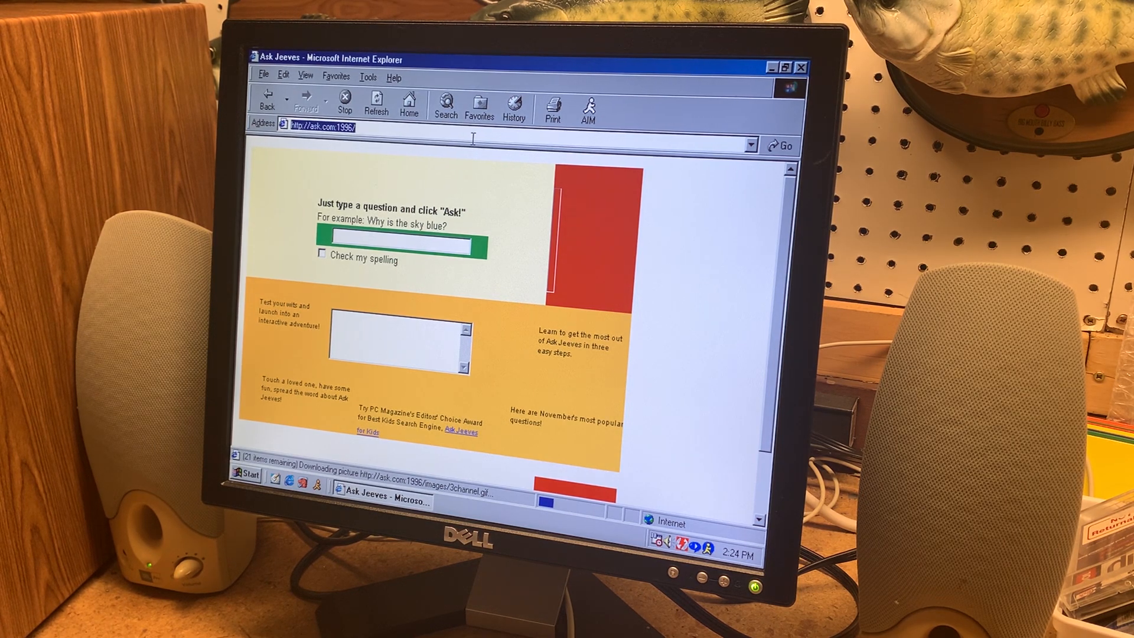
pyautogui.write('gate')
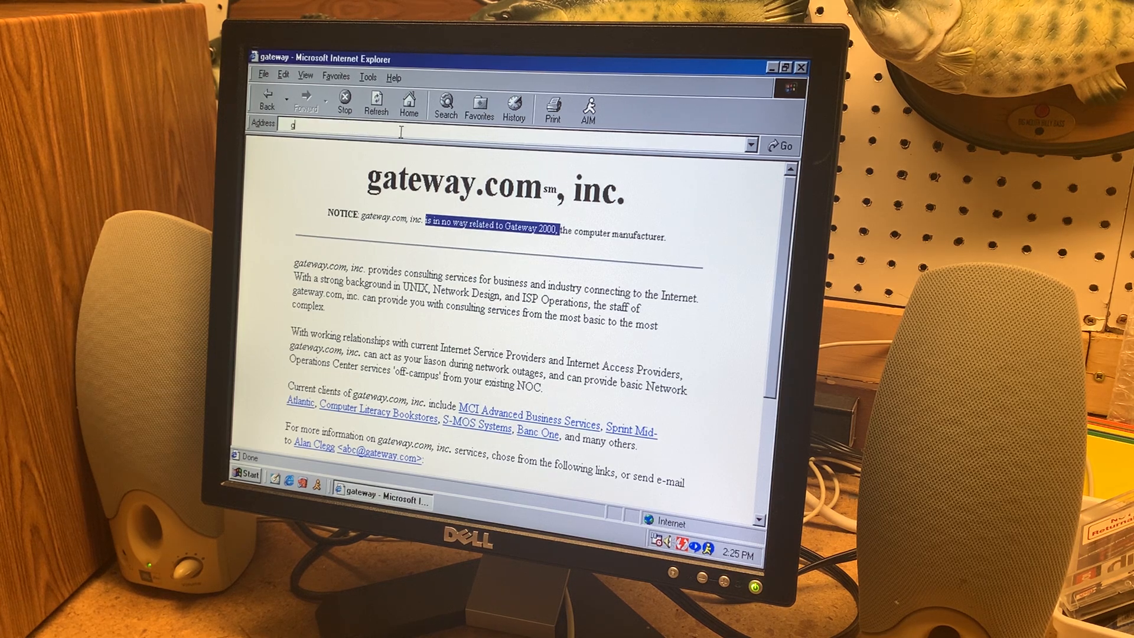
# Finish the gateway.com address to view the consulting company page
pyautogui.write('ateway')
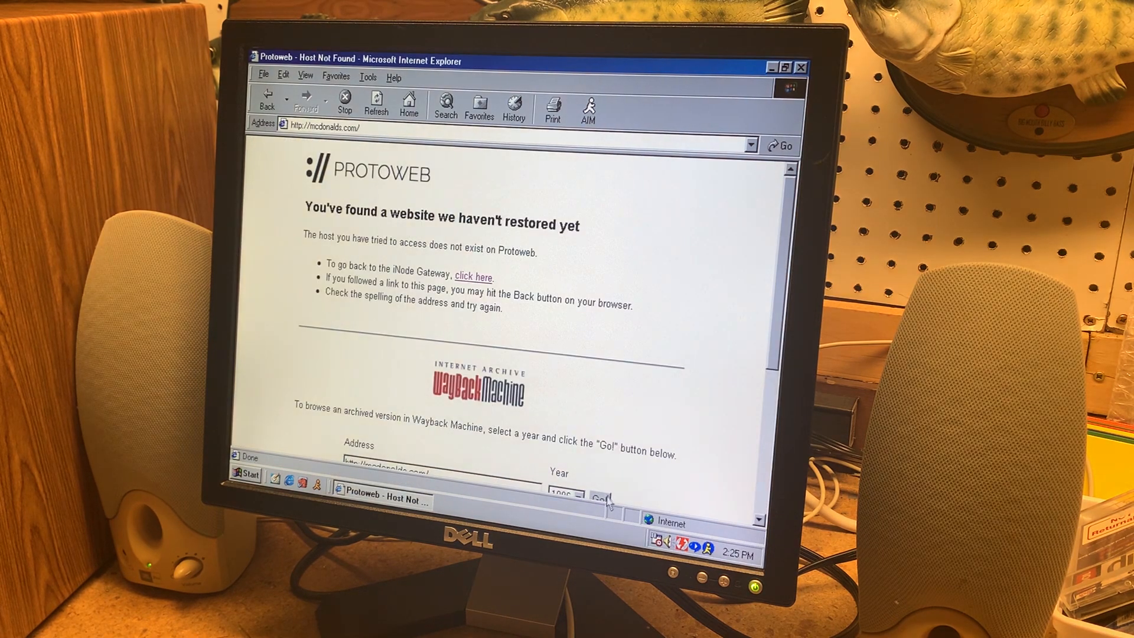
# Load McDonald's 1996 splash page and continue past it via the Golden Arches link
pyautogui.click(603, 497)
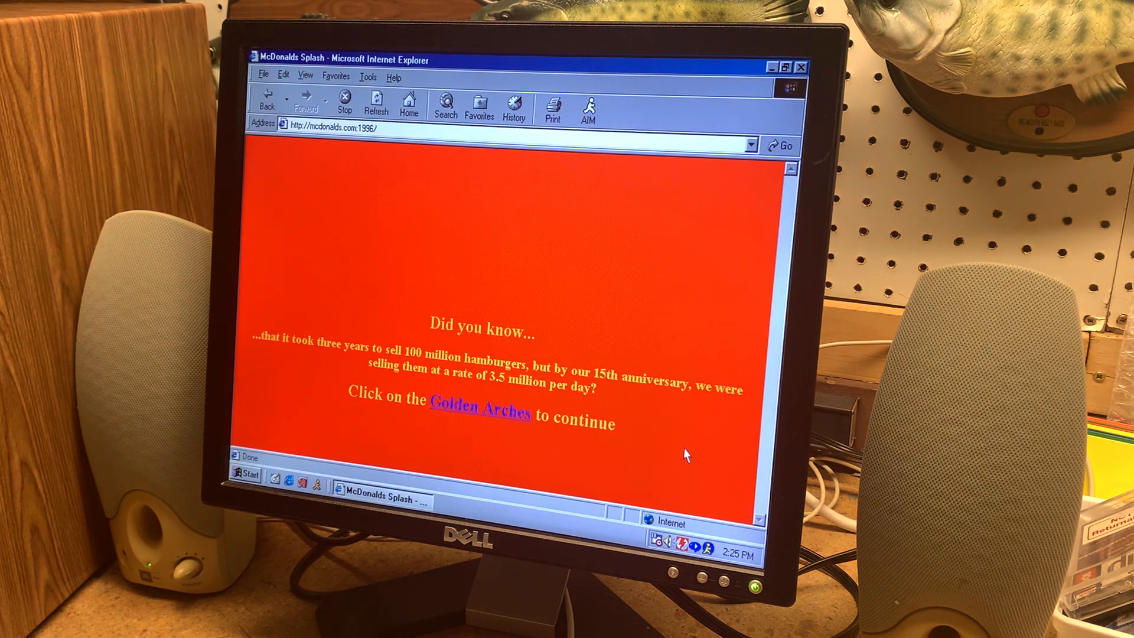
pyautogui.moveTo(460, 401)
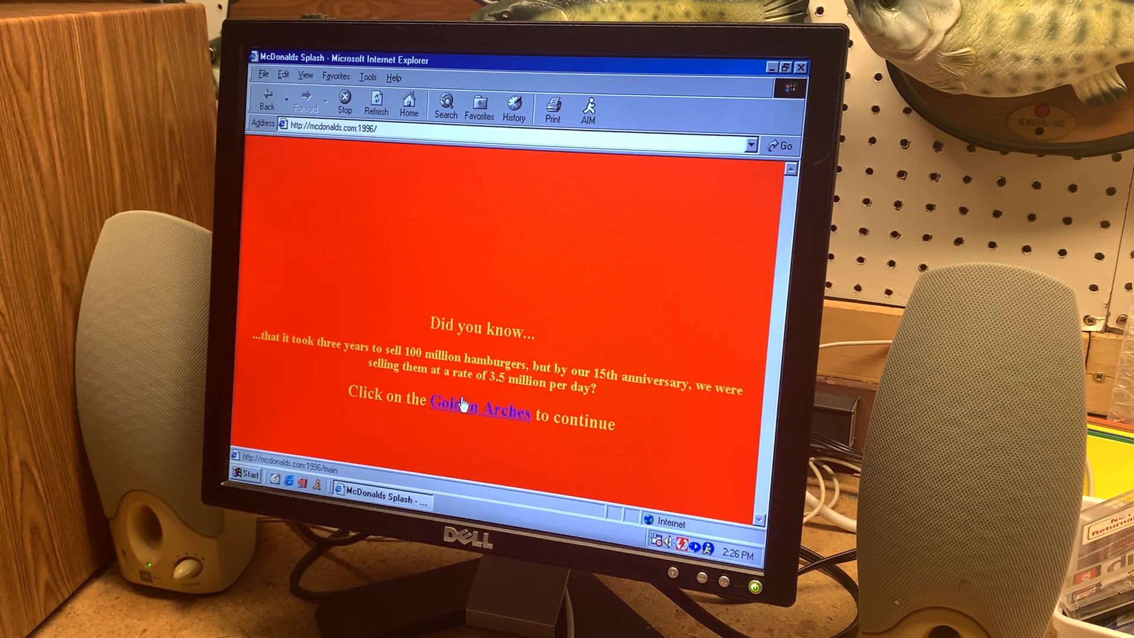
pyautogui.click(479, 410)
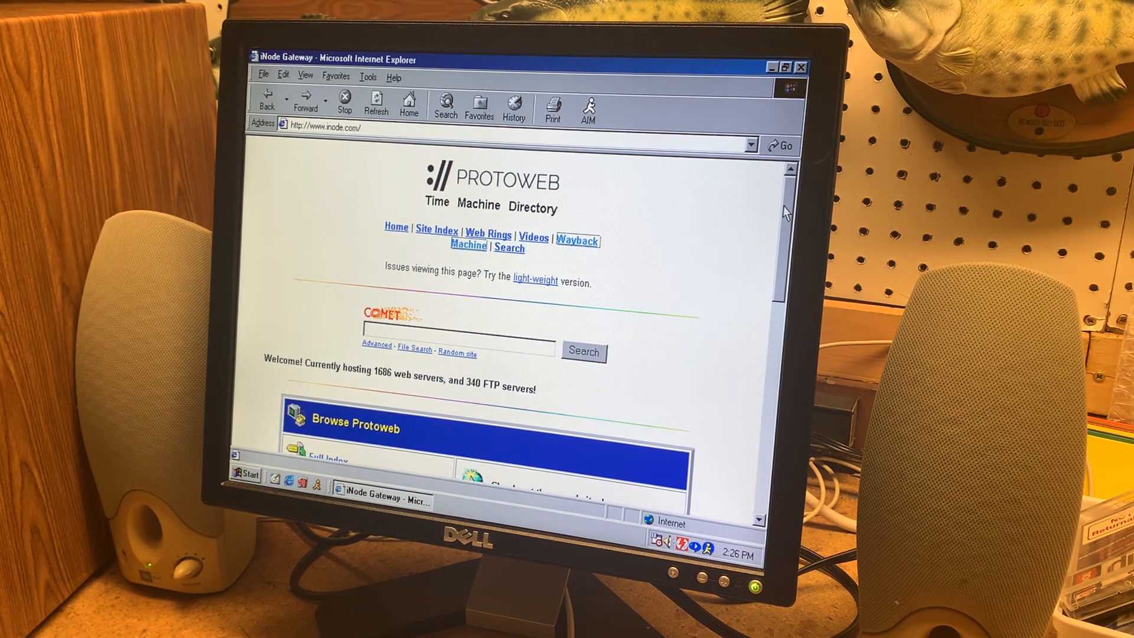
# Reach Protoweb's Full Index and visit the Old'aVista search site listed in it
pyautogui.scroll(-3)
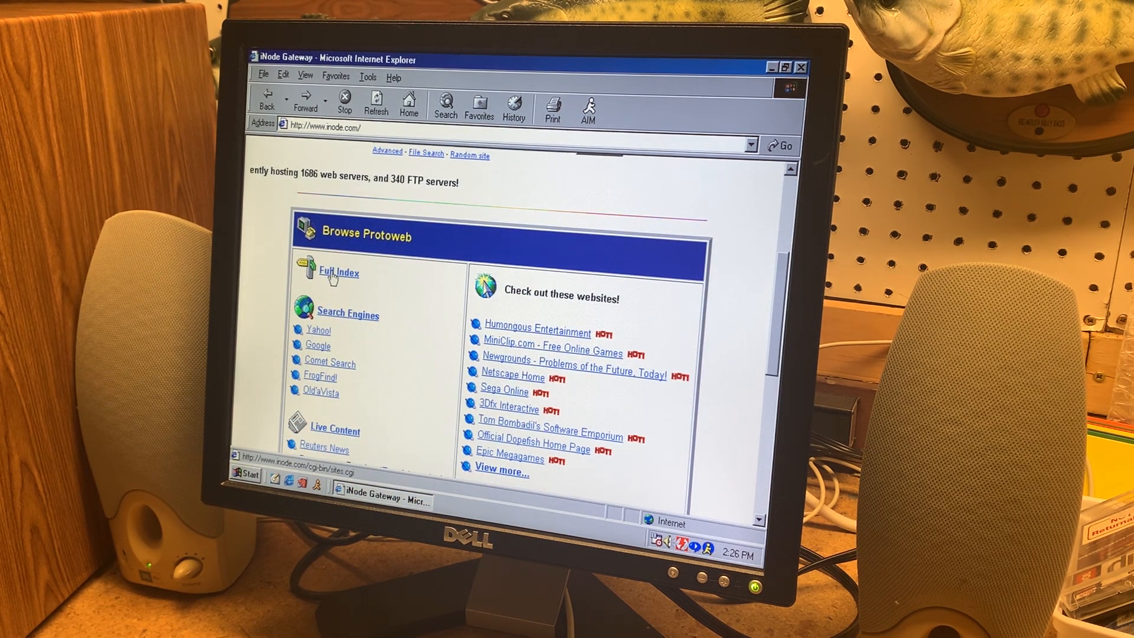
pyautogui.click(338, 273)
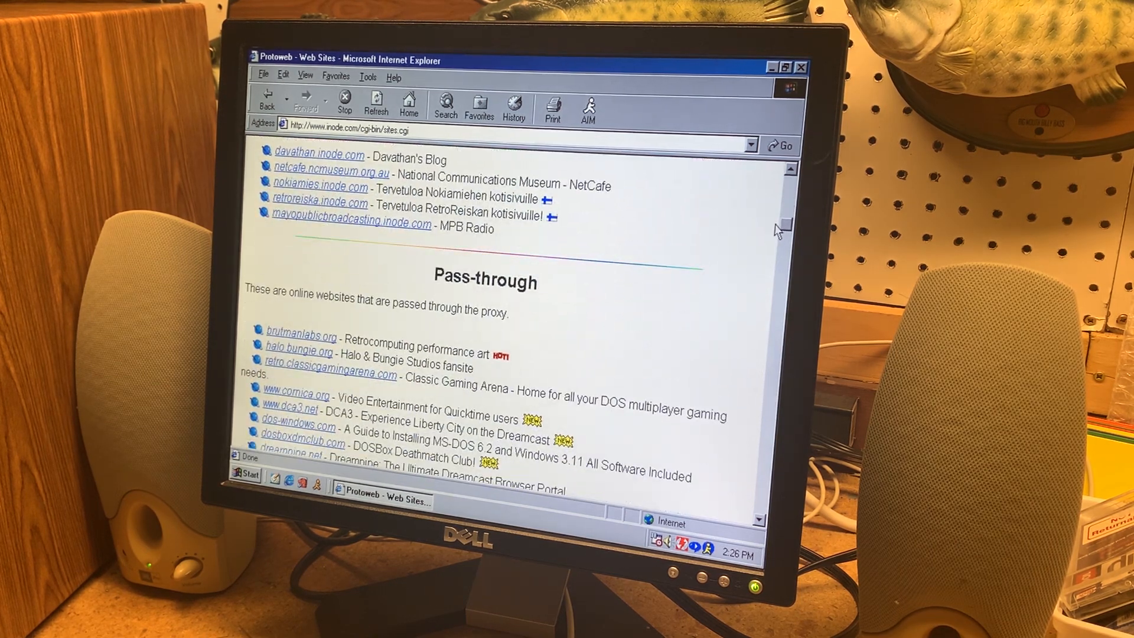
pyautogui.scroll(-3)
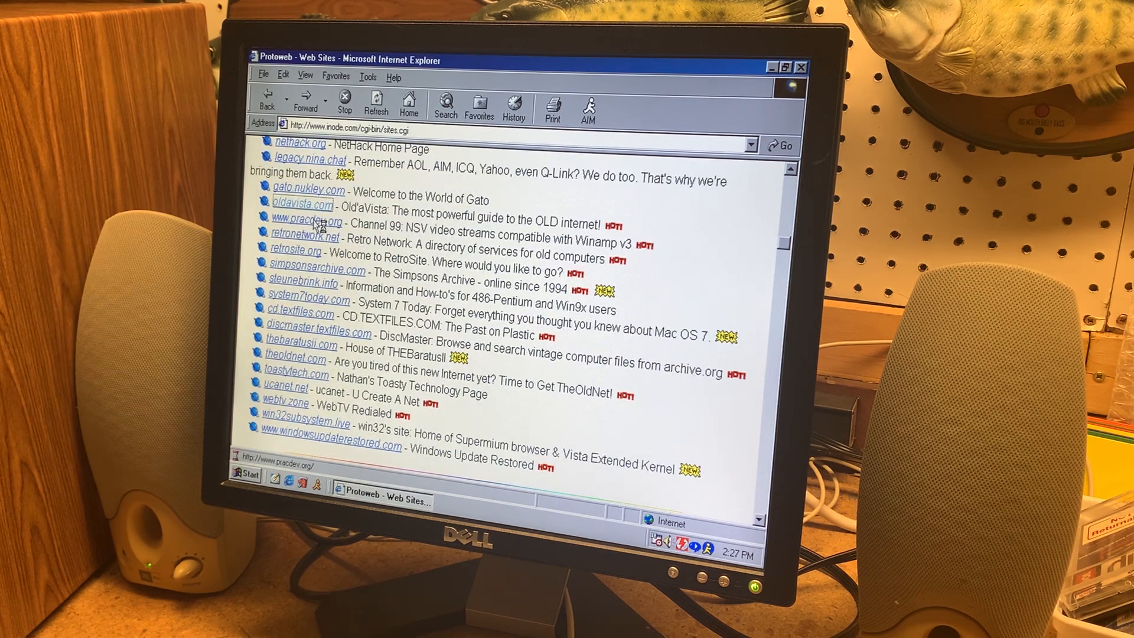
pyautogui.click(303, 204)
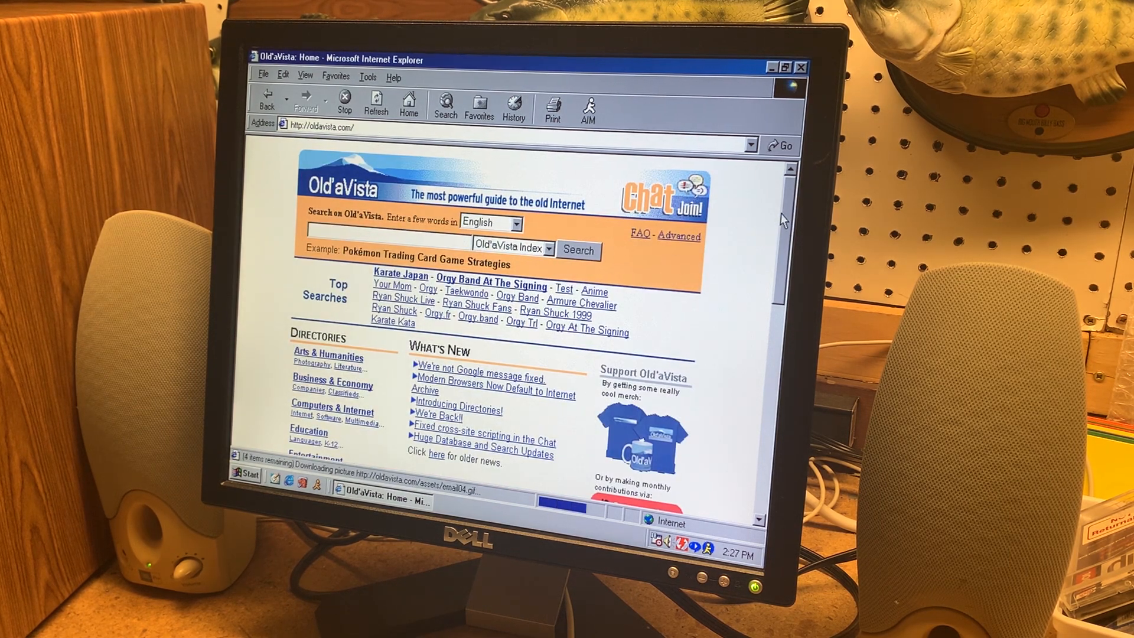
pyautogui.scroll(-3)
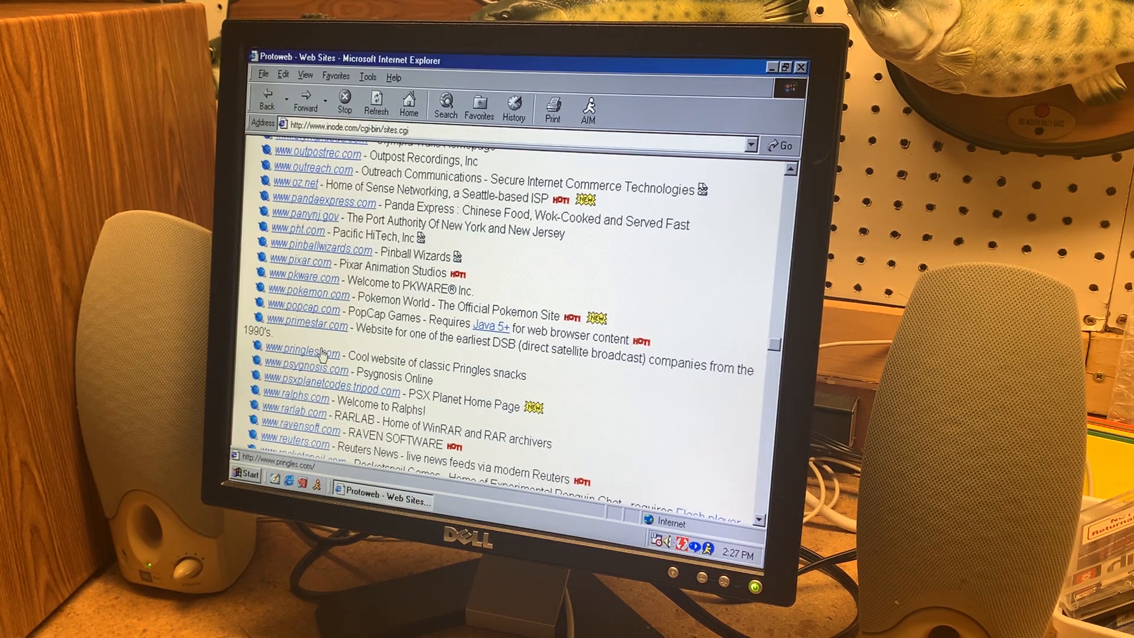
# Visit the archived Pringles home page, then browse the 7-Eleven home page
pyautogui.click(299, 352)
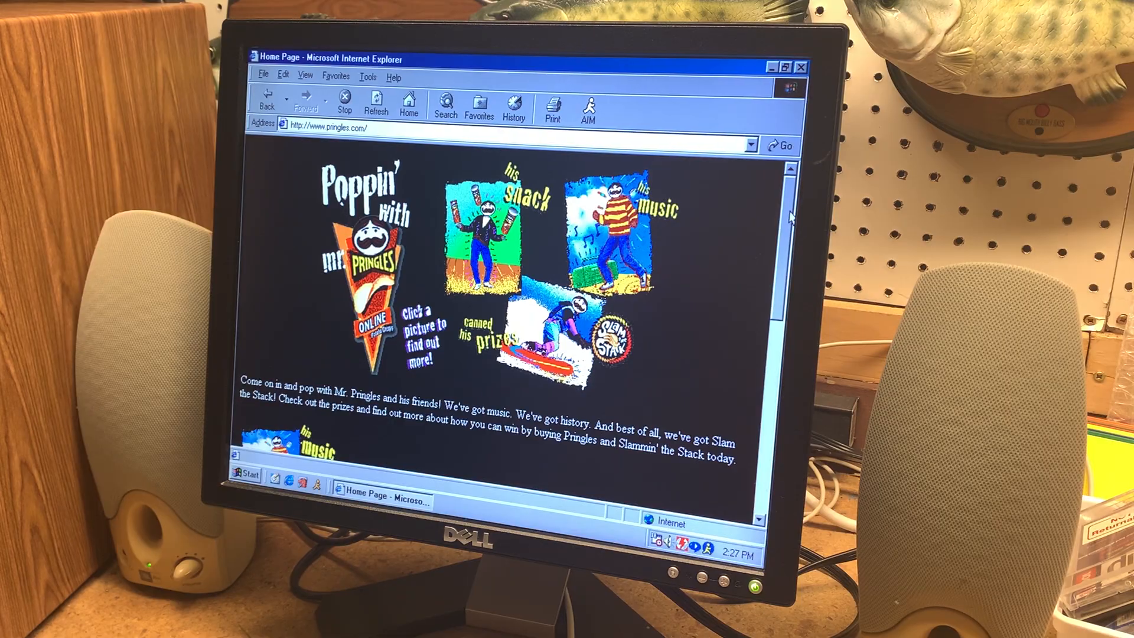
pyautogui.scroll(-3)
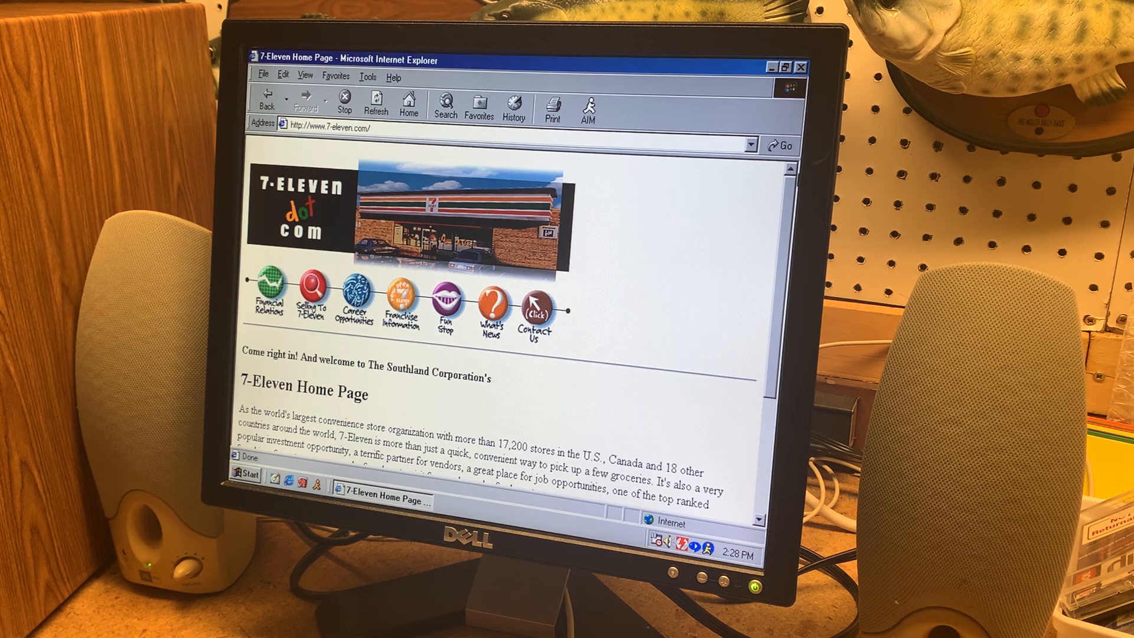
pyautogui.moveTo(790, 204)
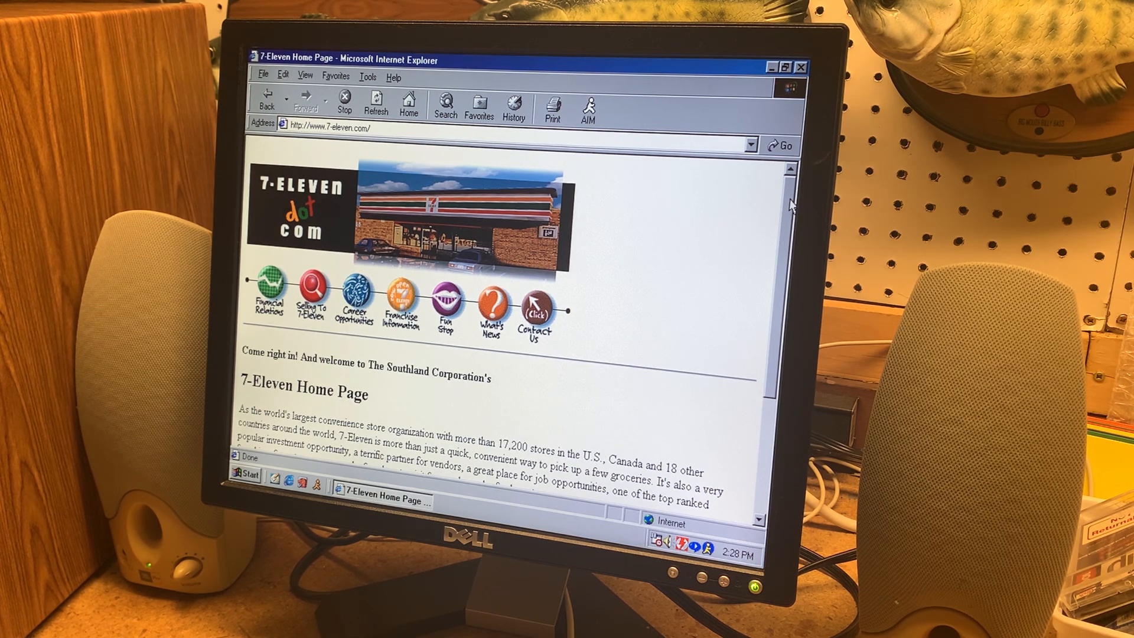
pyautogui.scroll(-3)
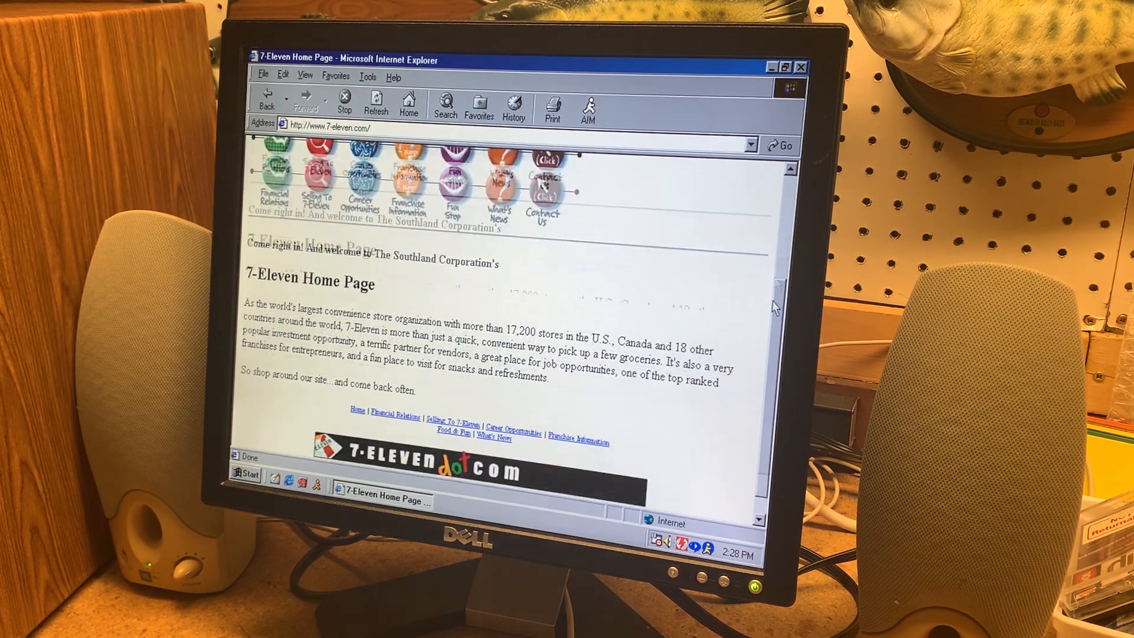